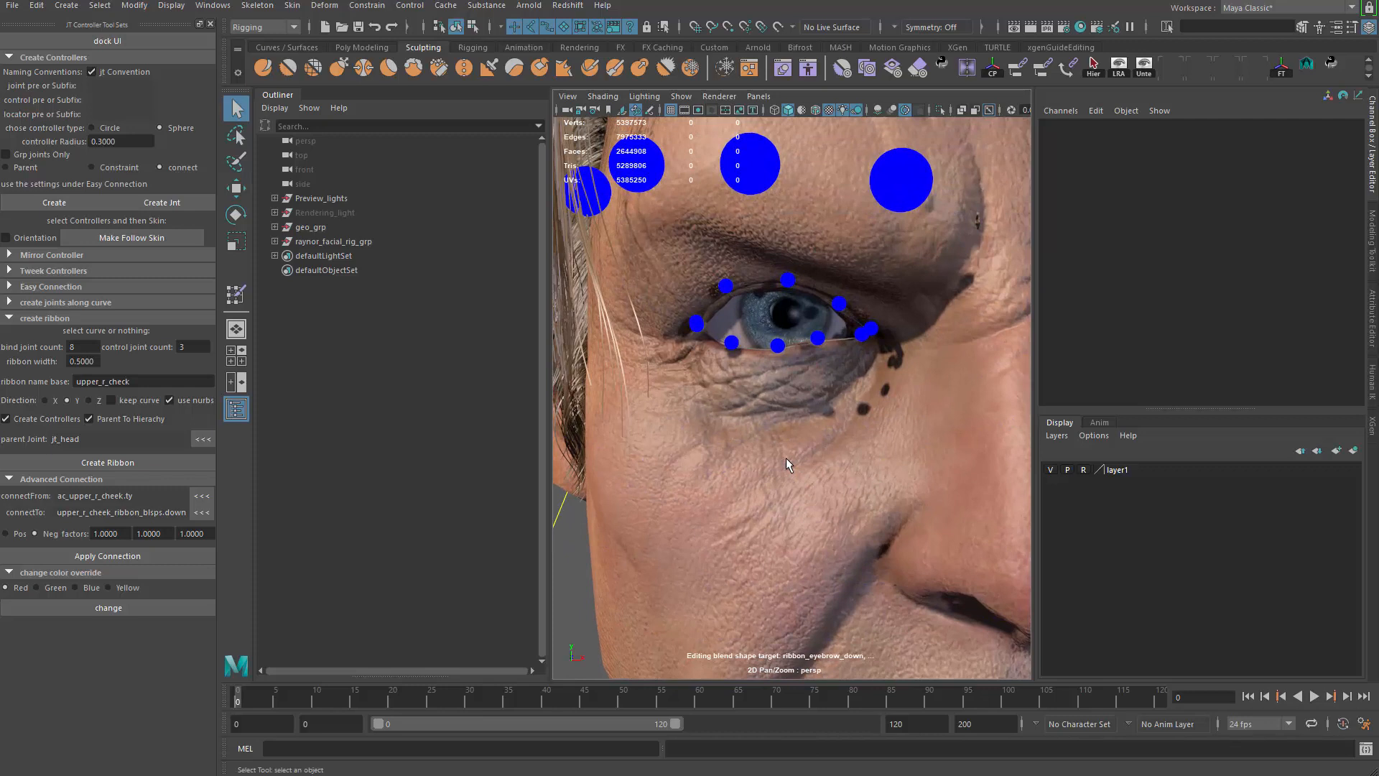
Convert upper-cheek edge loops of the face mesh into curves polyToCurve1 and polyToCurve2 and isolate them.
left_click(310, 227)
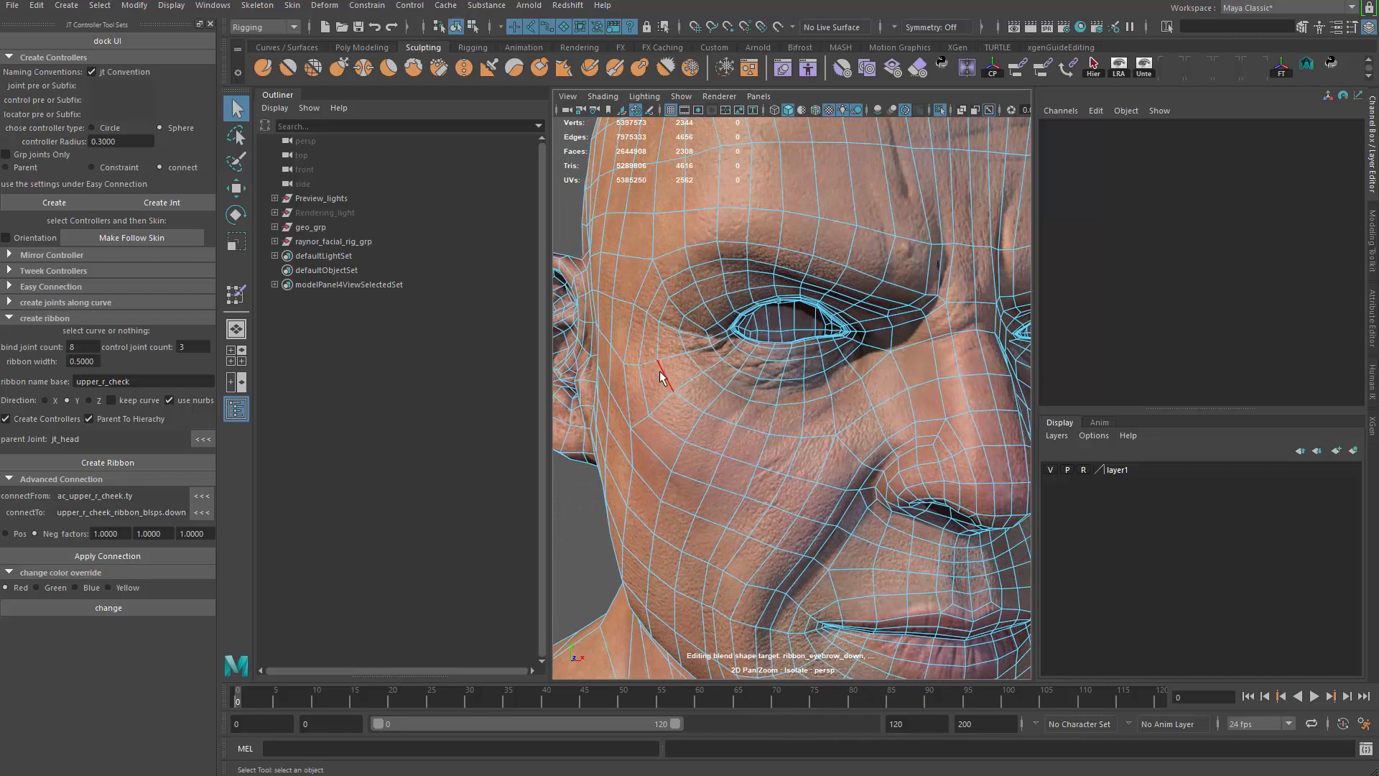
left_click(310, 226)
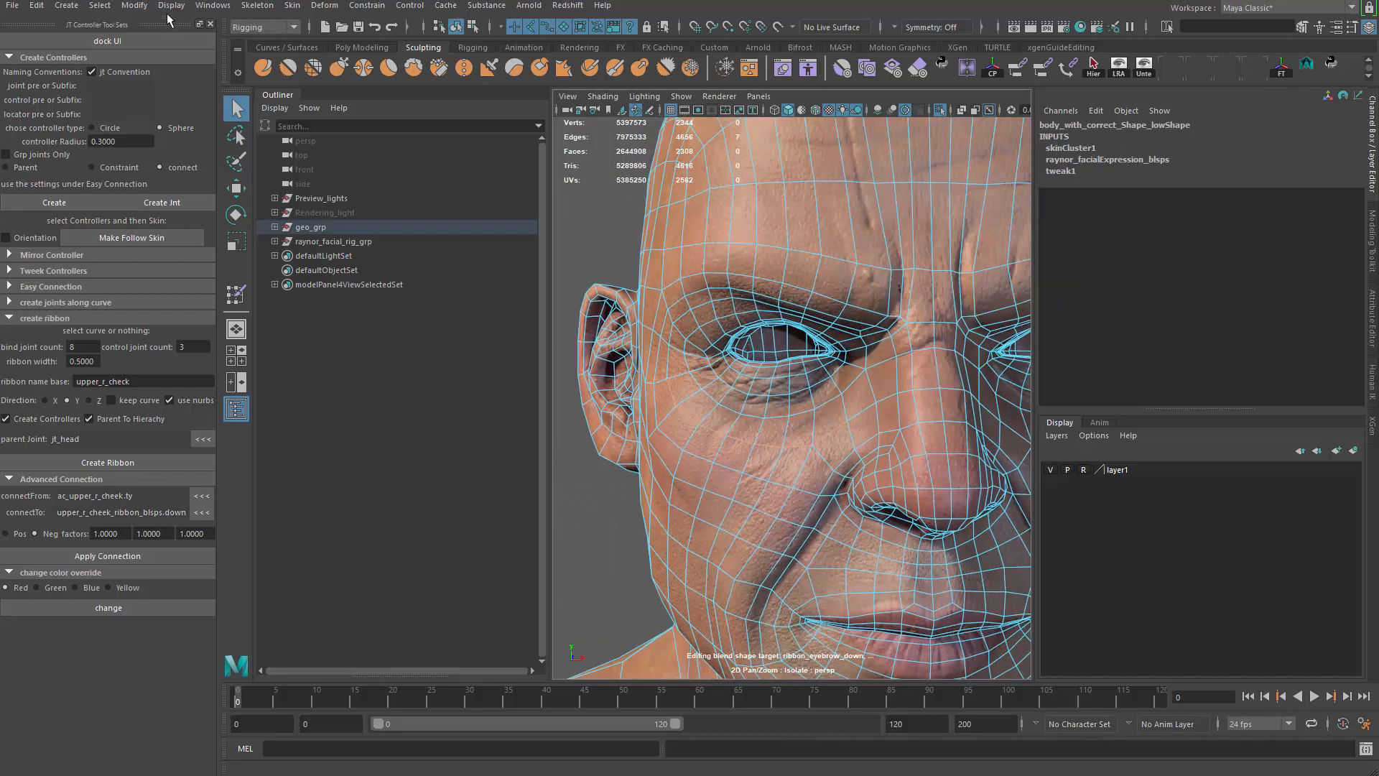
left_click(134, 5)
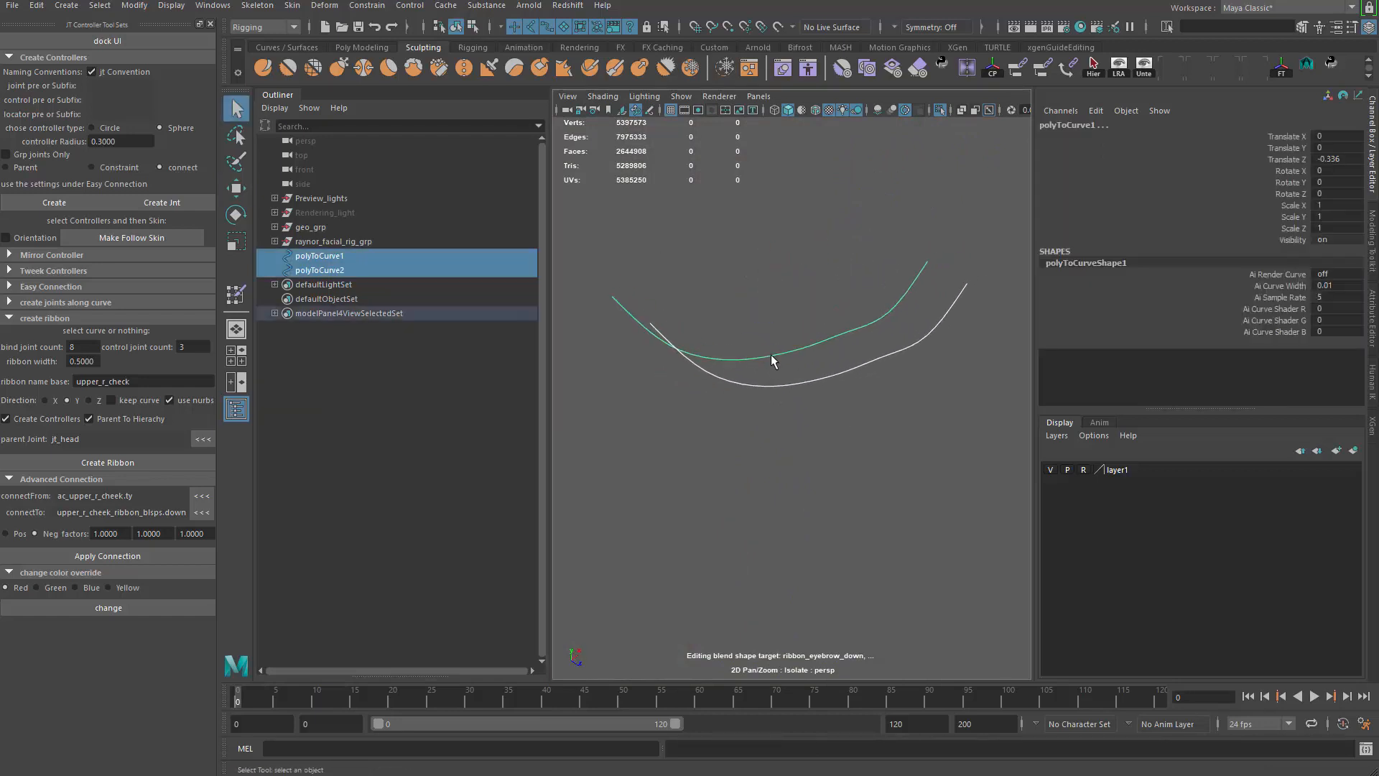
In the Modeling menu set, loft the two cheek curves into loftedSurface1 and review the ribbon strip.
left_click(262, 26)
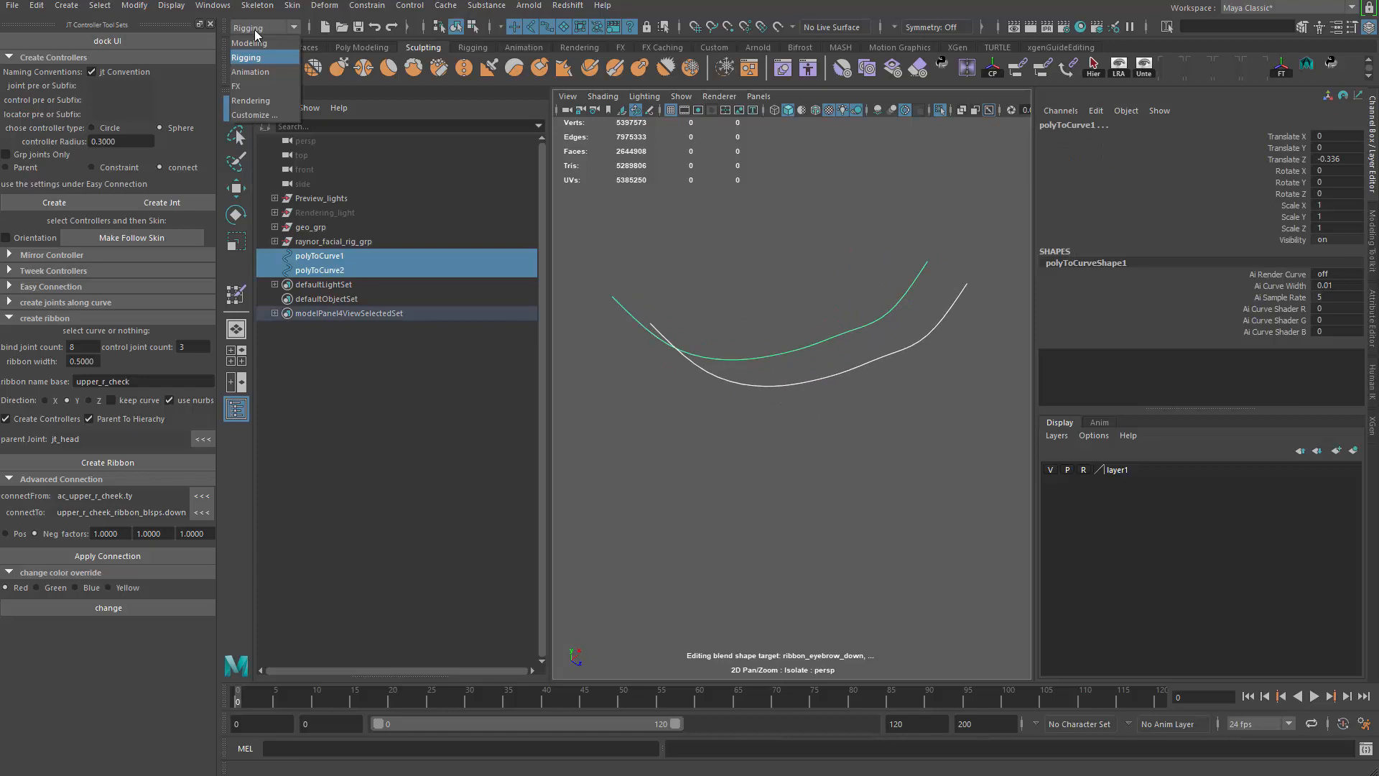
left_click(481, 5)
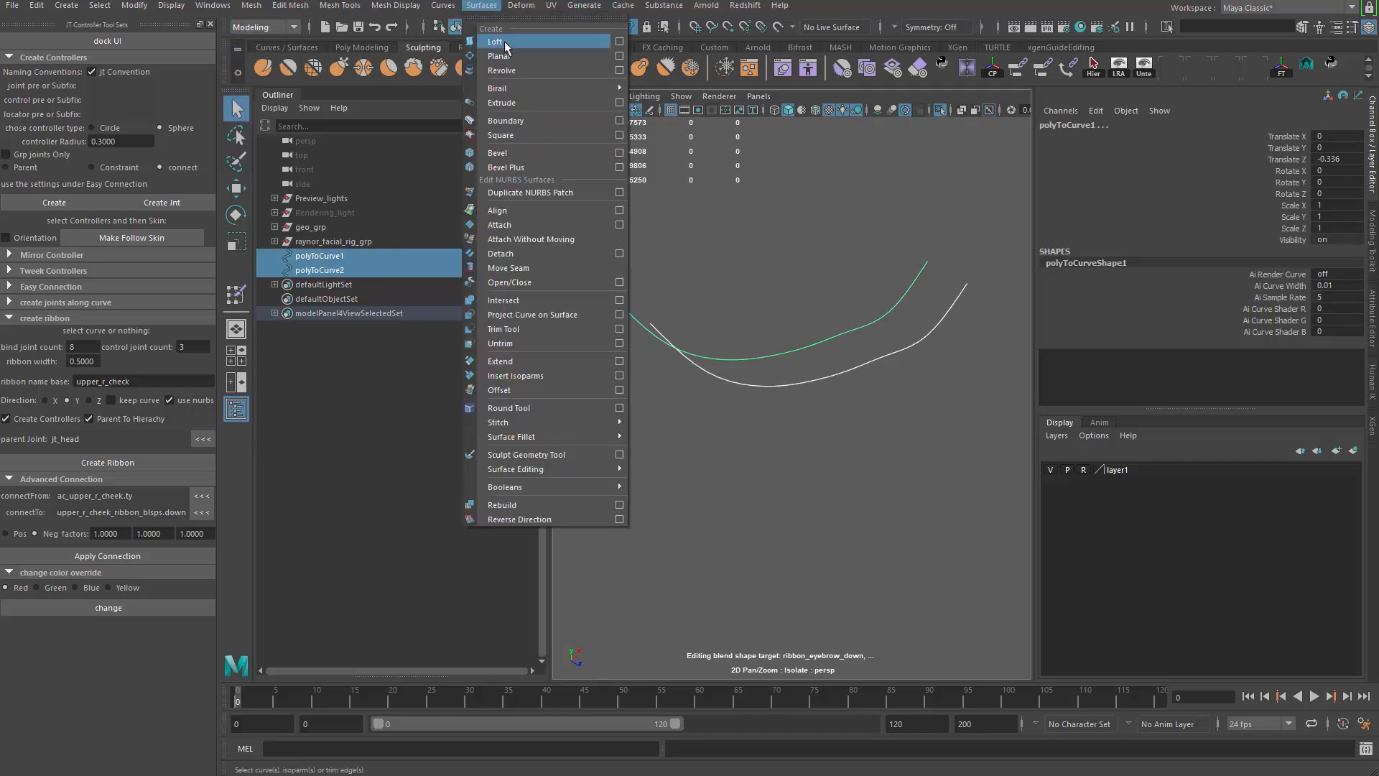
left_click(496, 42)
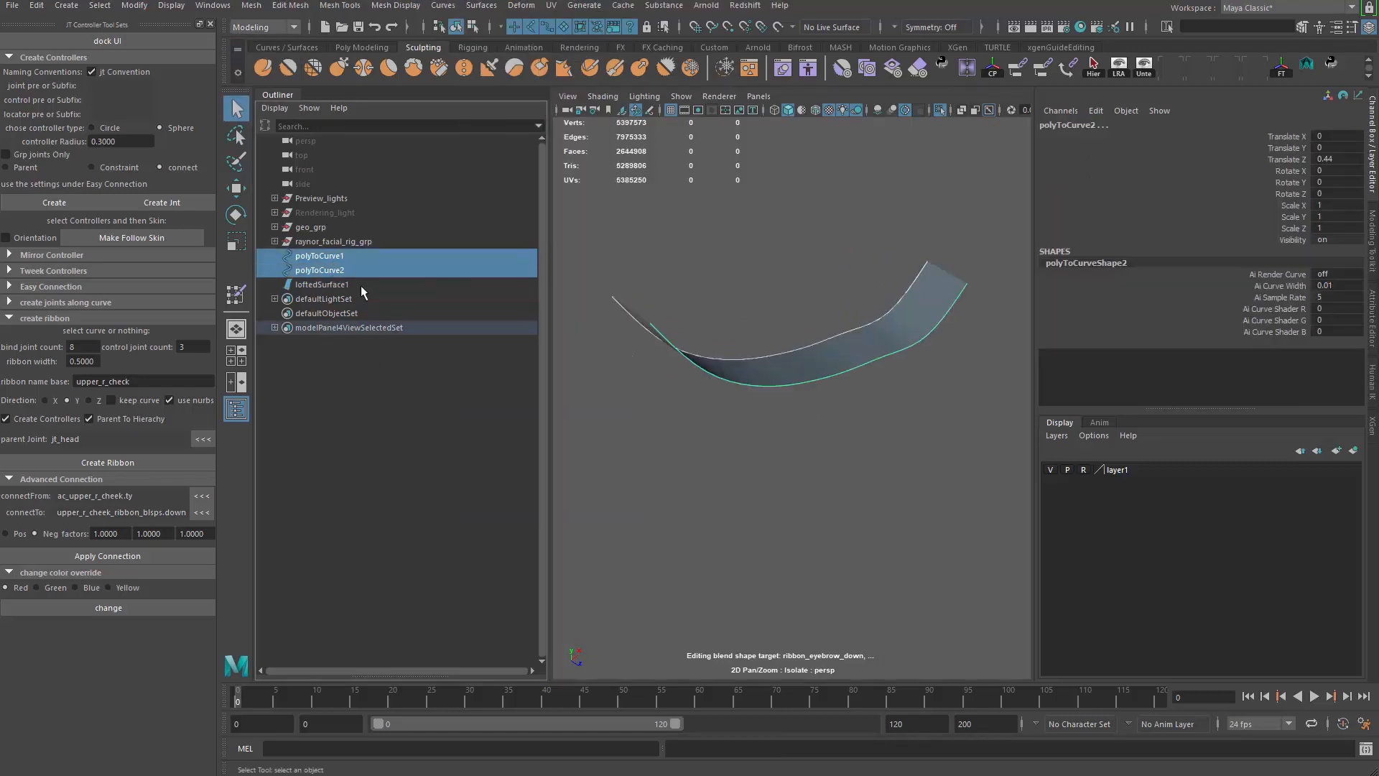
left_click(323, 256)
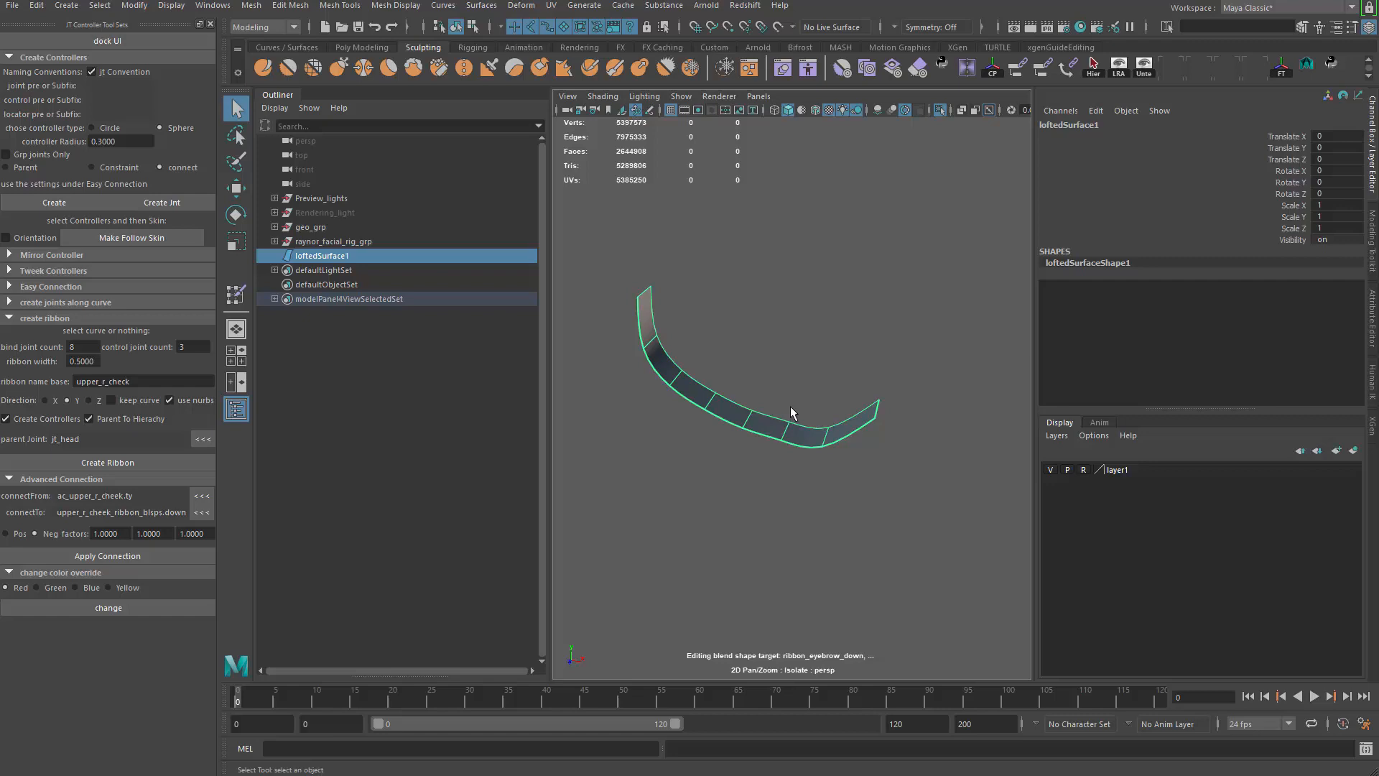
left_click_drag(791, 414, 754, 365)
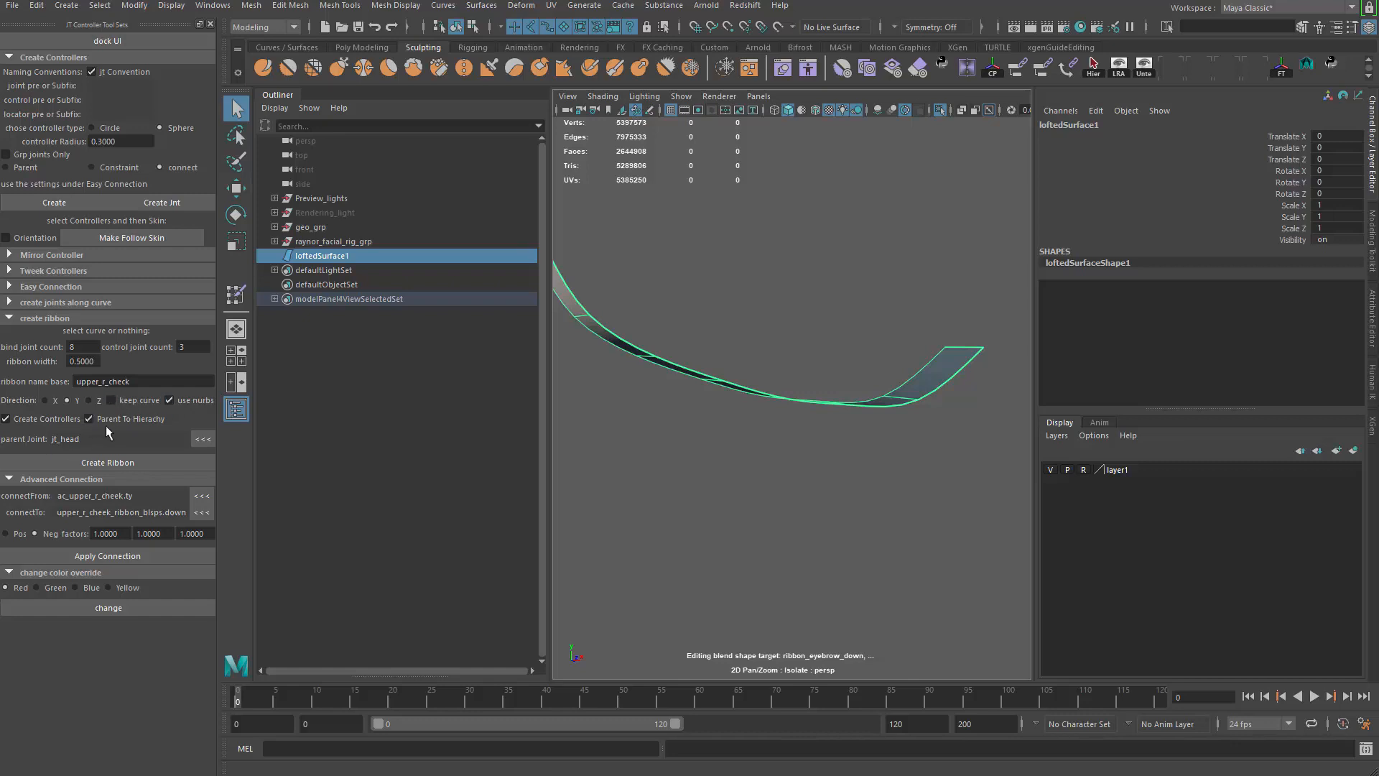
mouse_move(70, 439)
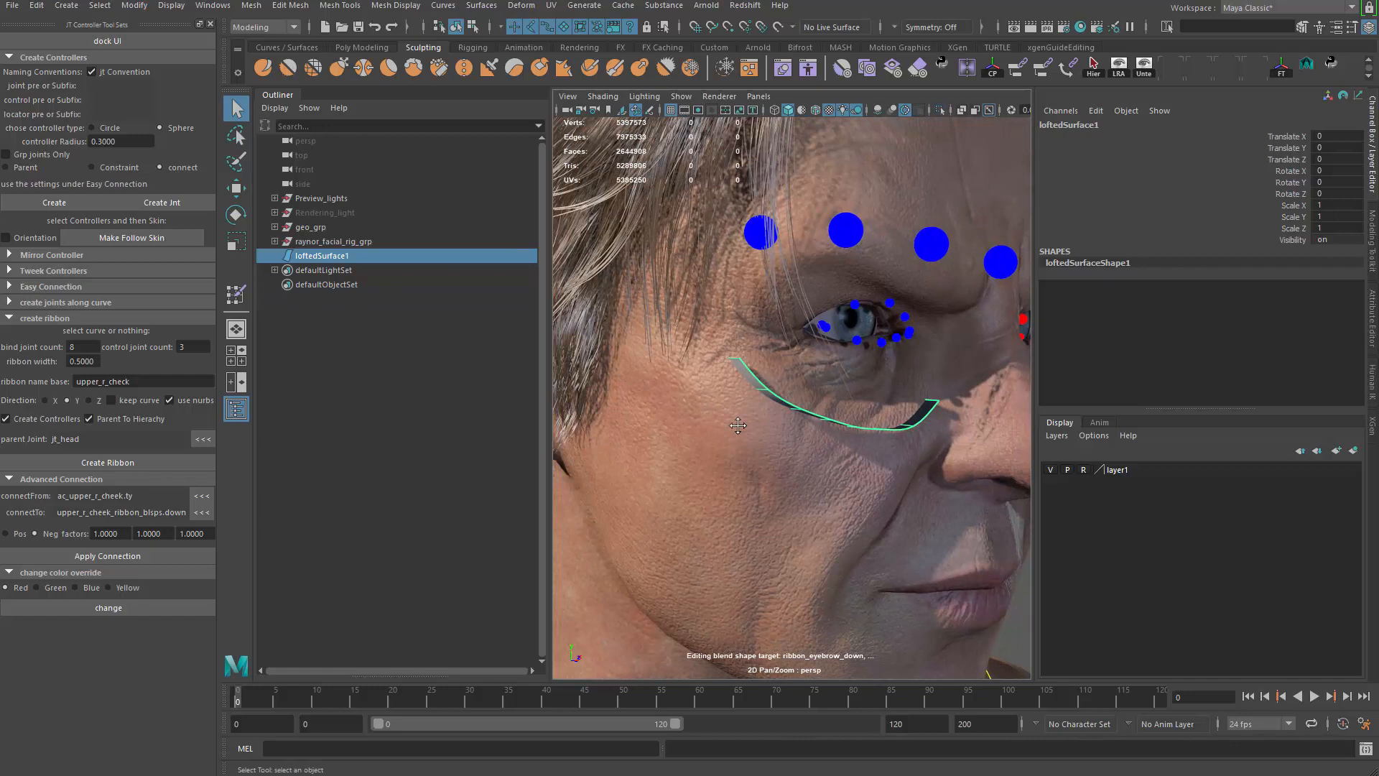
Create the ribbon_upper_r_check rig from the lofted surface with jt_head as parent, giving eight ribbon joints.
left_click(680, 96)
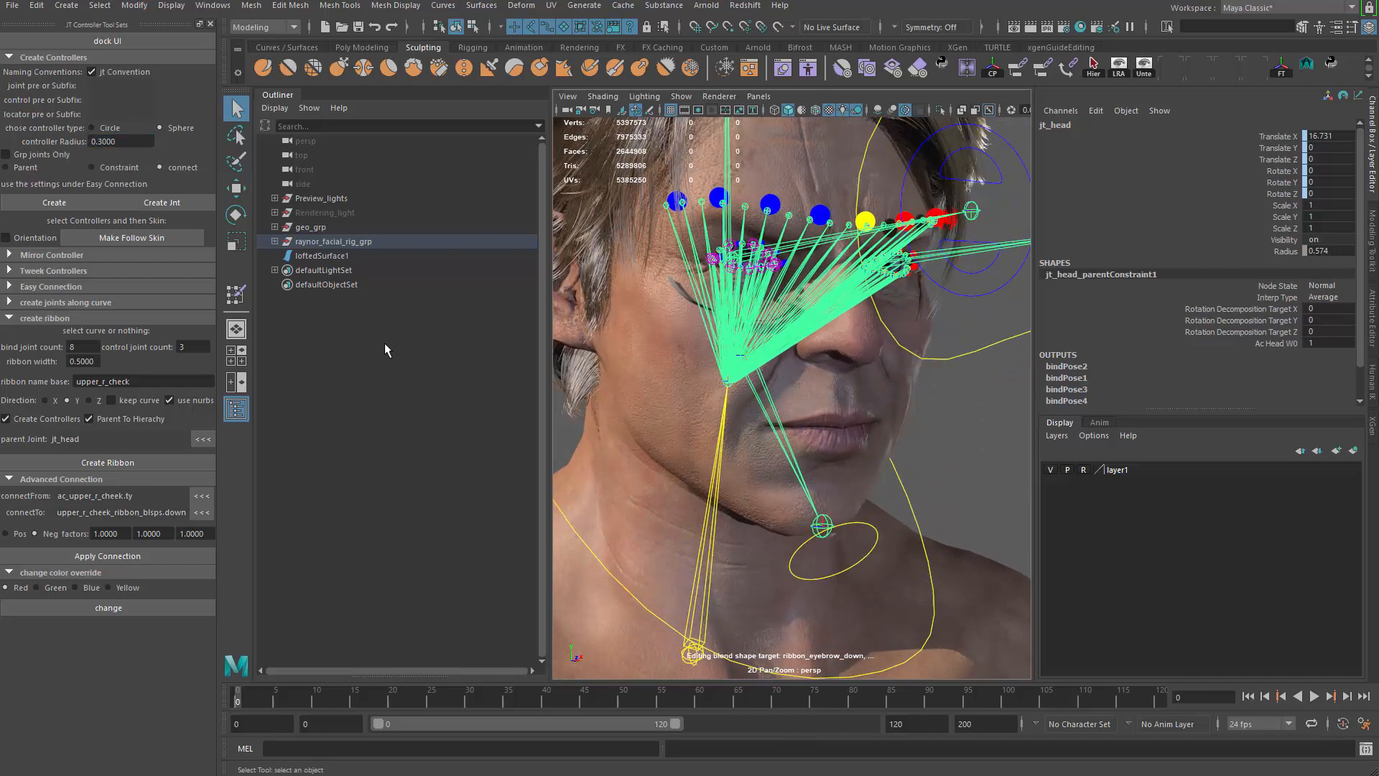
left_click(321, 255)
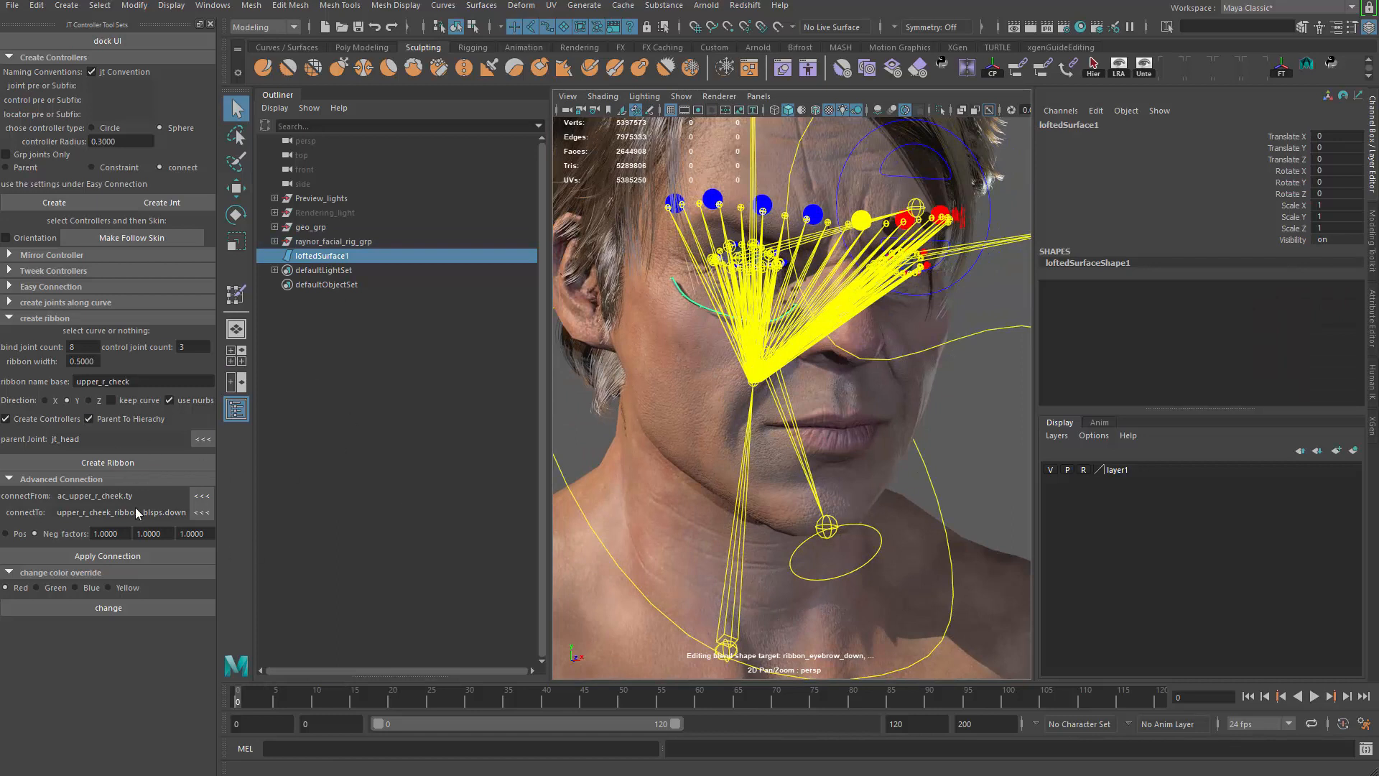
left_click(107, 462)
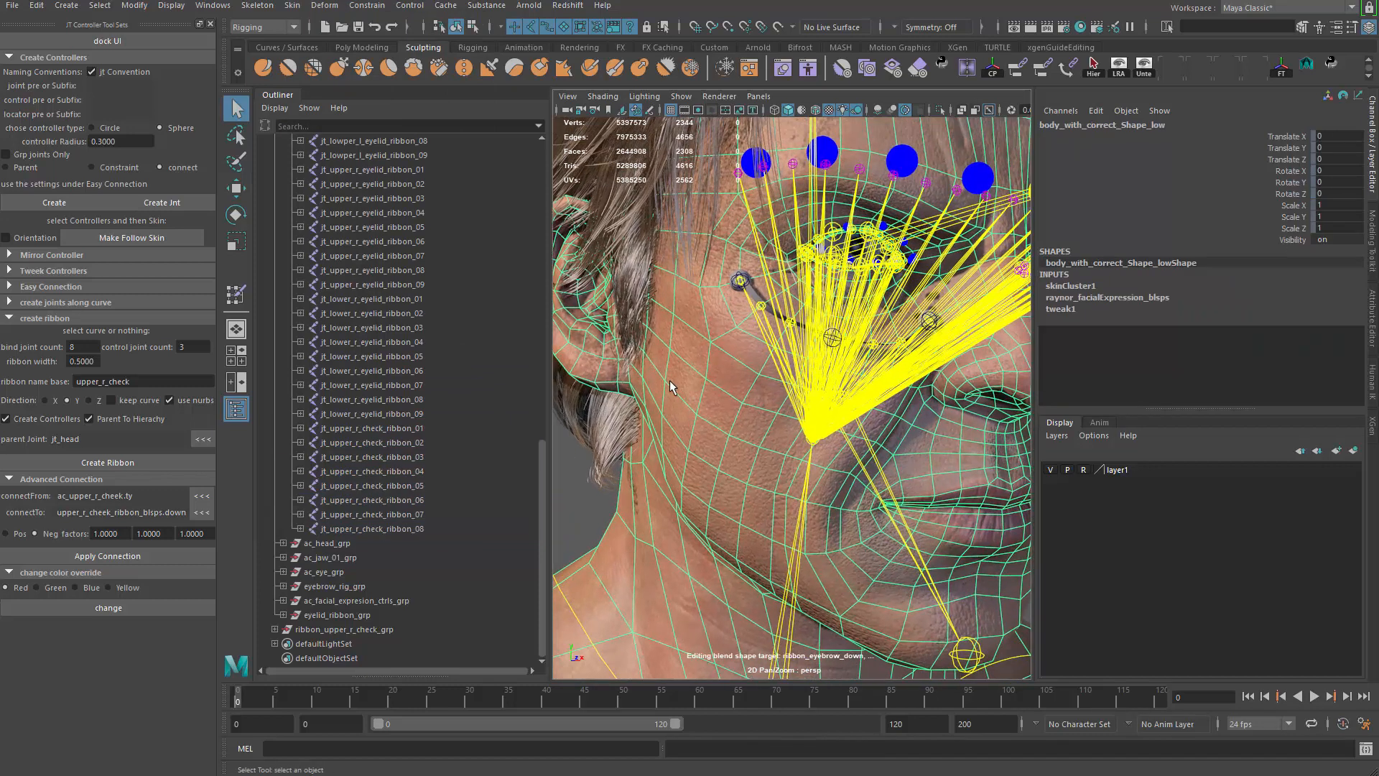
mouse_move(734, 348)
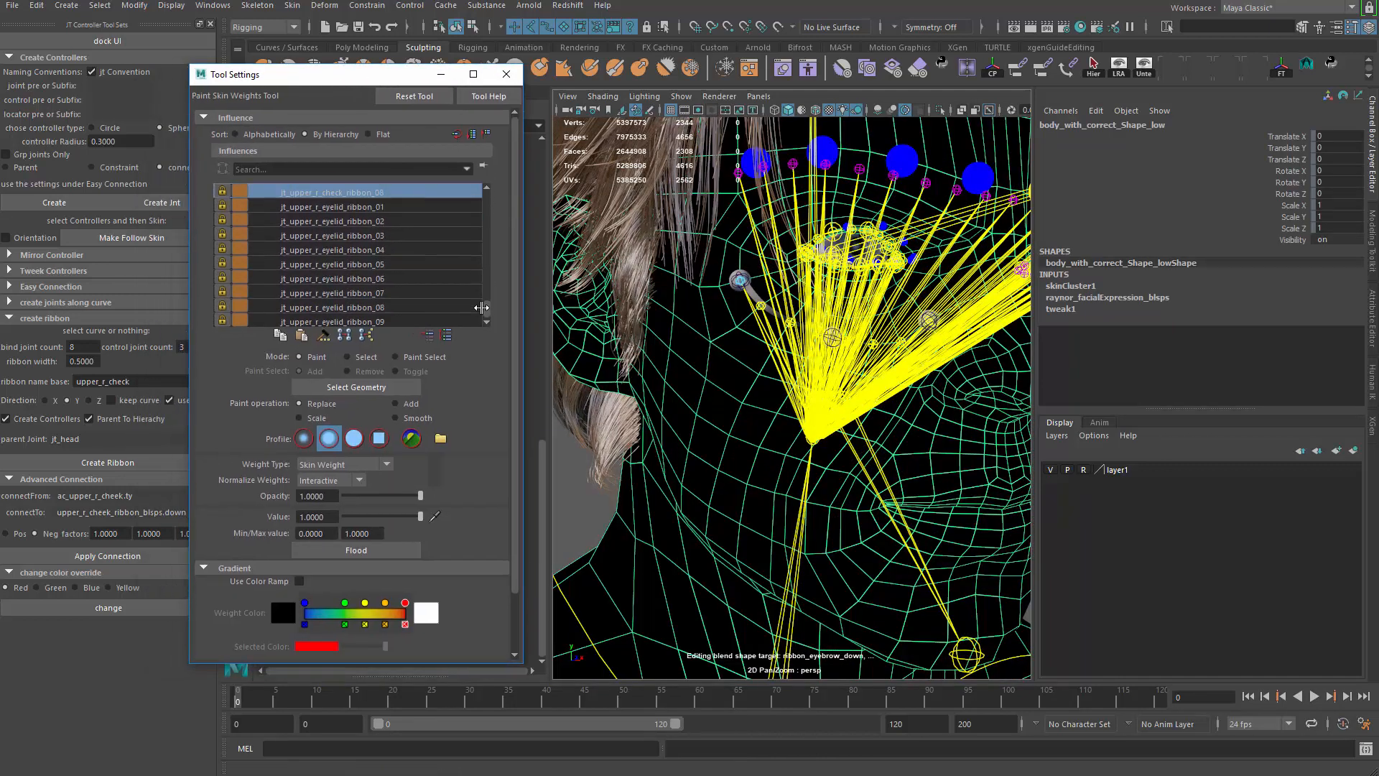
Reach the jt_upper_r_check_ribbon joints in the Paint Skin Weights influences list for the face mesh.
left_click(352, 321)
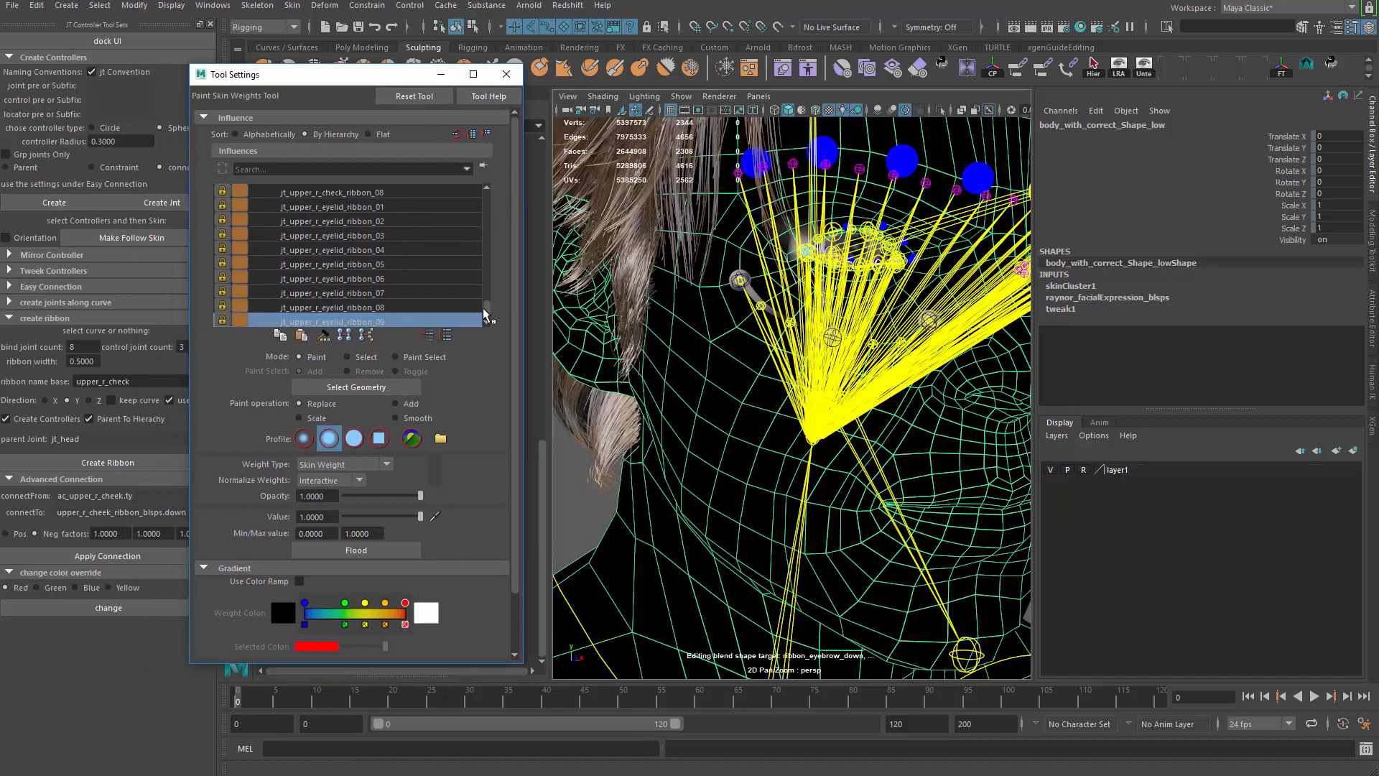
scroll("down", 3)
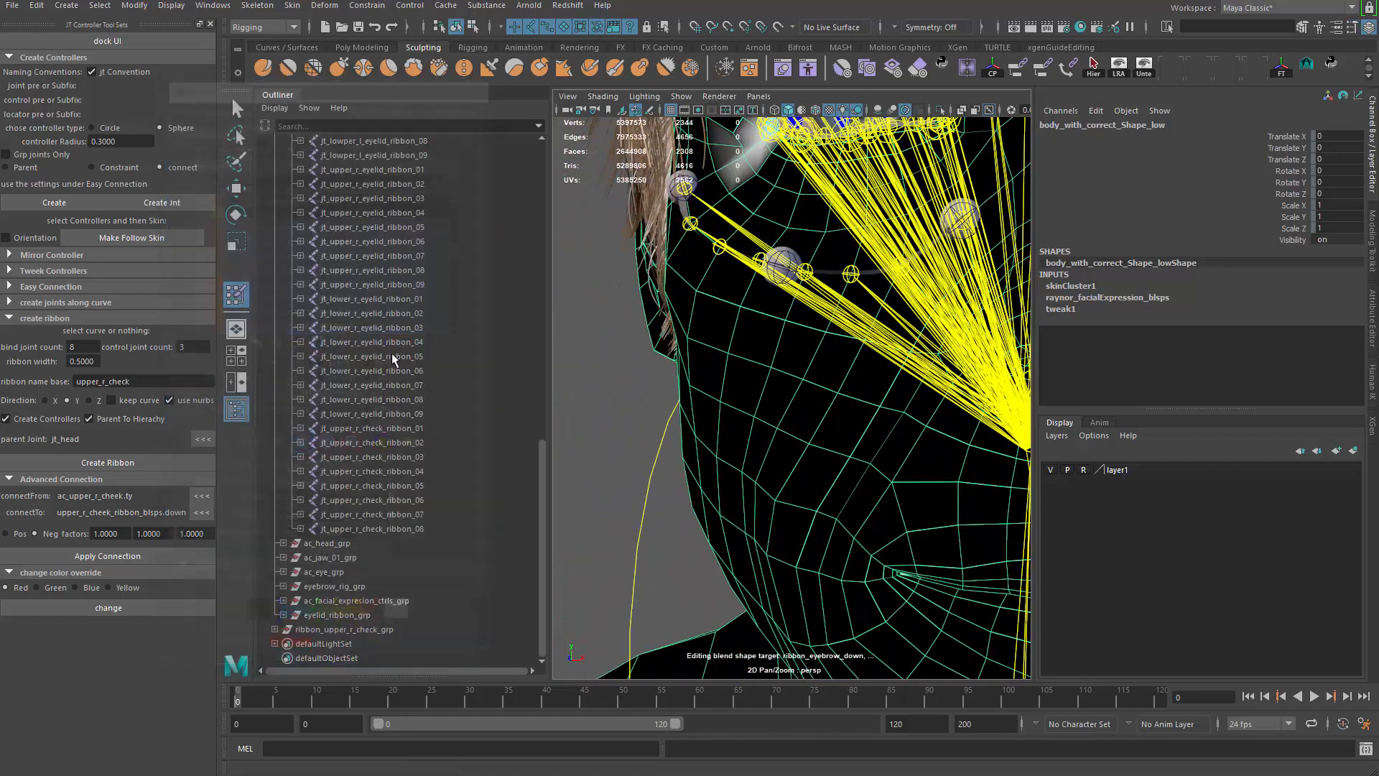
Paint and smooth weights for cheek ribbon joints two through five, checking the textured skin between.
left_click(371, 427)
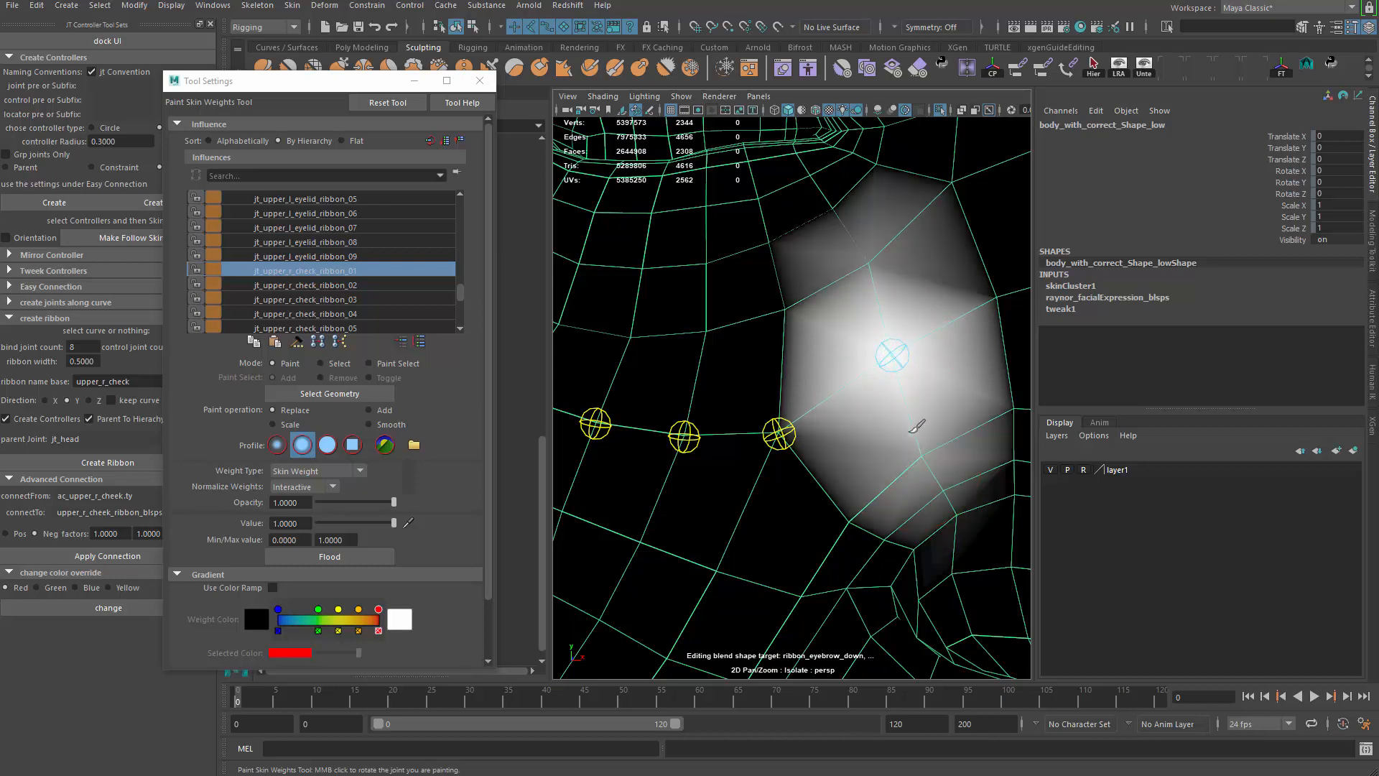
left_click(303, 284)
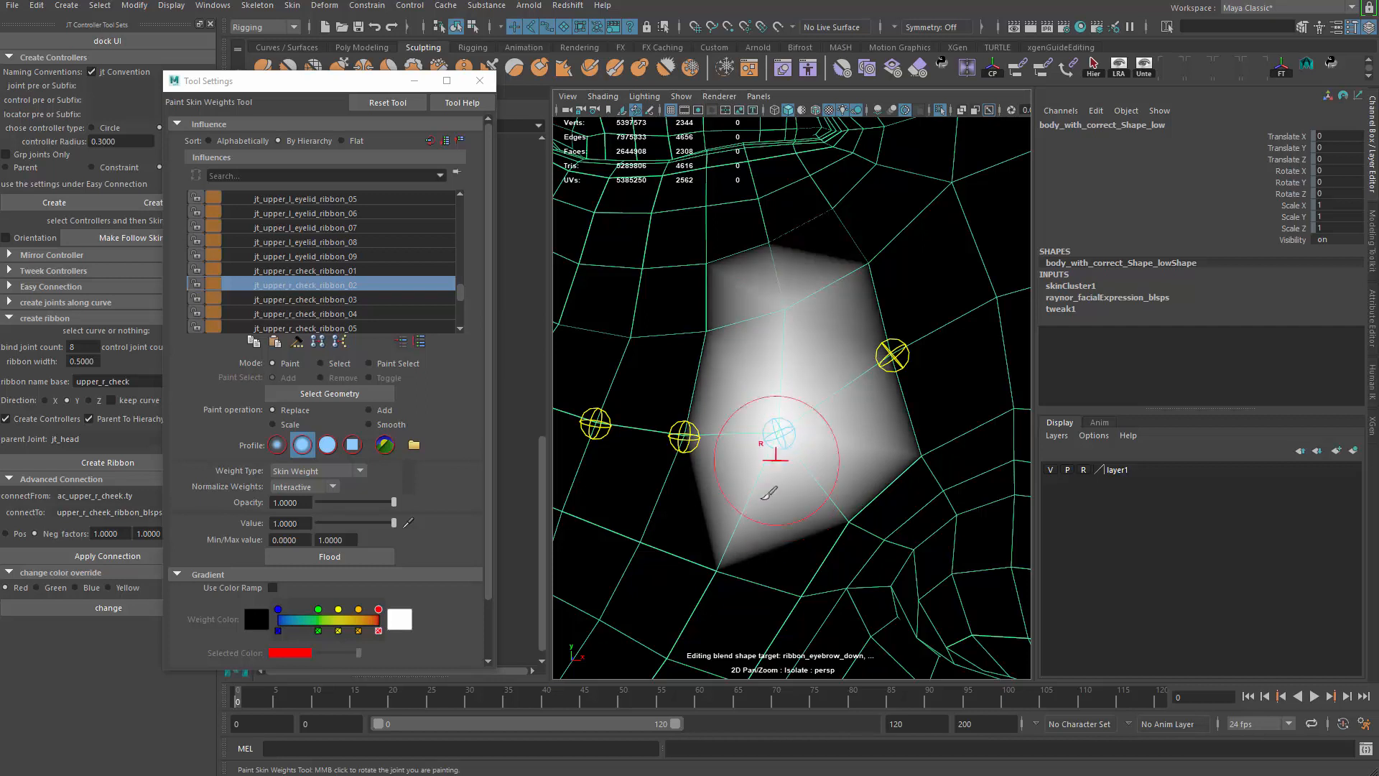
left_click(304, 298)
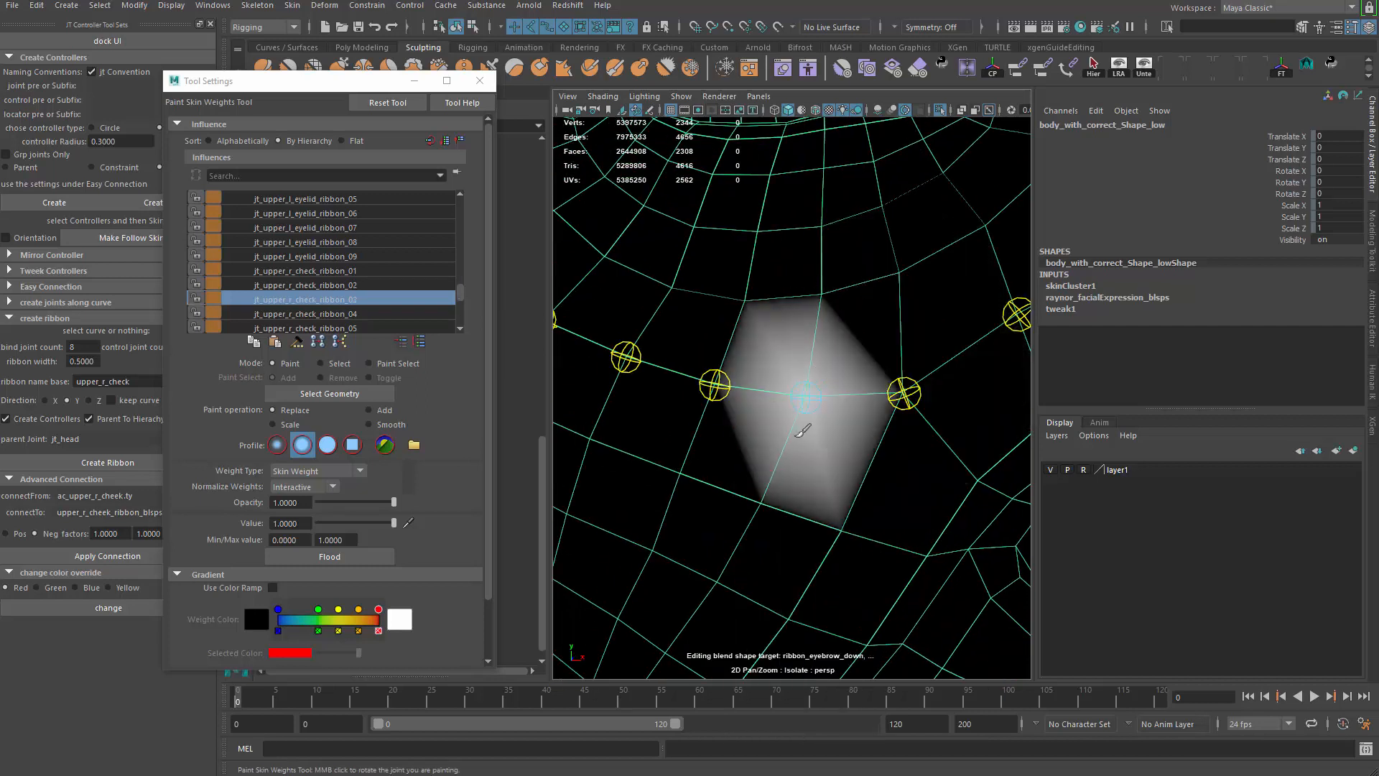
left_click(800, 400)
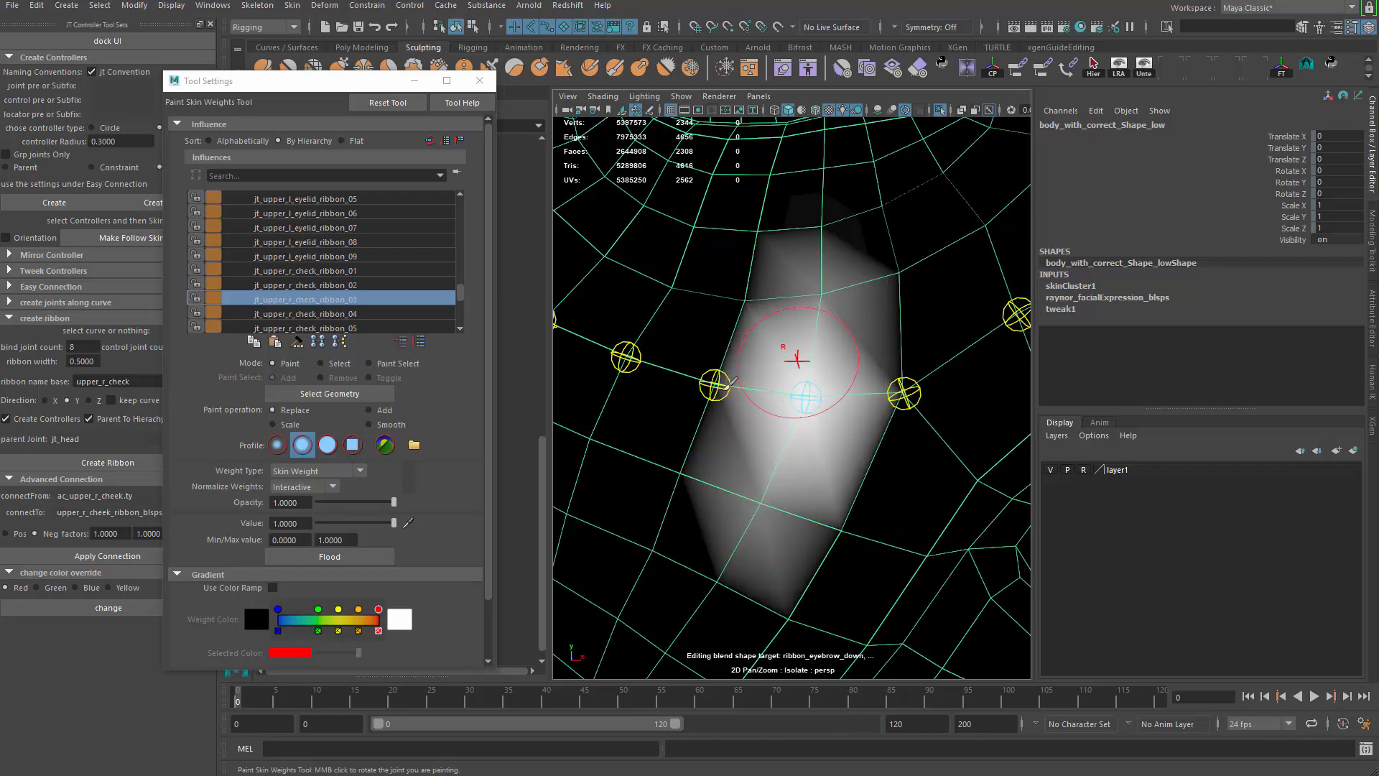
left_click(309, 313)
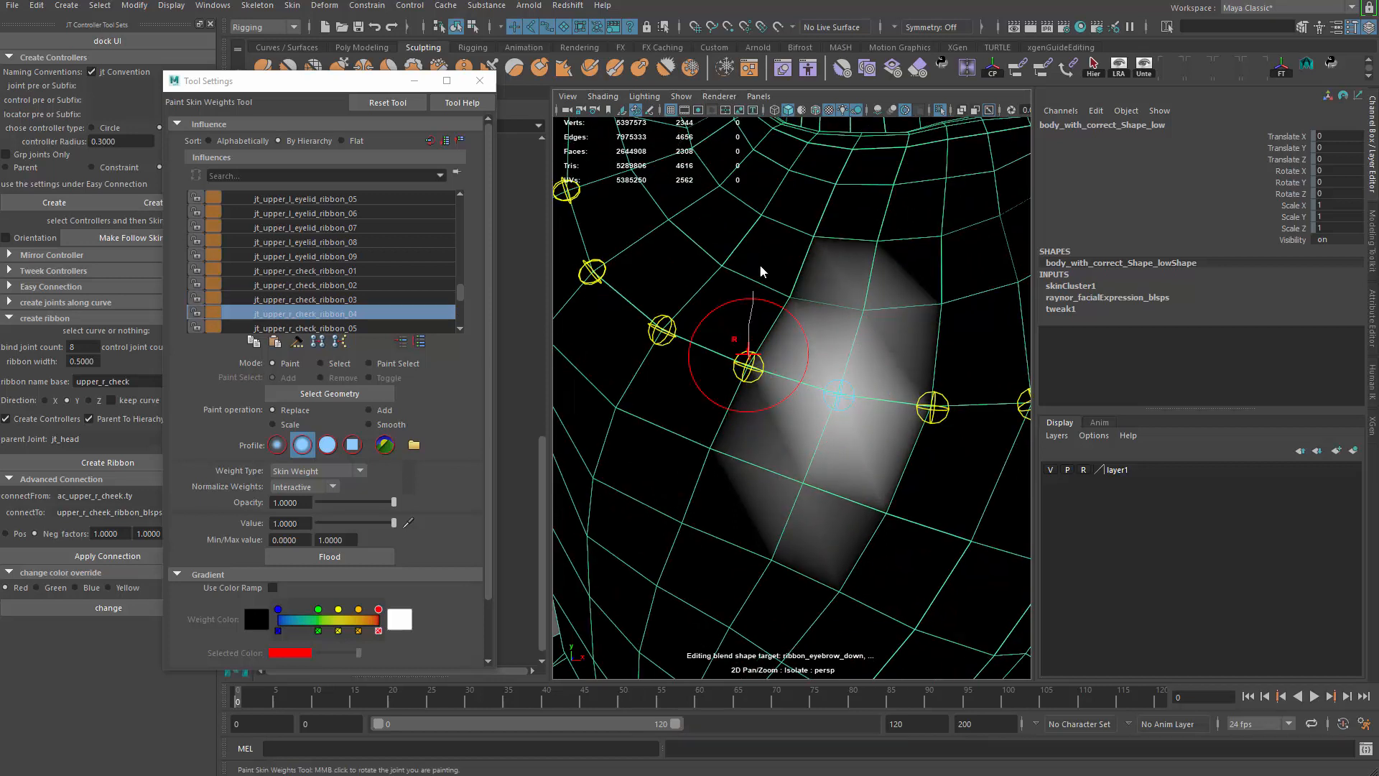
left_click(303, 327)
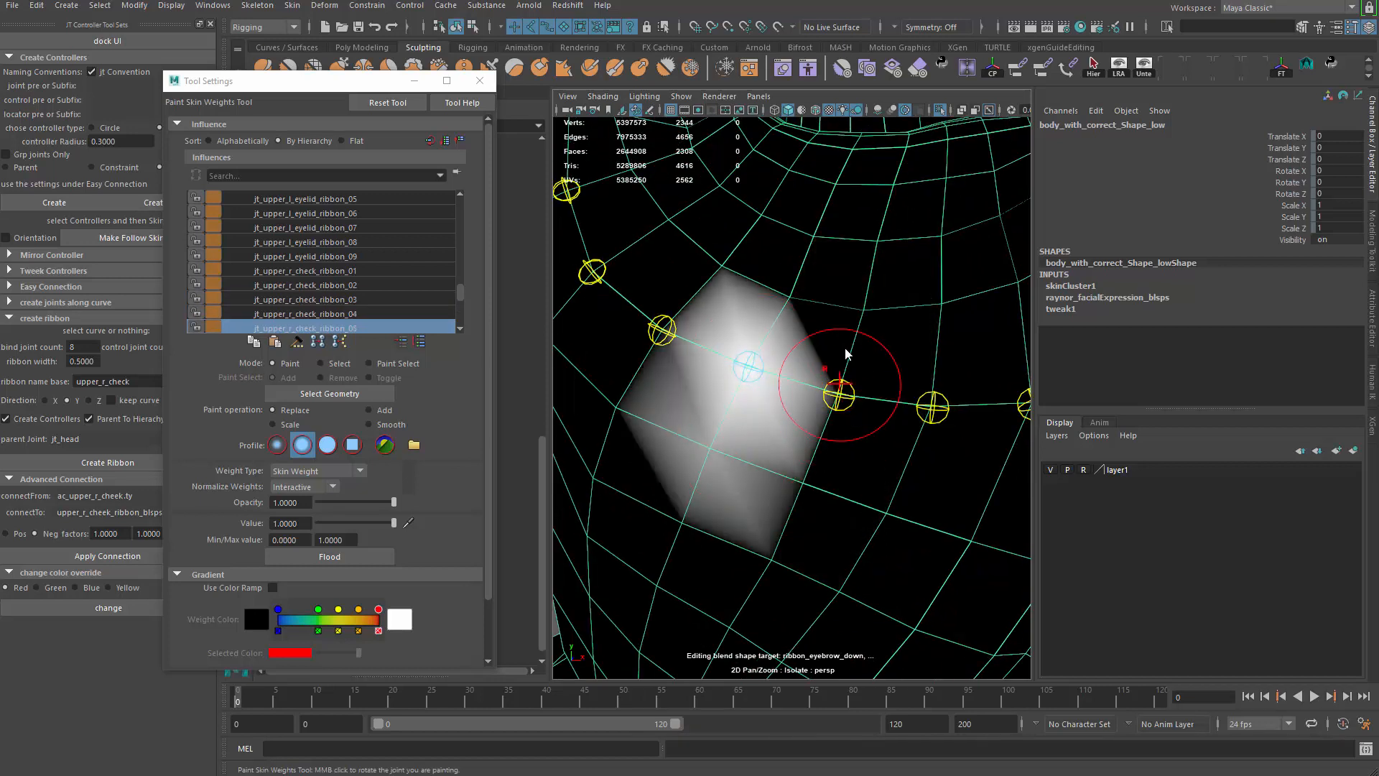
left_click(303, 313)
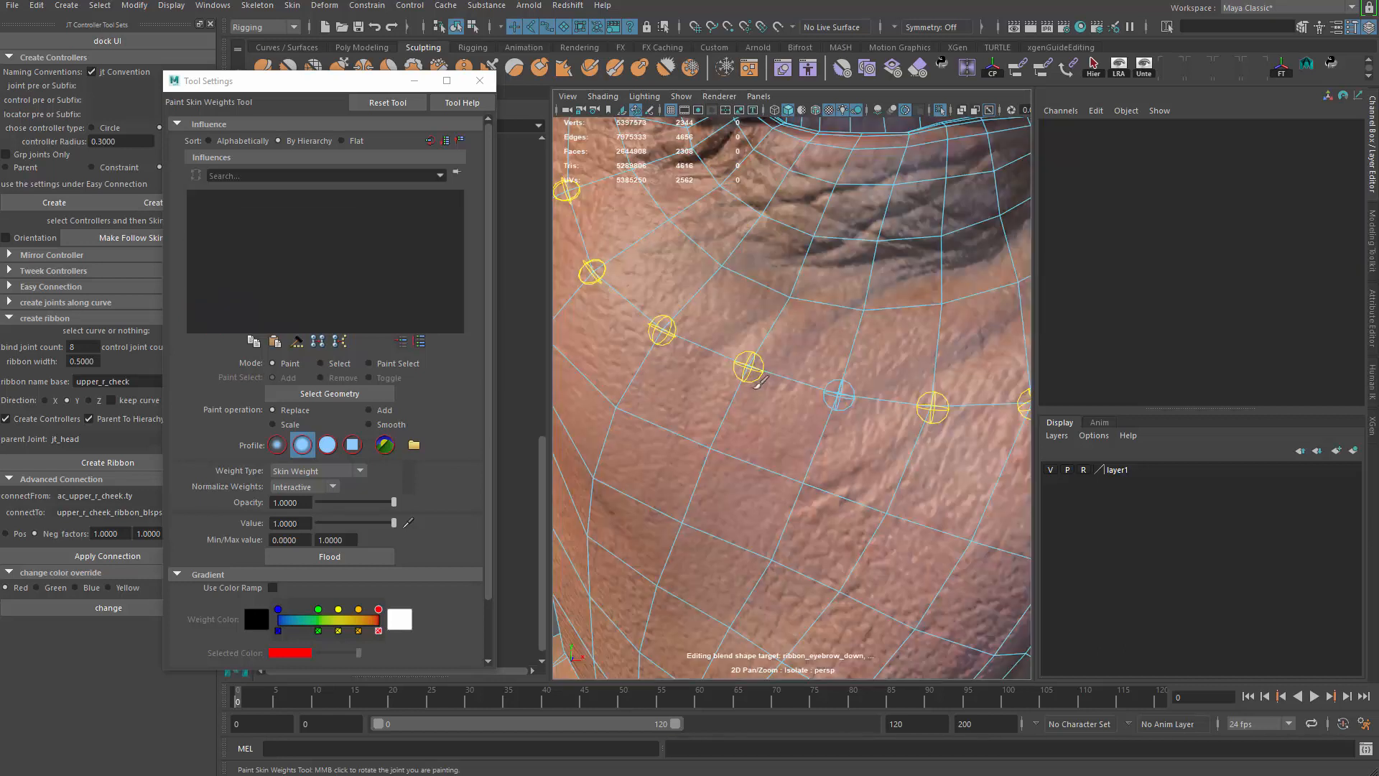
Paint weights for the remaining cheek ribbon joints, revisiting neighbours for a soft falloff across the cheek.
left_click(334, 269)
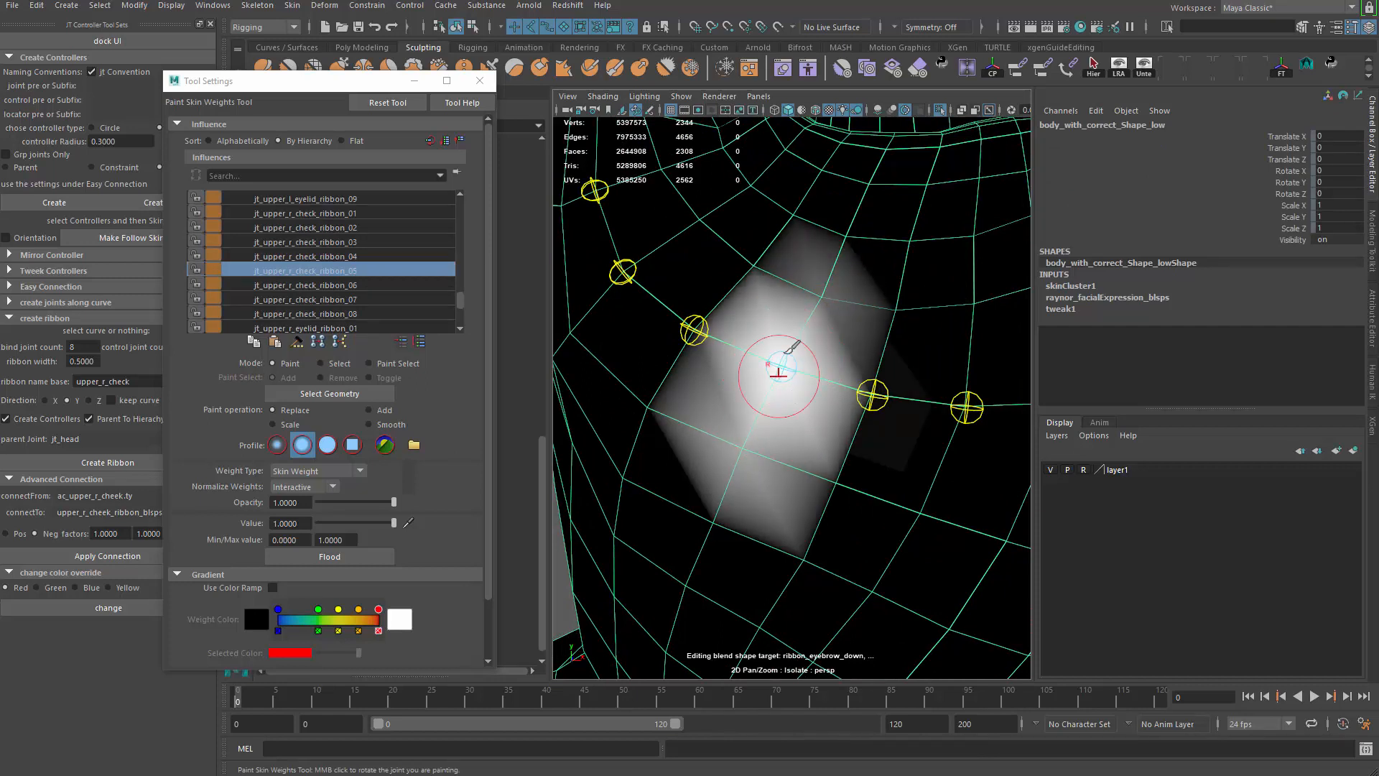
left_click(328, 284)
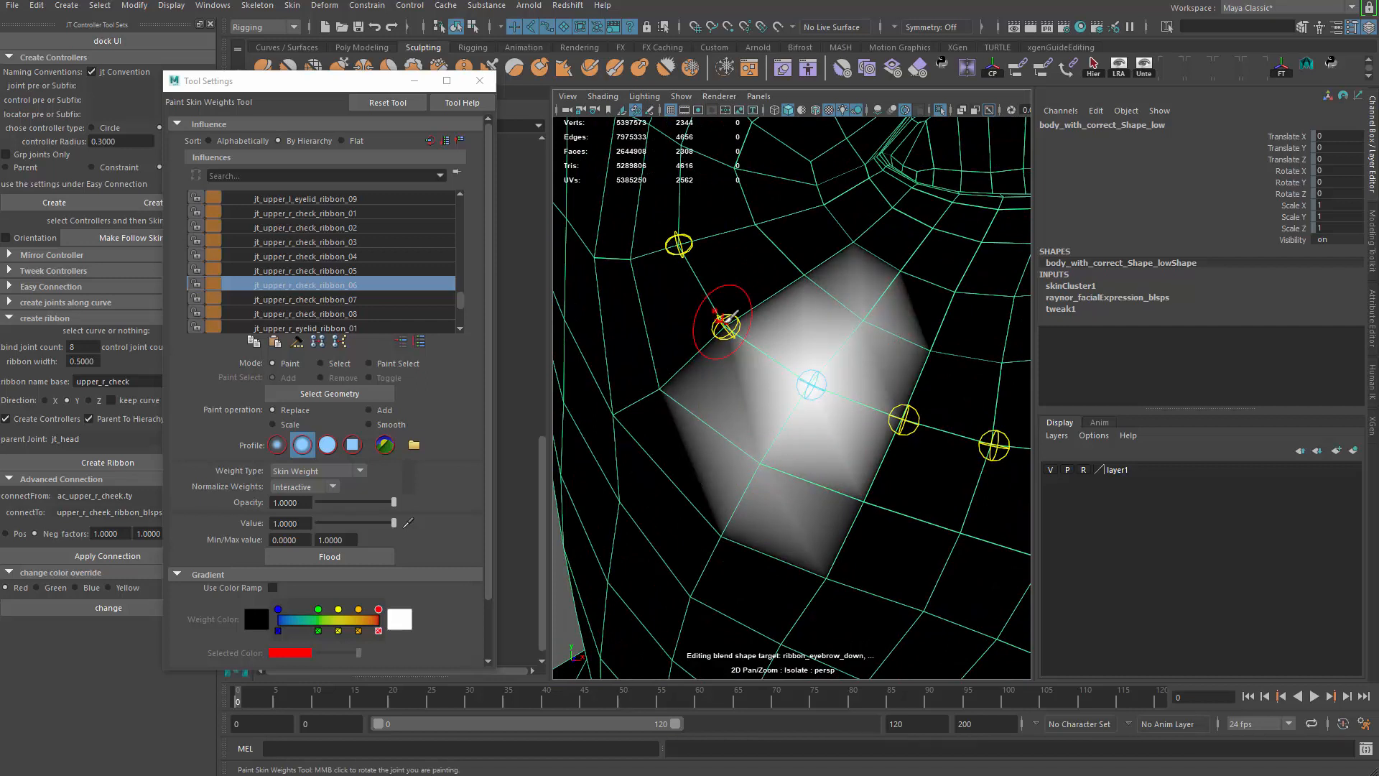
left_click(316, 299)
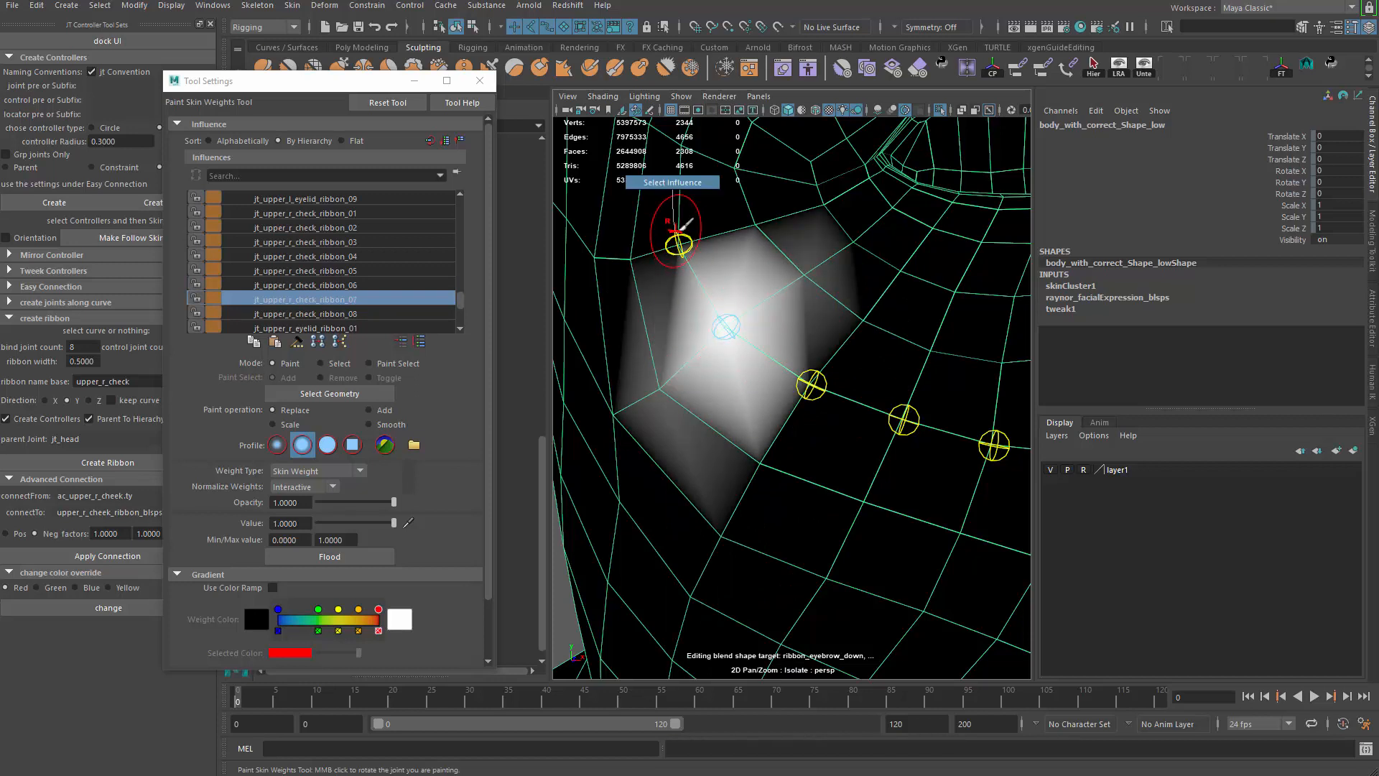
left_click(317, 313)
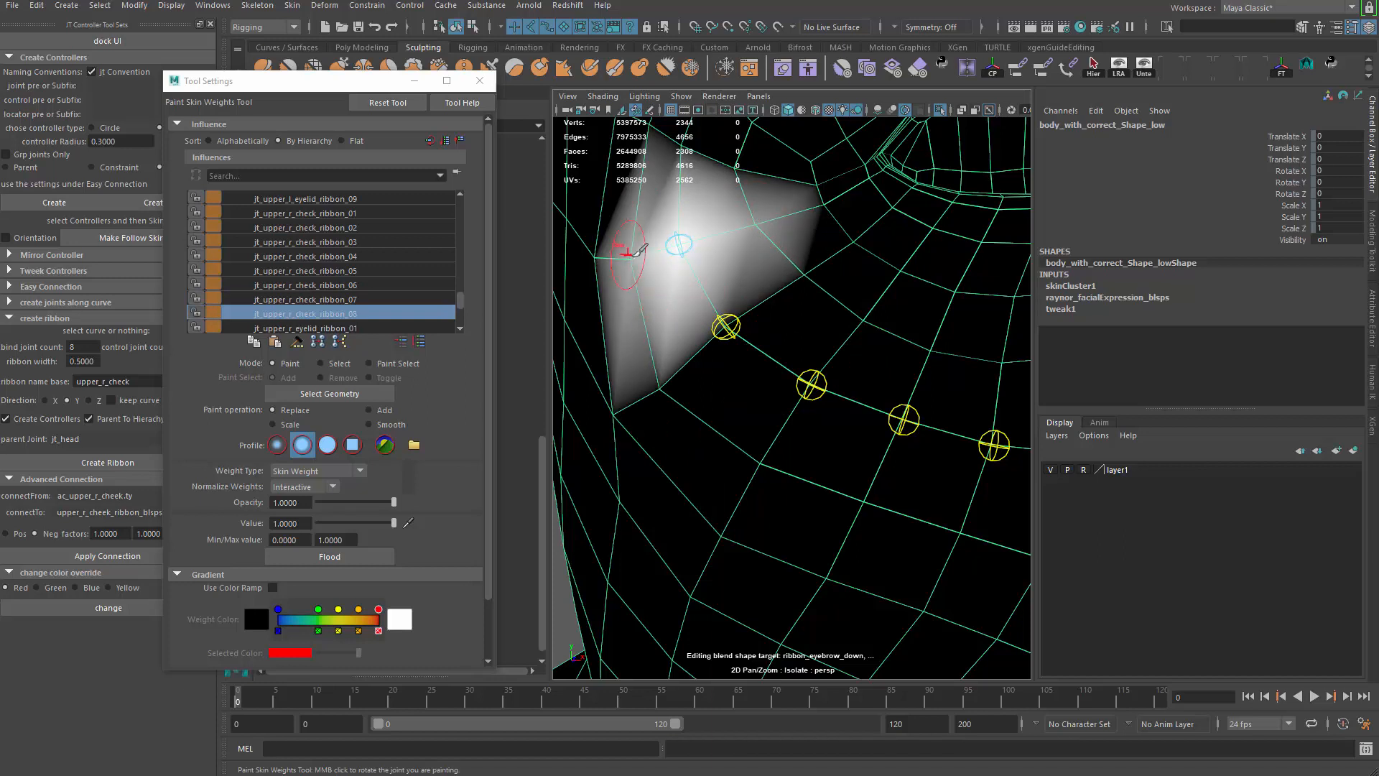
left_click(329, 300)
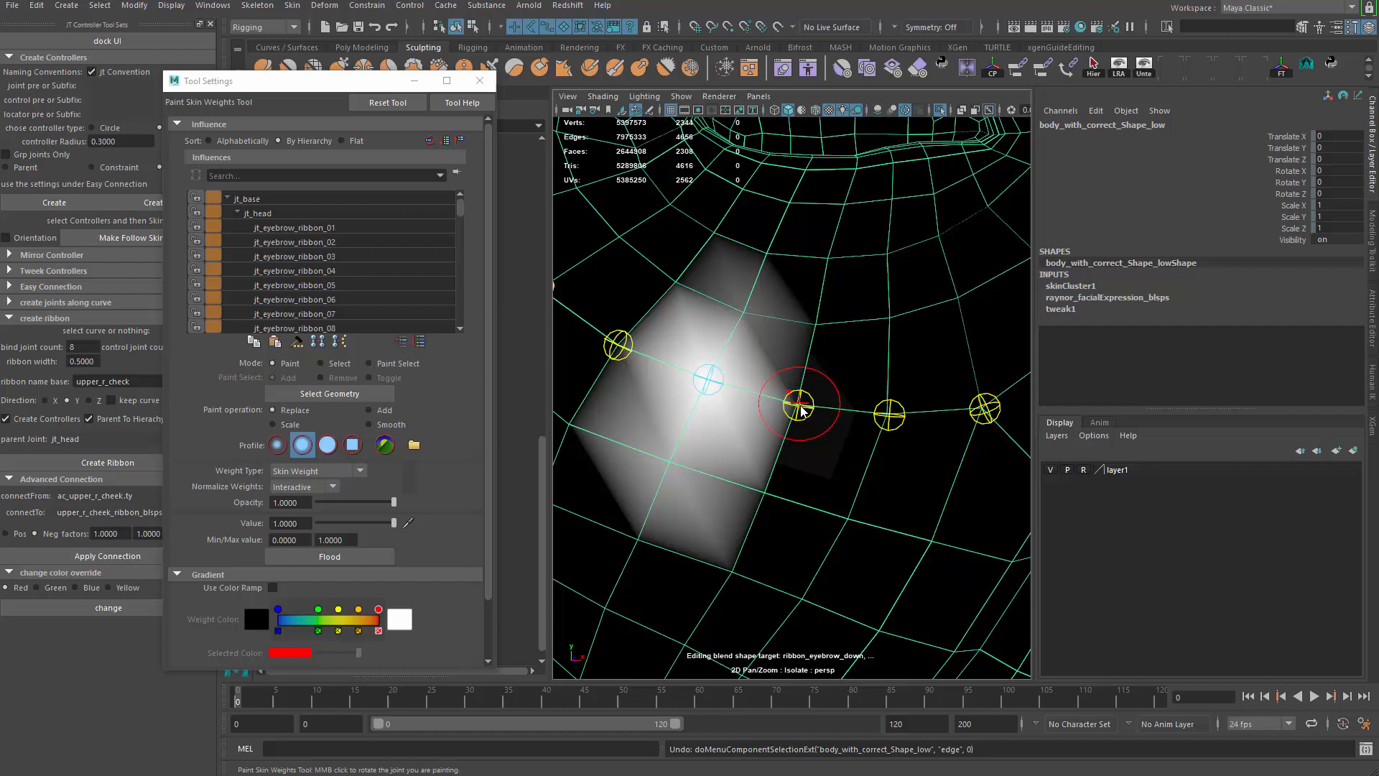
left_click(308, 269)
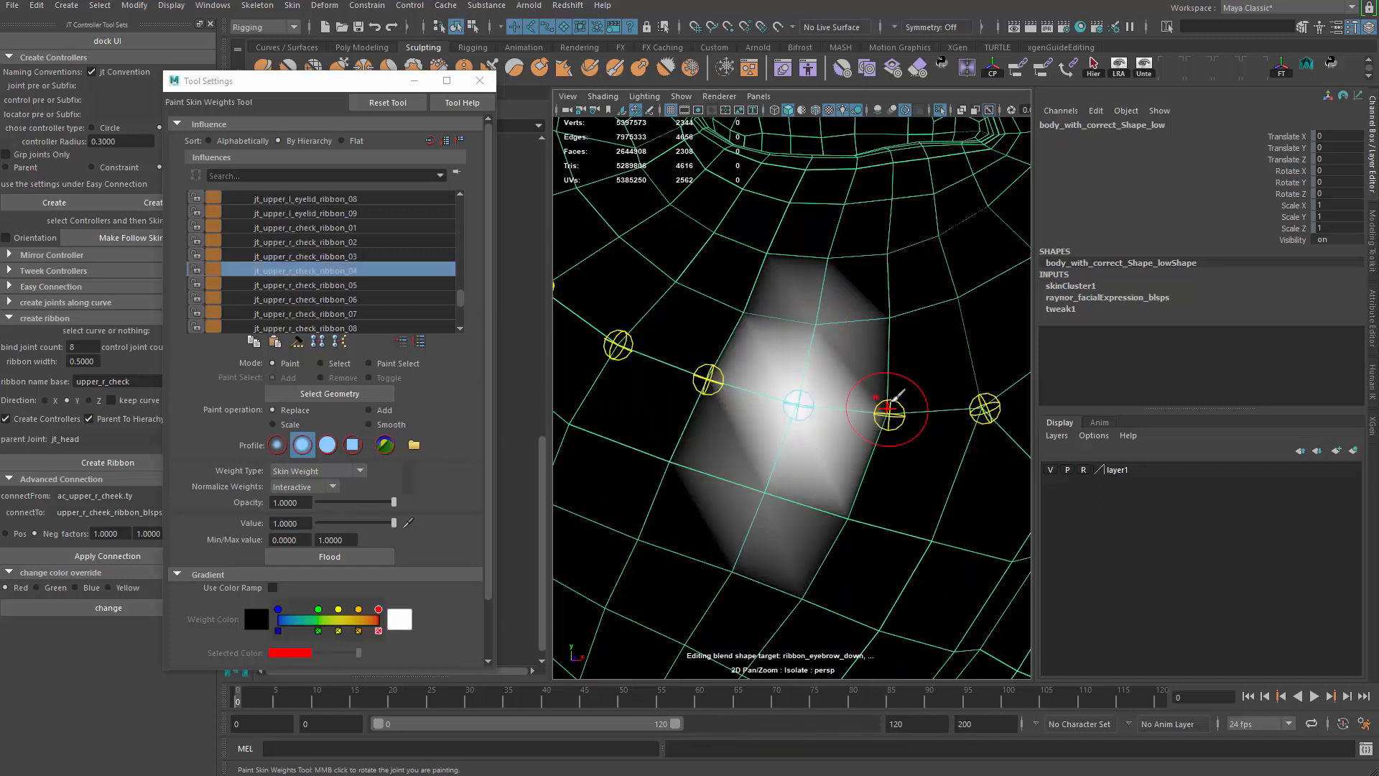
left_click(326, 241)
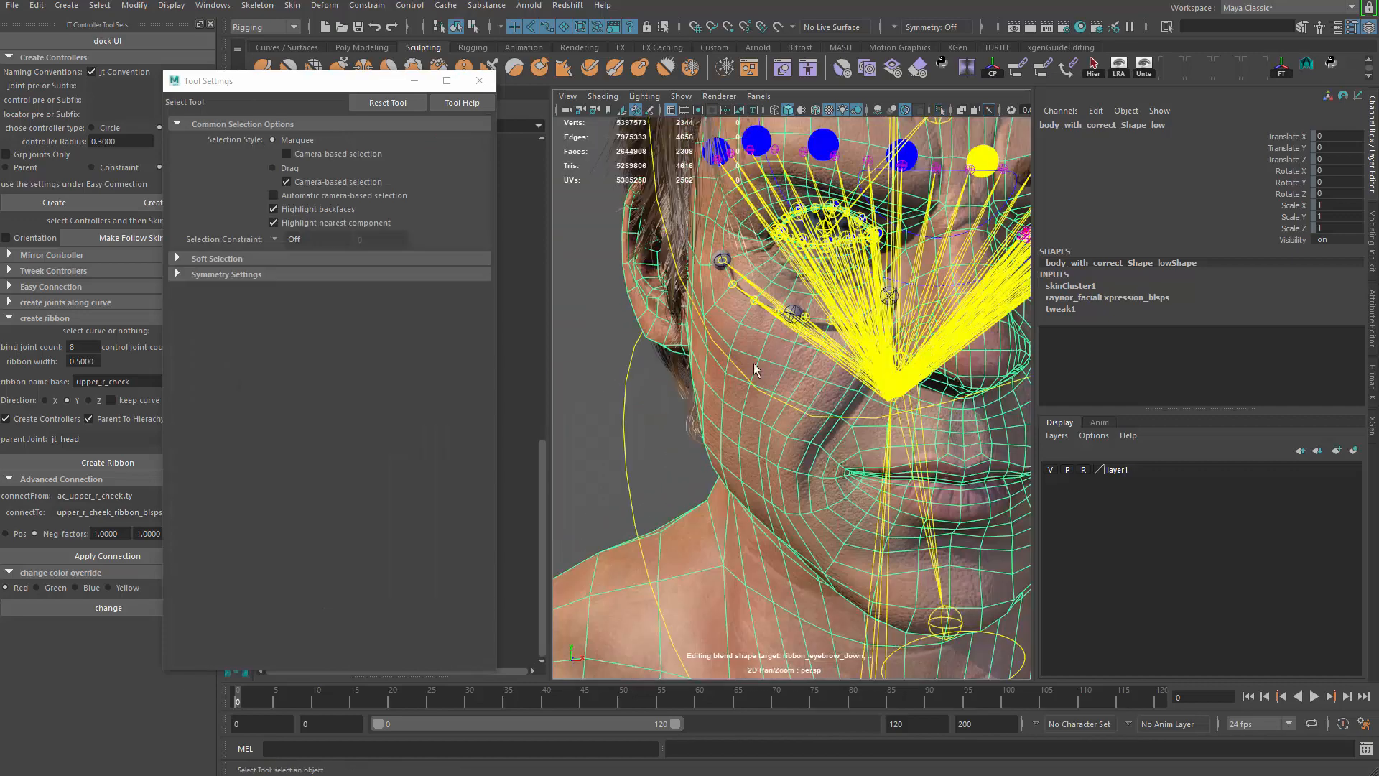
Rename the copied ac_eyebrow_middle_grp1 hierarchy by replacing eyebrow_middle with upper_r_cheek.
left_click_drag(753, 369, 675, 328)
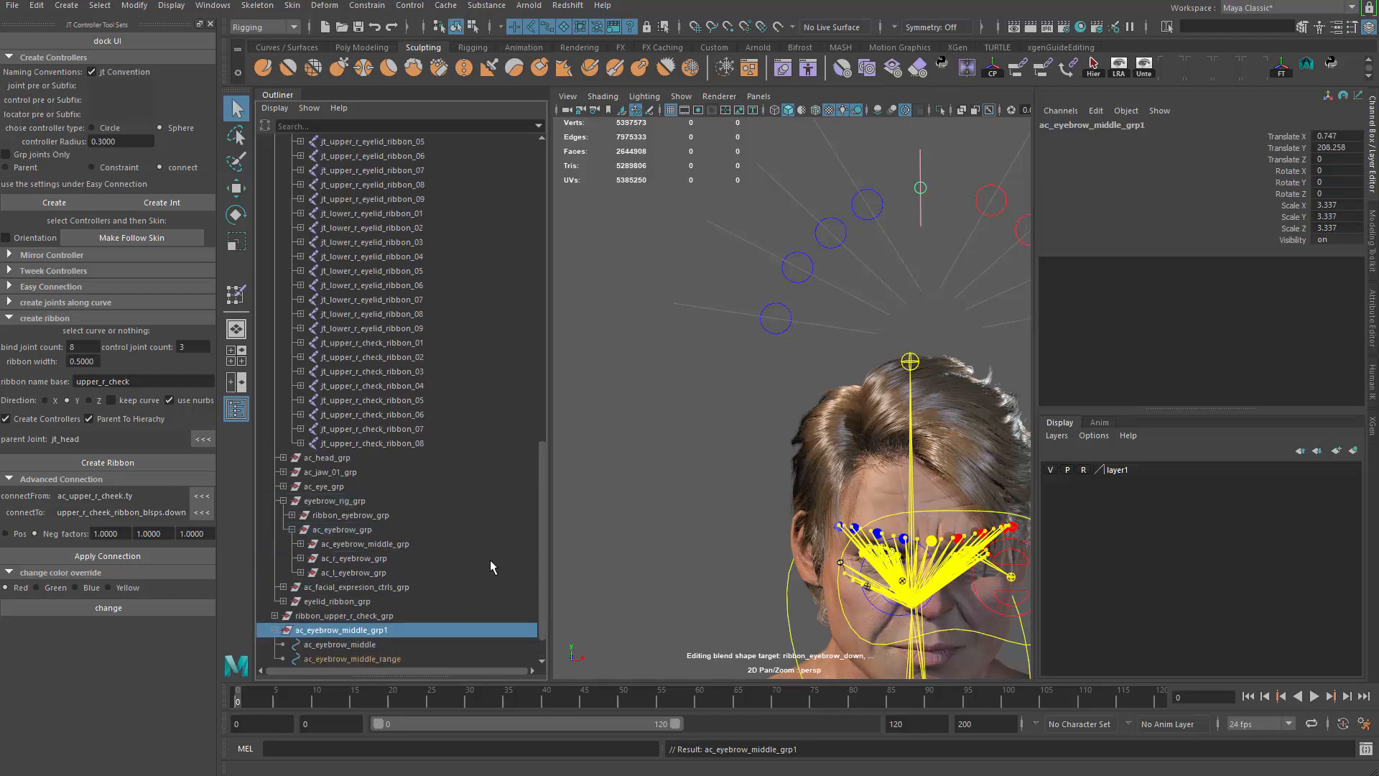
left_click(275, 629)
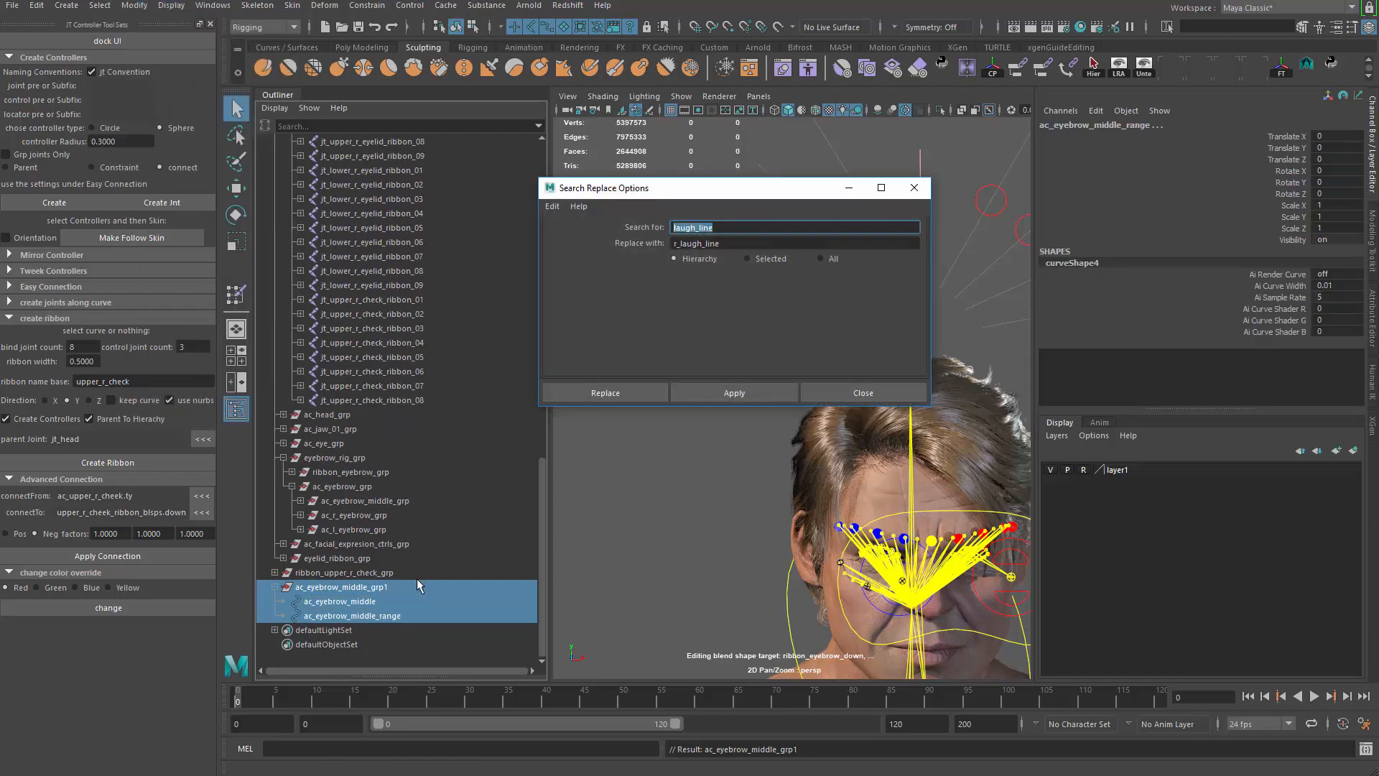
type("e")
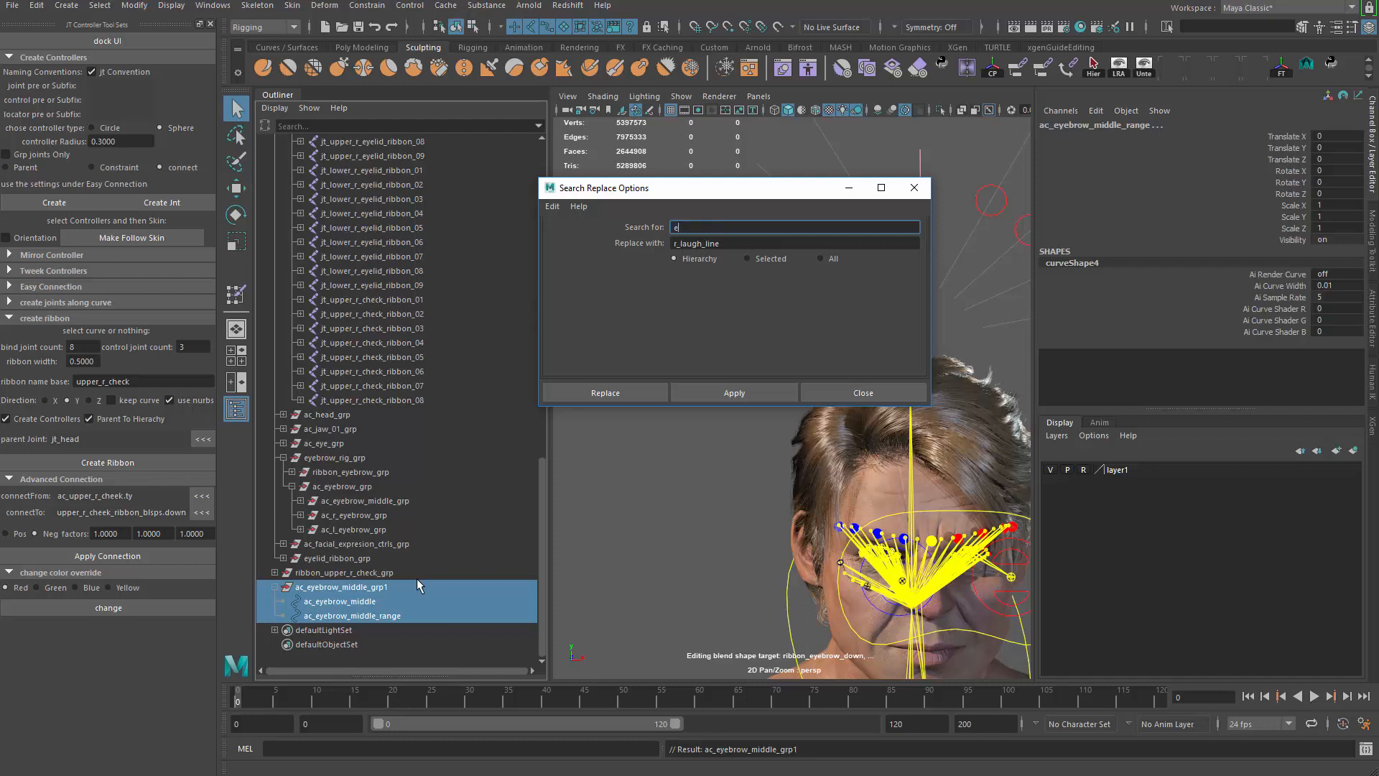
type("yebrow_middle")
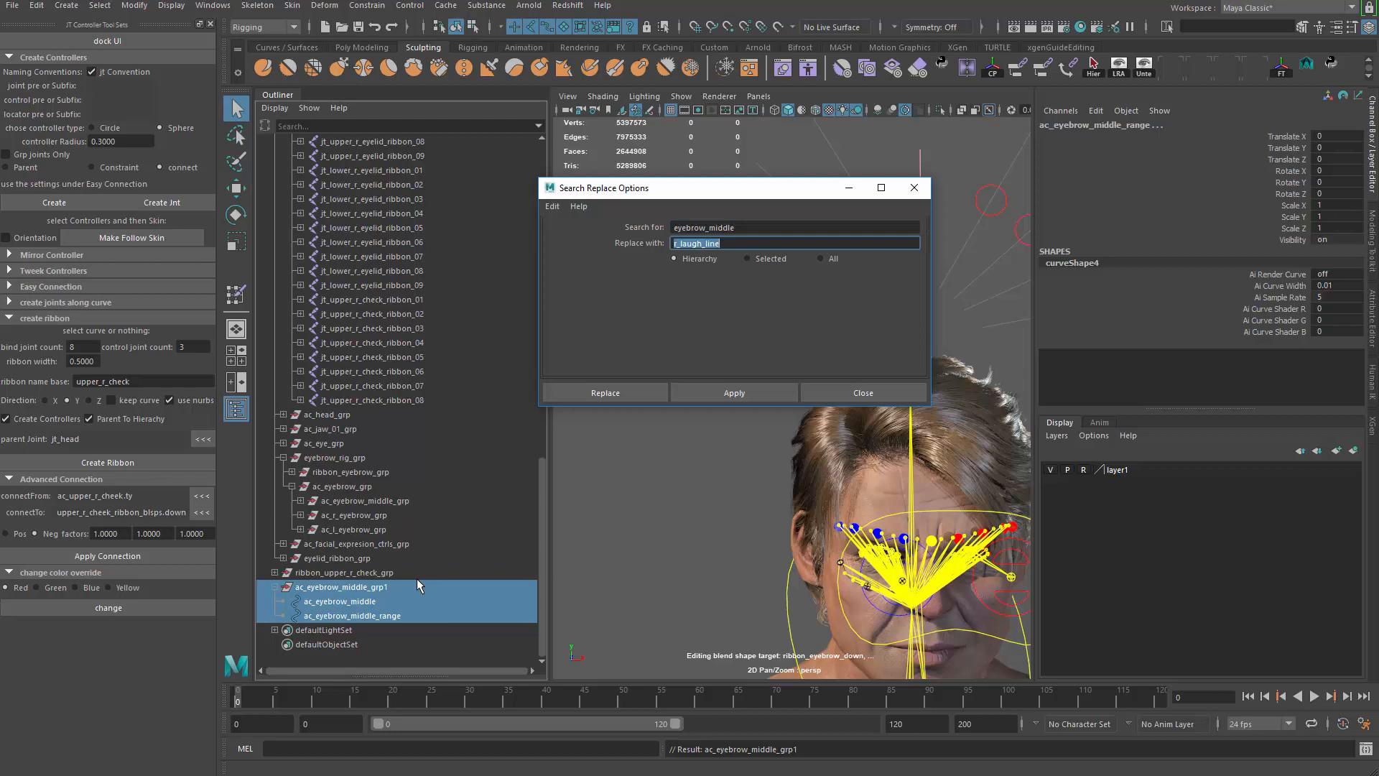
type("upper_r_cheek")
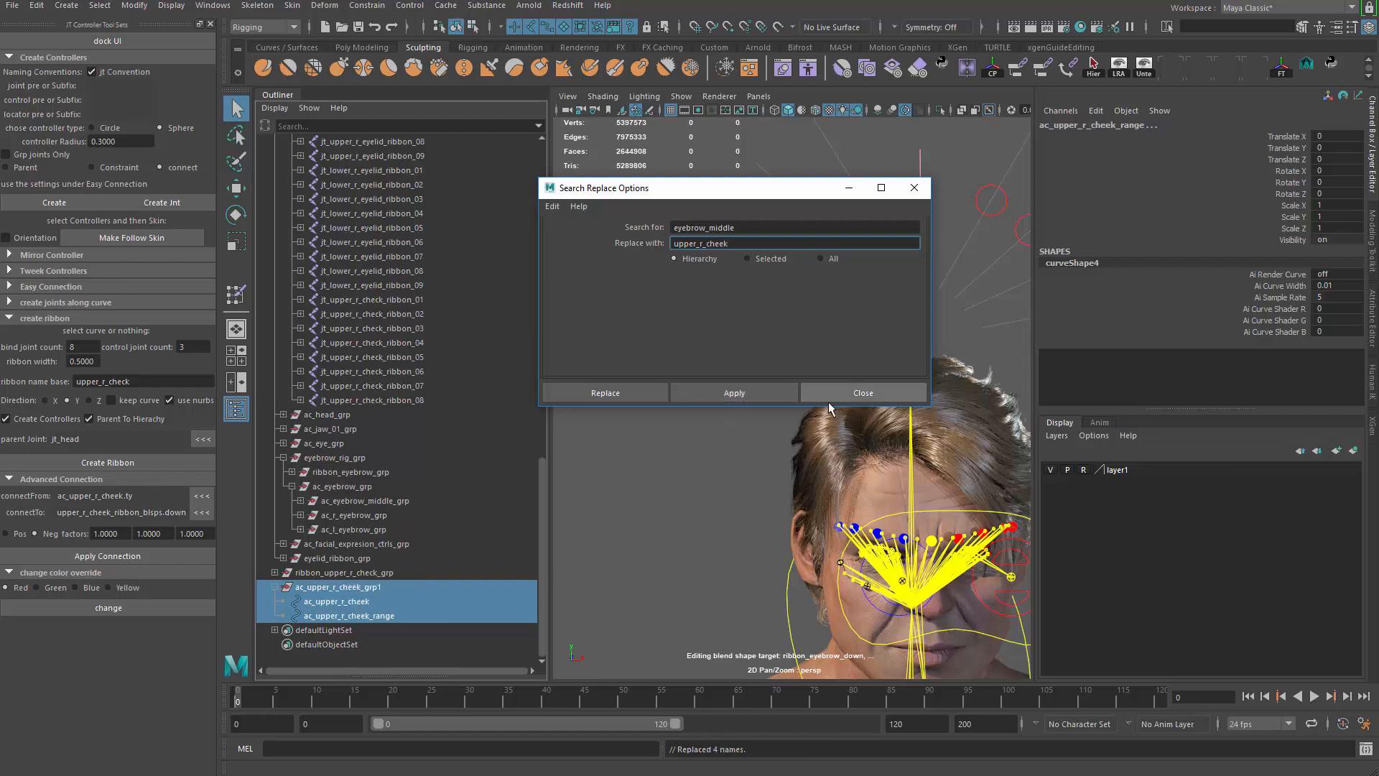
left_click(861, 392)
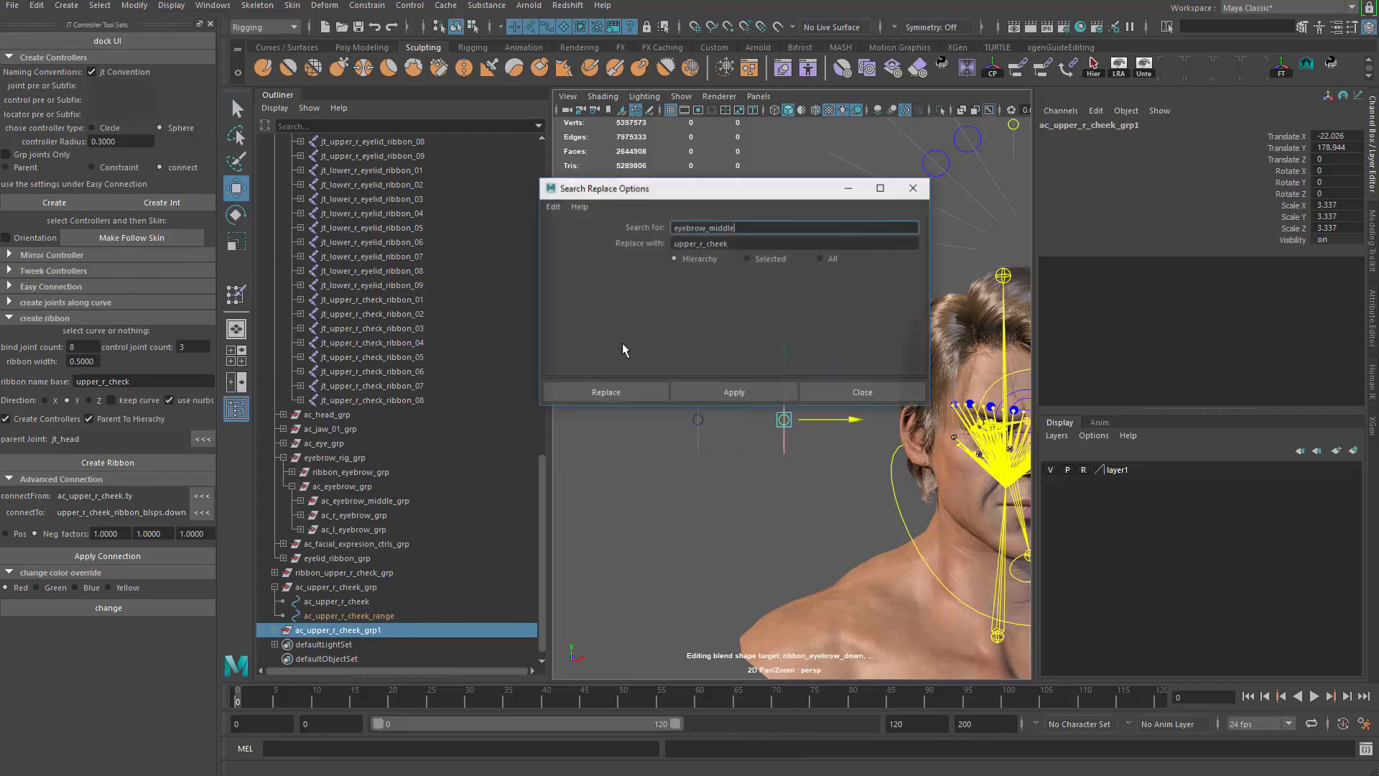
Rename the duplicated cheek controller hierarchy from _r_ to _l_, giving ac_upper_l_cheek_grp.
left_click(792, 227)
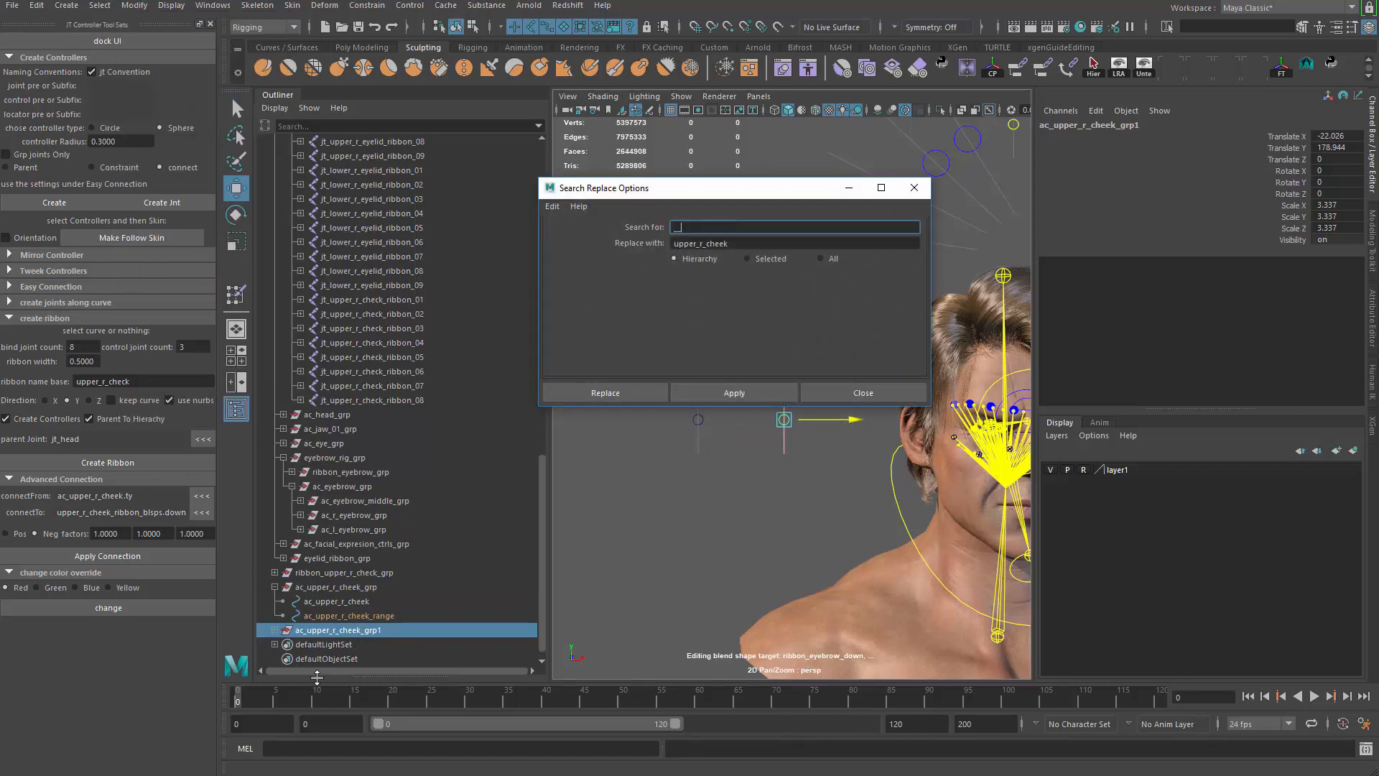
type("_r_")
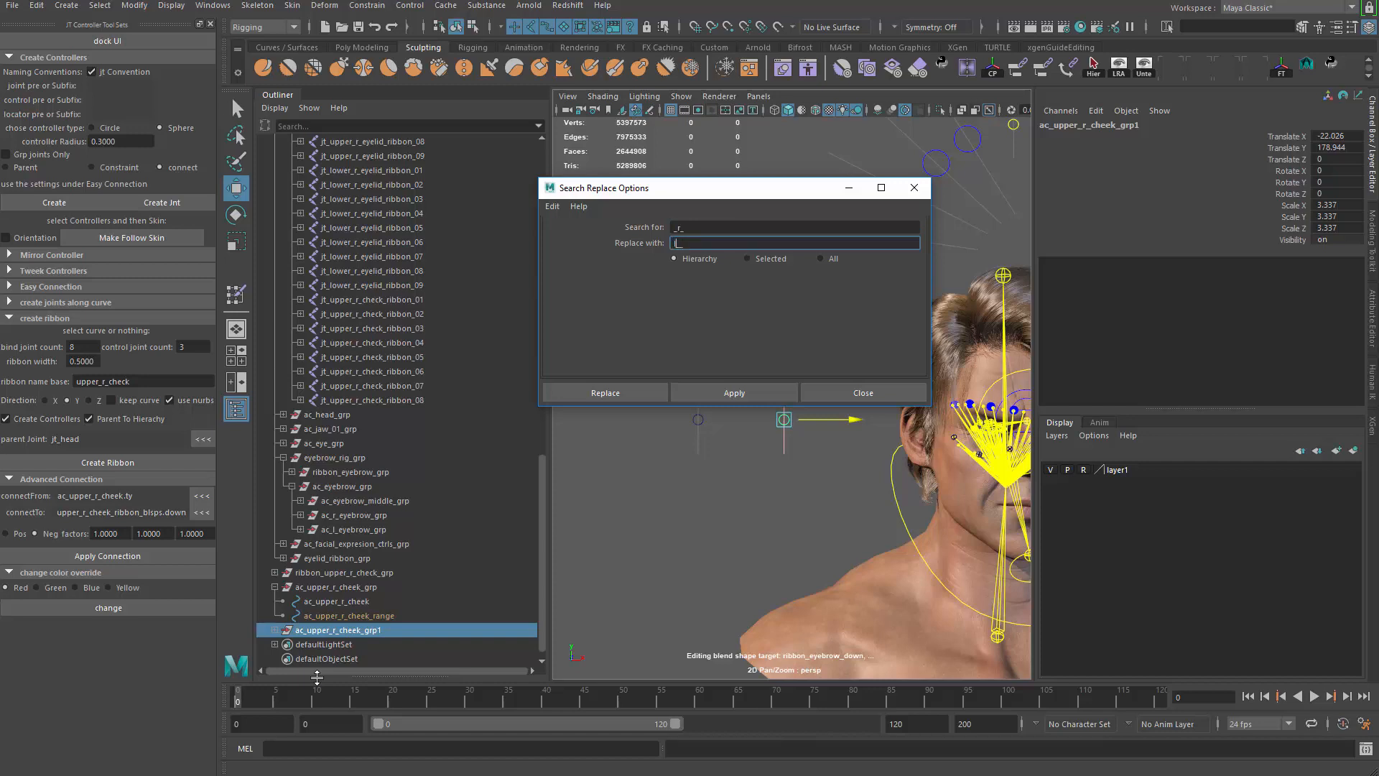
left_click(795, 243)
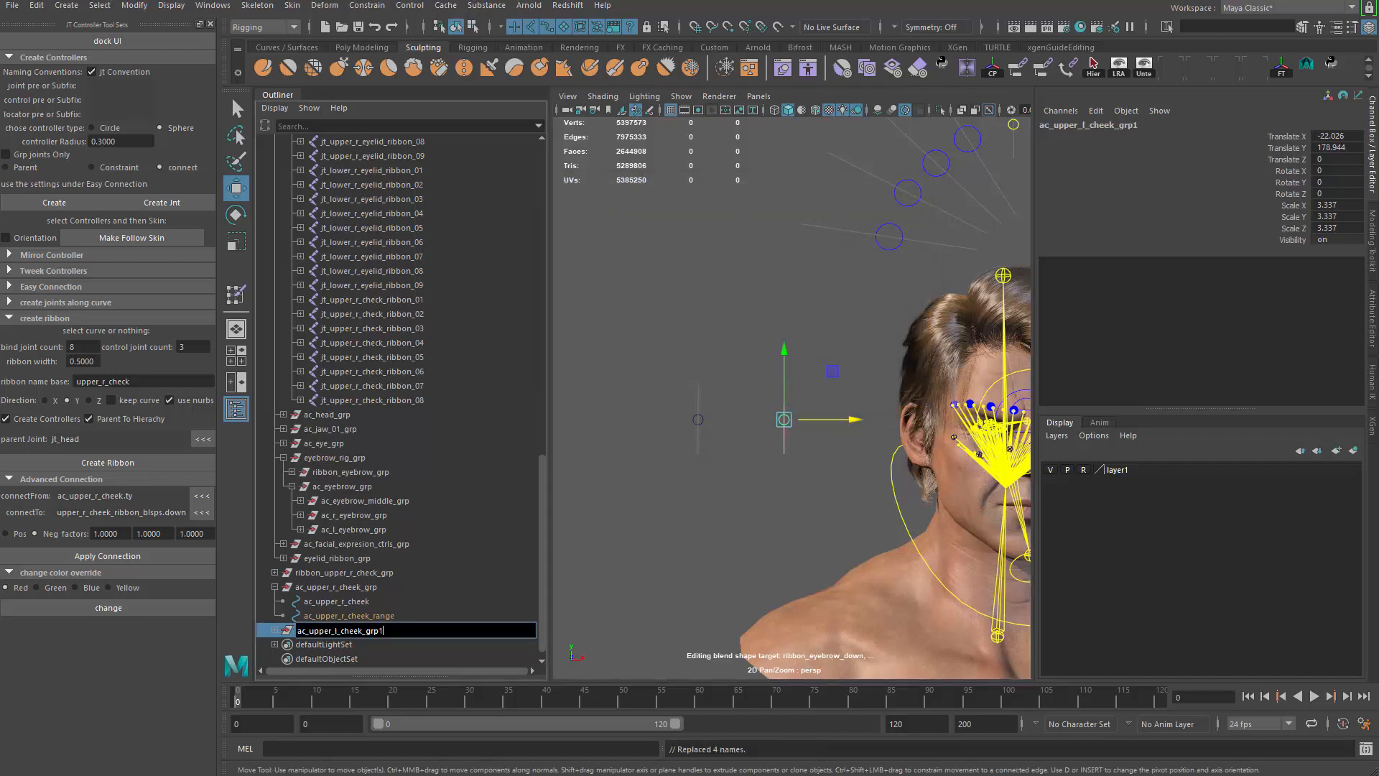
key("Return")
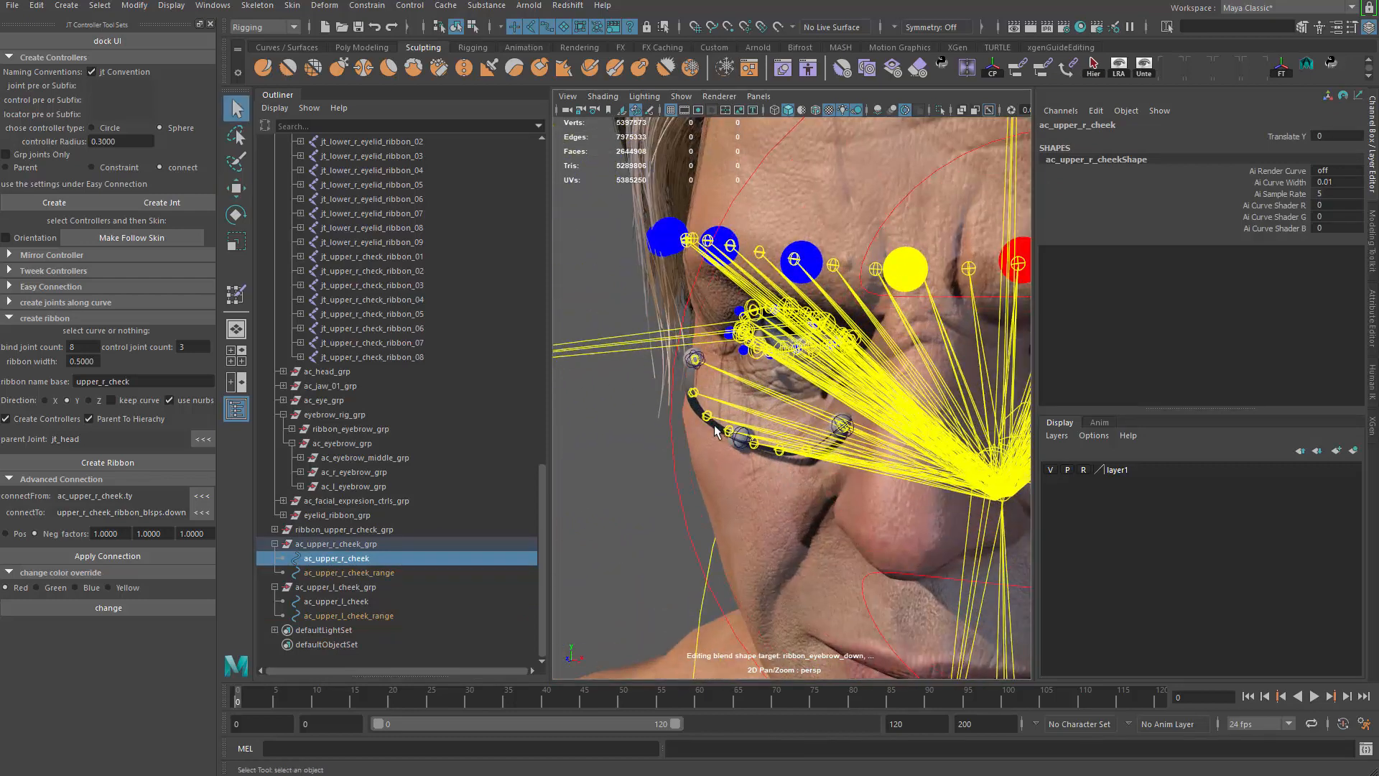
Create a blend shape on ribbon_upper_r_check and rename it upper_r_cheek_ribbon_blsps.
left_click(344, 528)
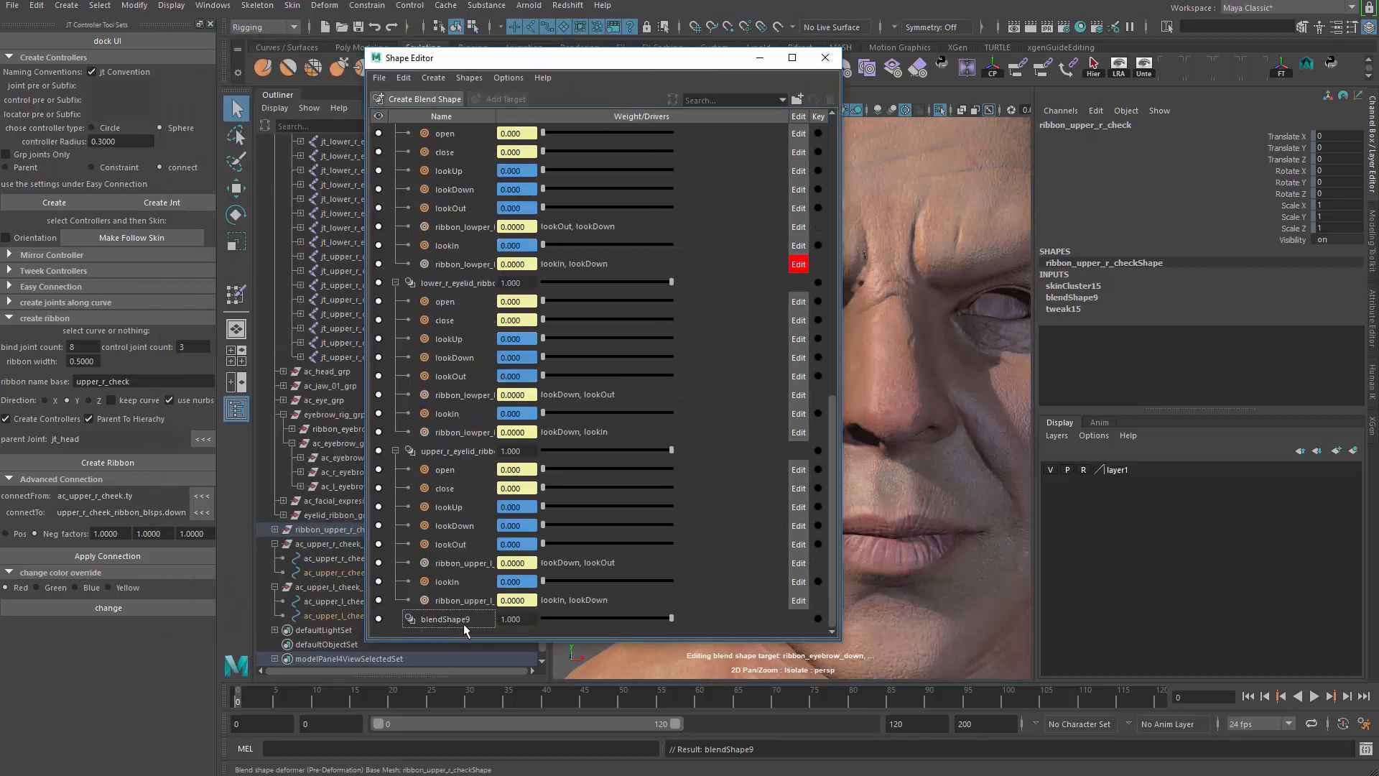
left_click(448, 619)
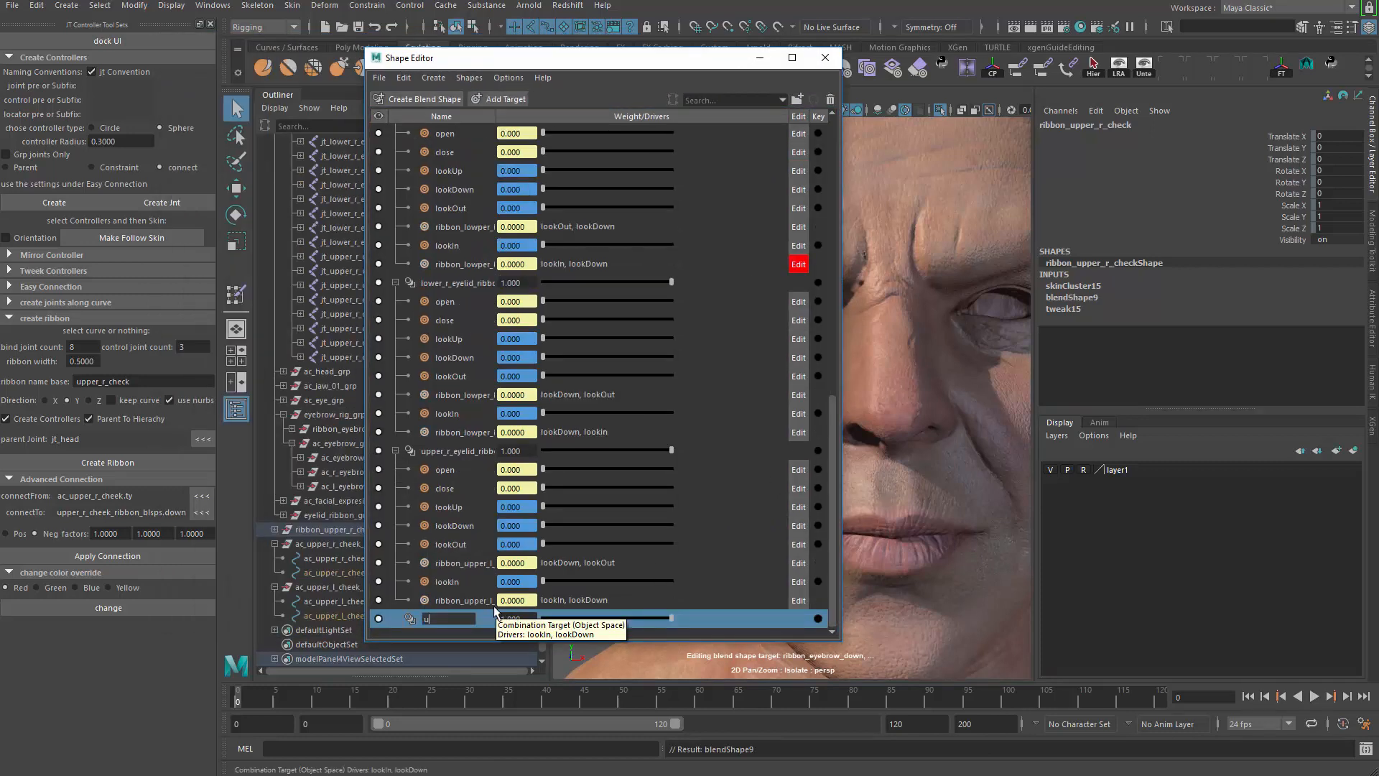
type("upper_r_c")
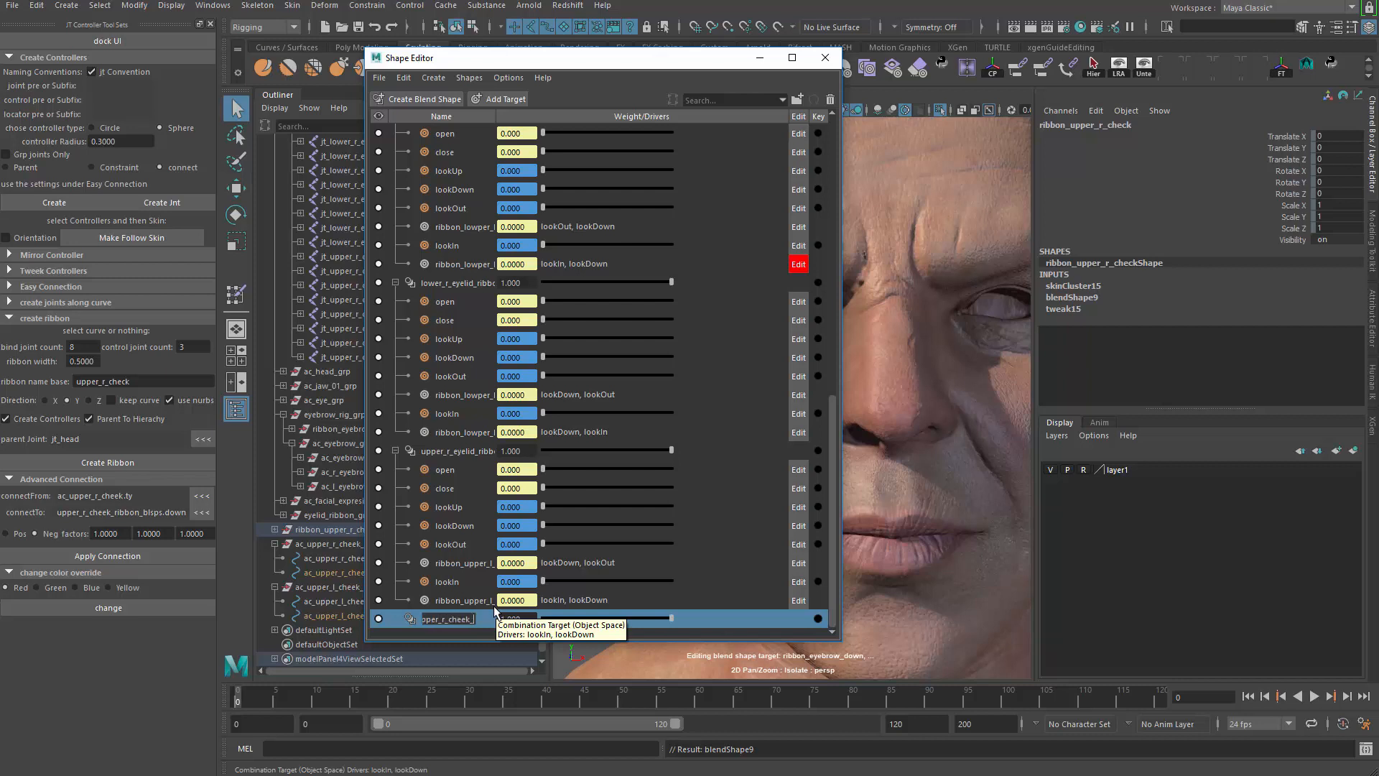
type("heek_ribbon_")
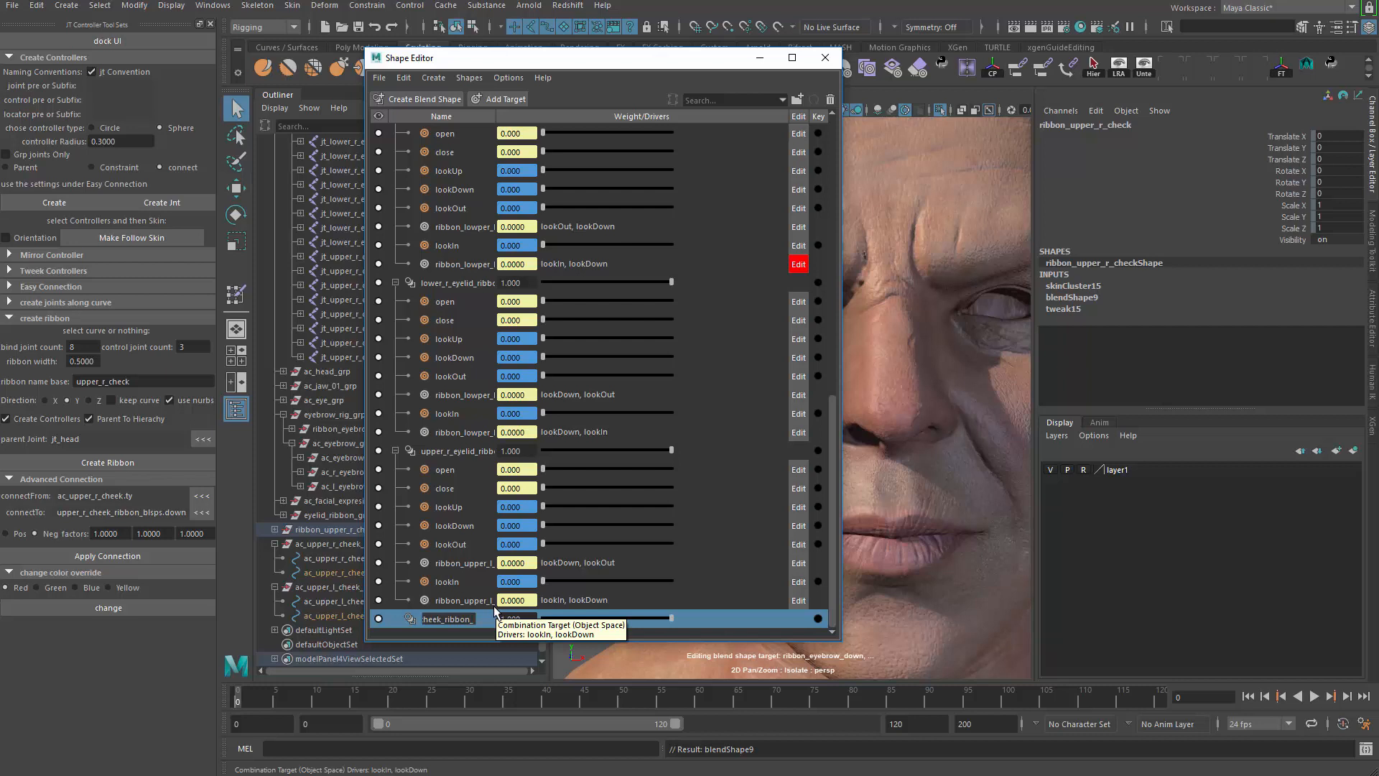
type("ribbon_blsps")
type("up")
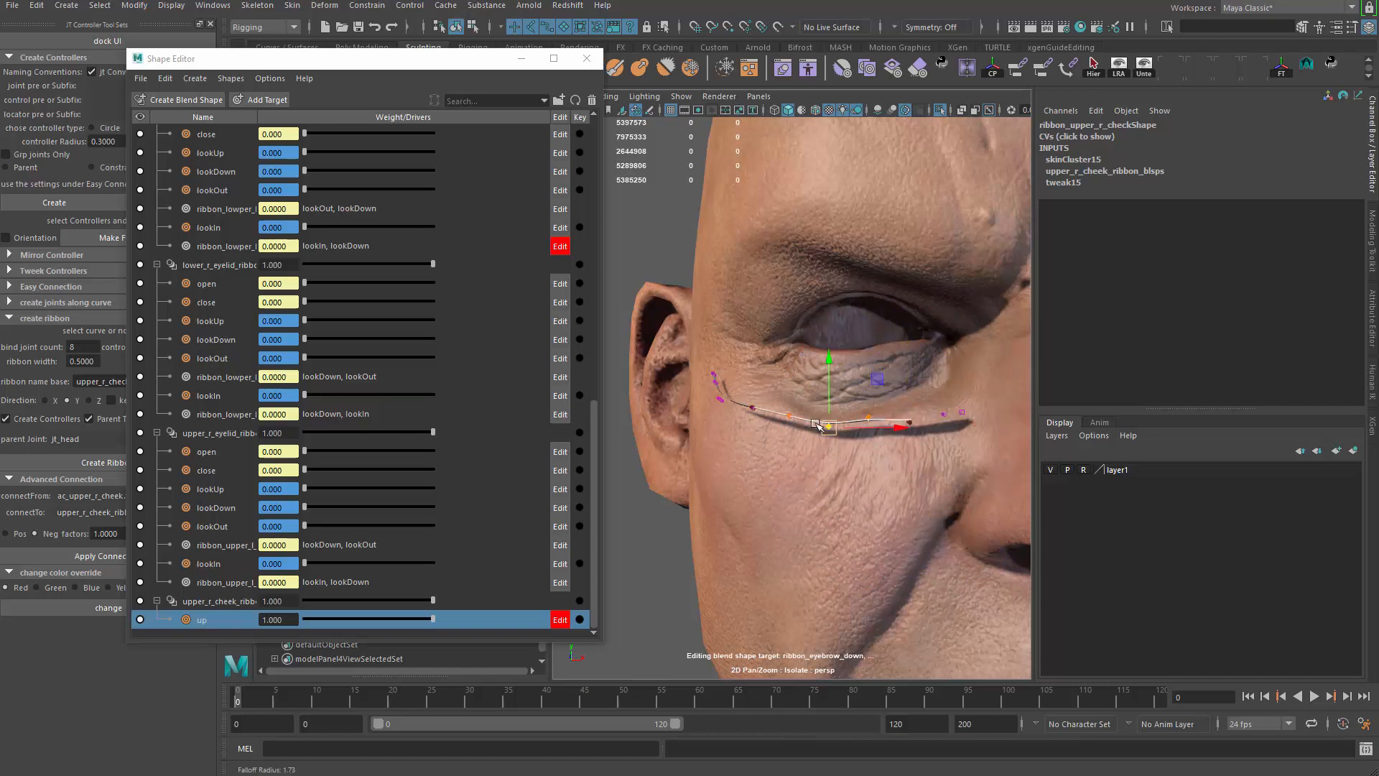
Sculpt the 'up' target by raising the ribbon's CVs beneath the eye.
left_click_drag(827, 428, 869, 413)
type("down")
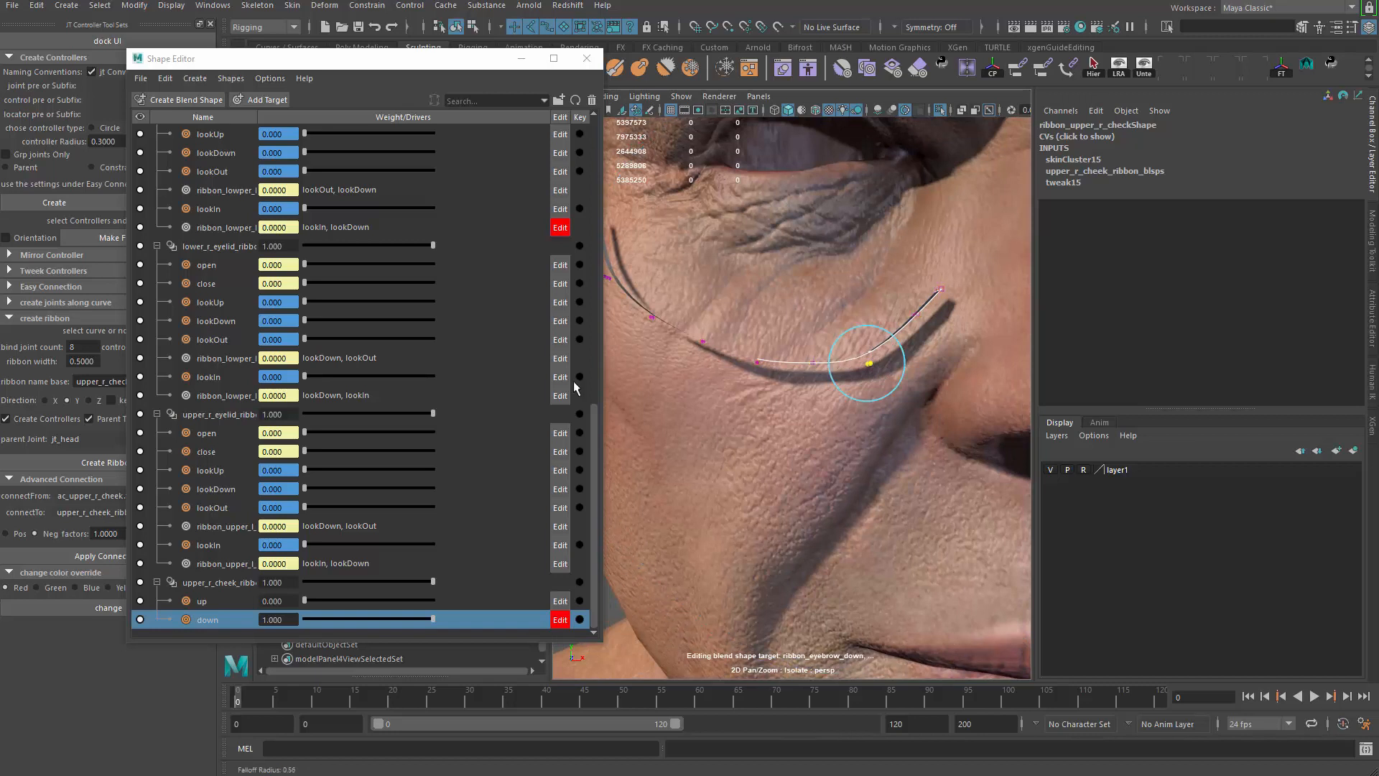
Sculpt the 'down' target by pulling the ribbon CVs lower and reshaping its outer end.
left_click_drag(866, 362, 866, 290)
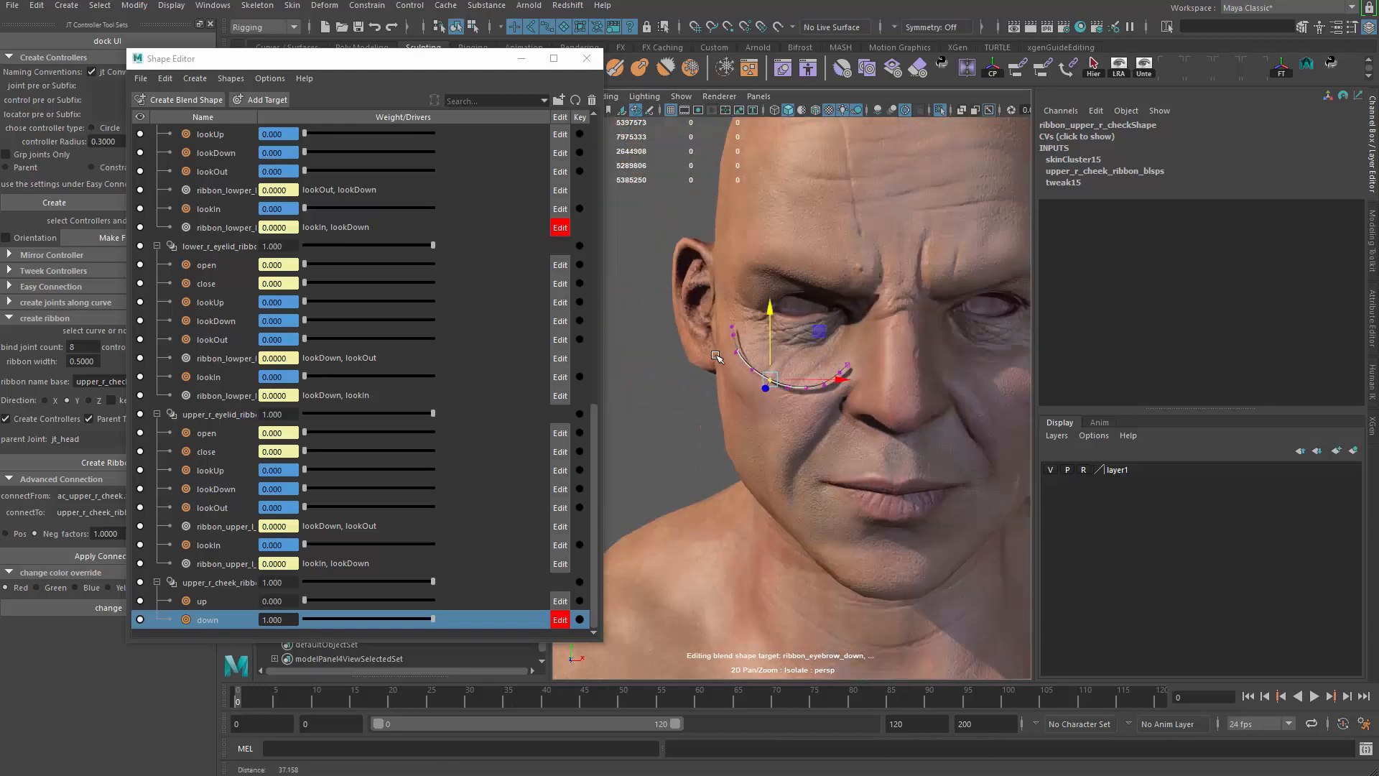
left_click_drag(431, 619, 298, 619)
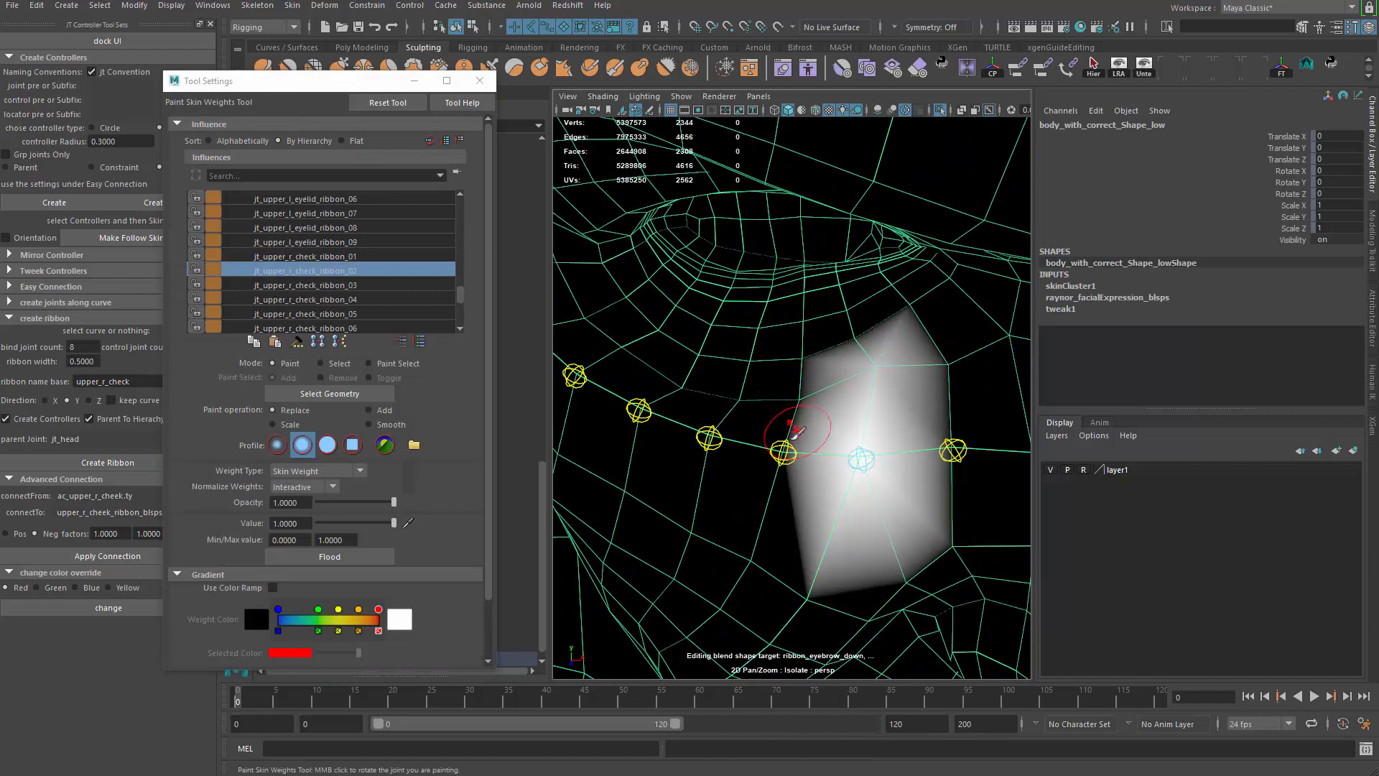
Switch between cheek ribbon joints in Influences and paint weights under joint 02.
left_click(325, 285)
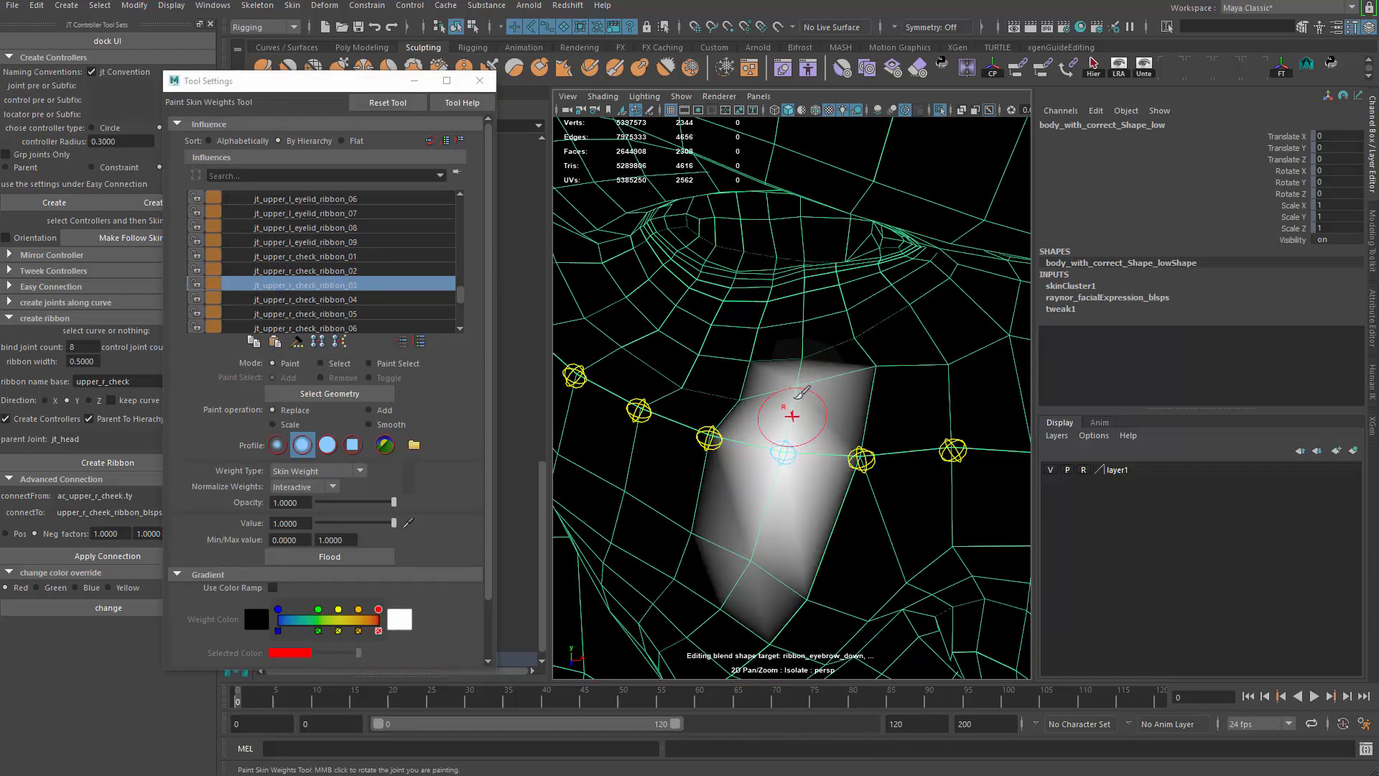
left_click(330, 298)
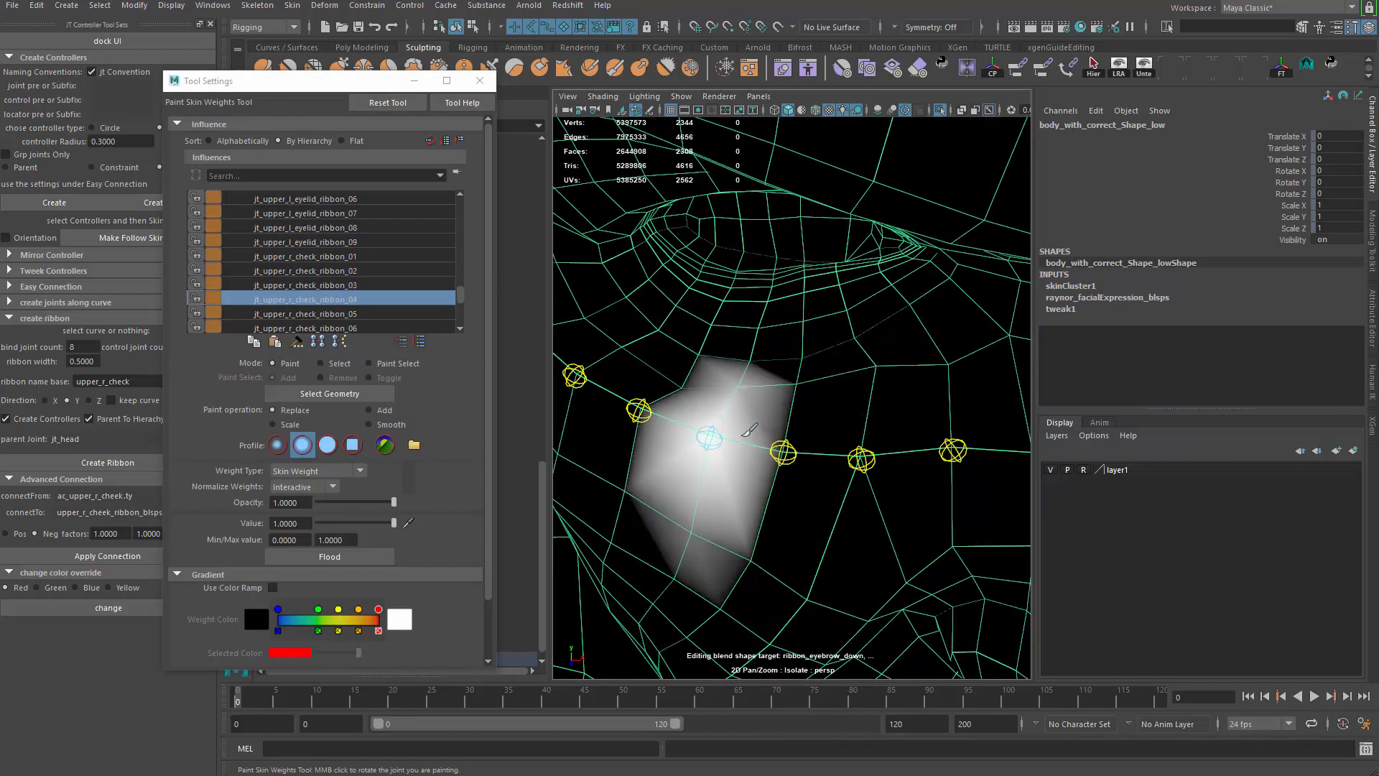
left_click(317, 285)
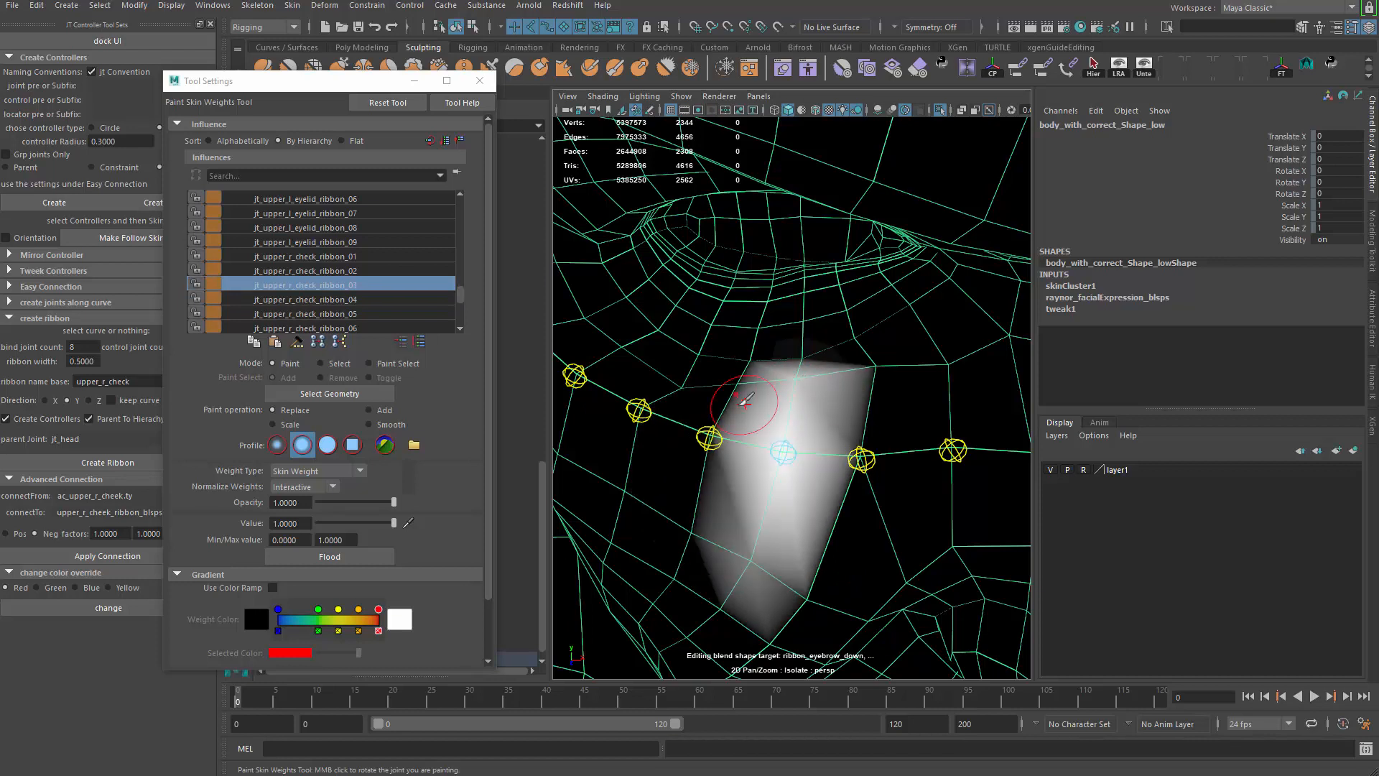
left_click(321, 298)
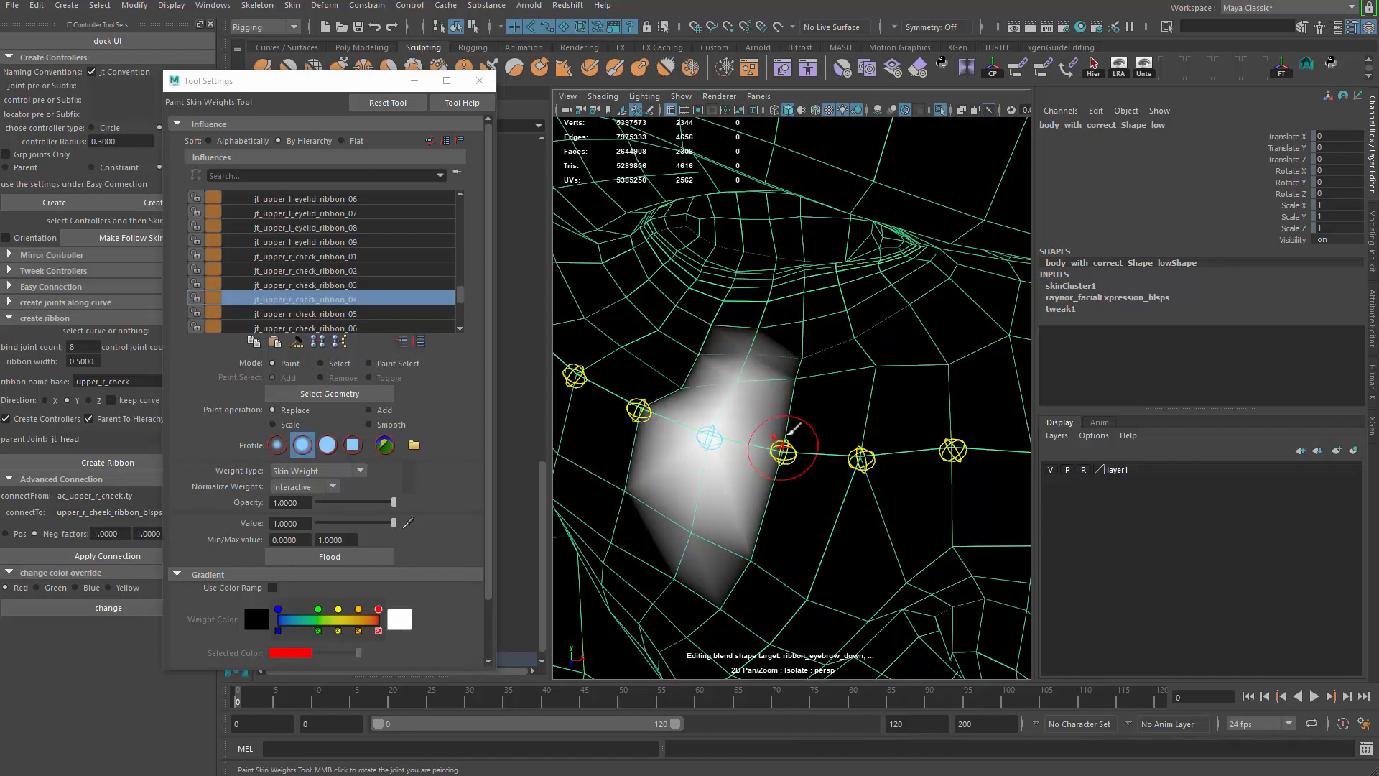
left_click(328, 283)
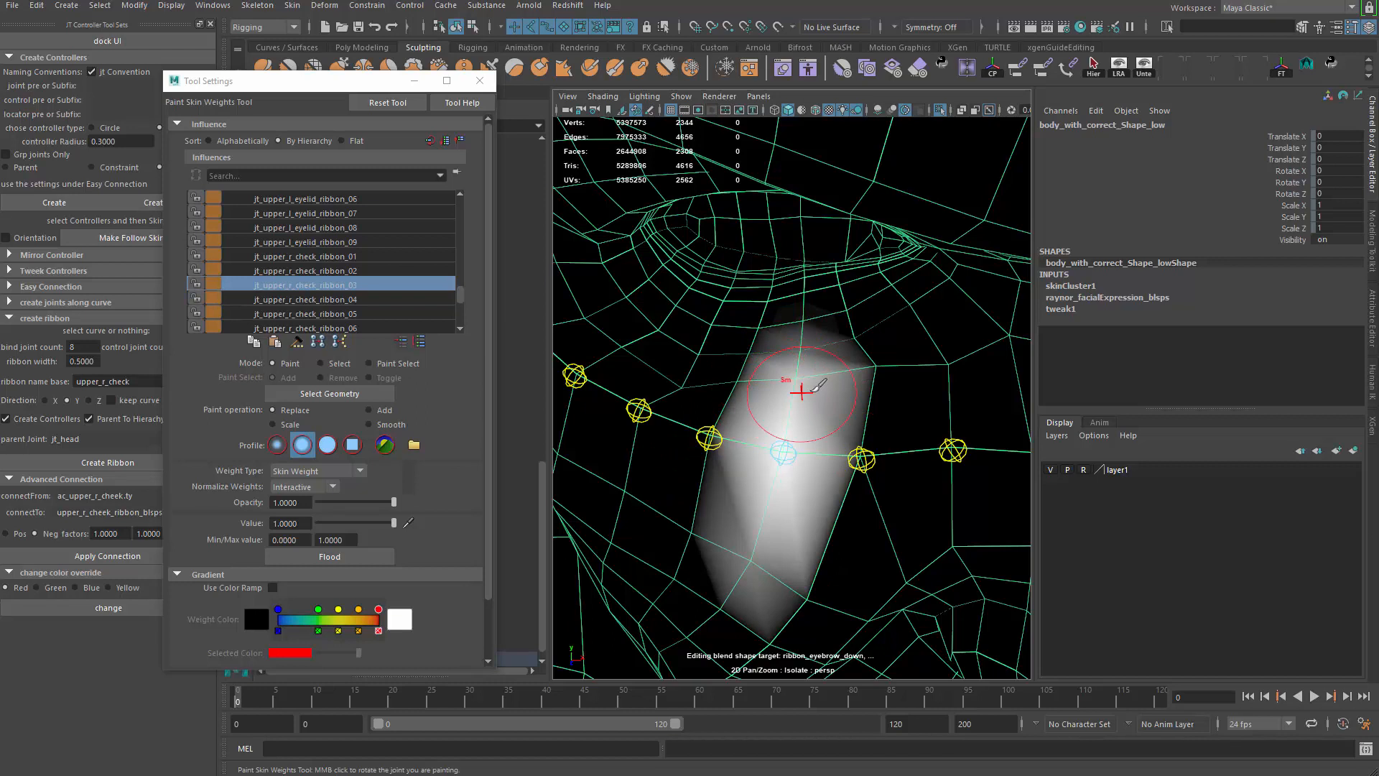
left_click(325, 313)
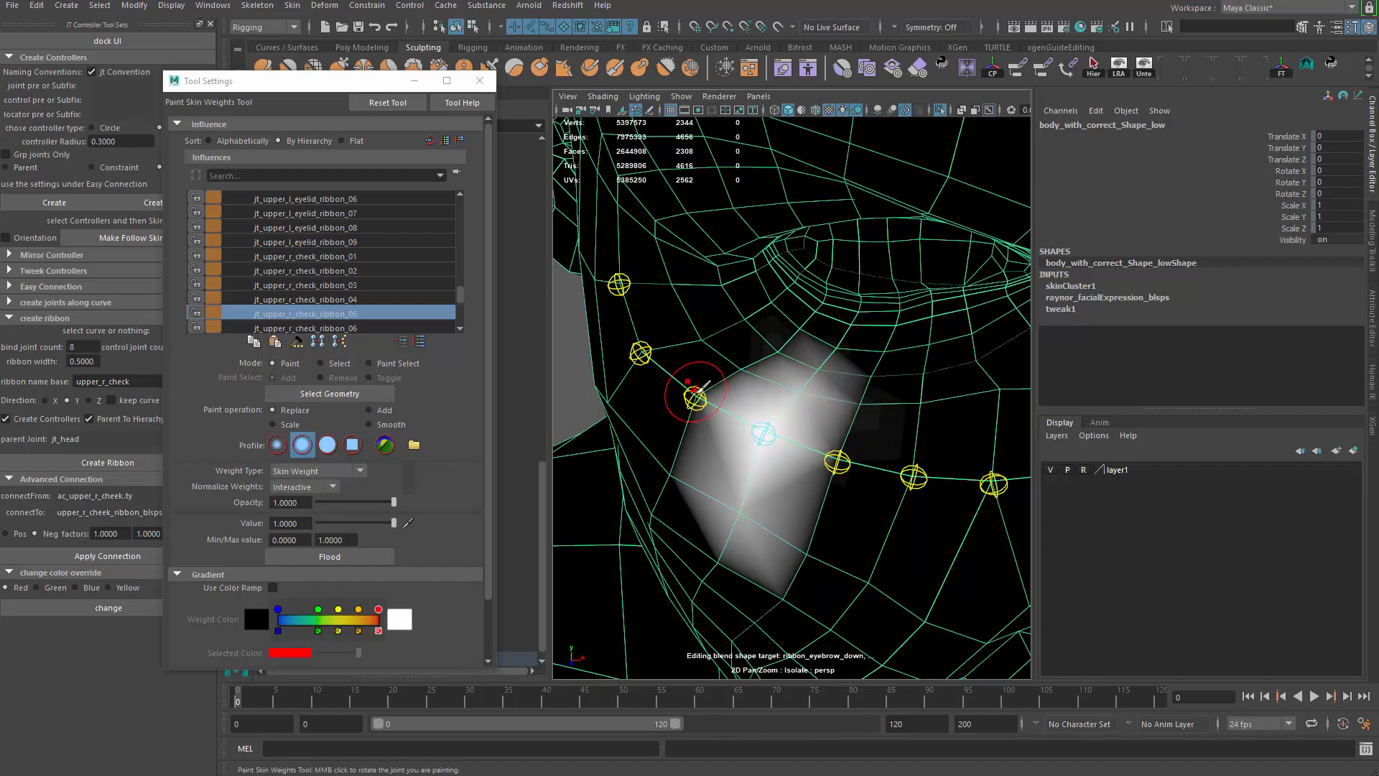
Refine joint 05's weight area and paint weights near the outer eye corner.
left_click(313, 327)
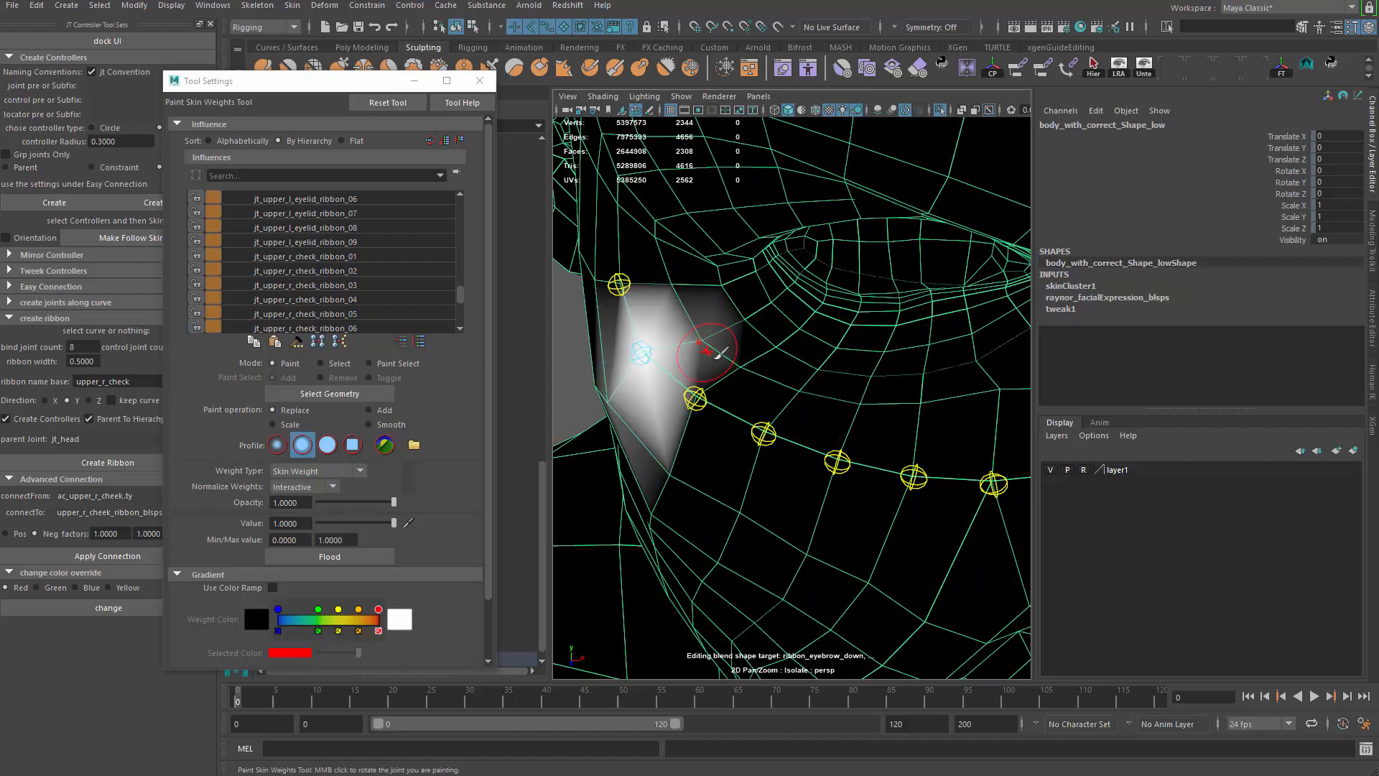
left_click(303, 328)
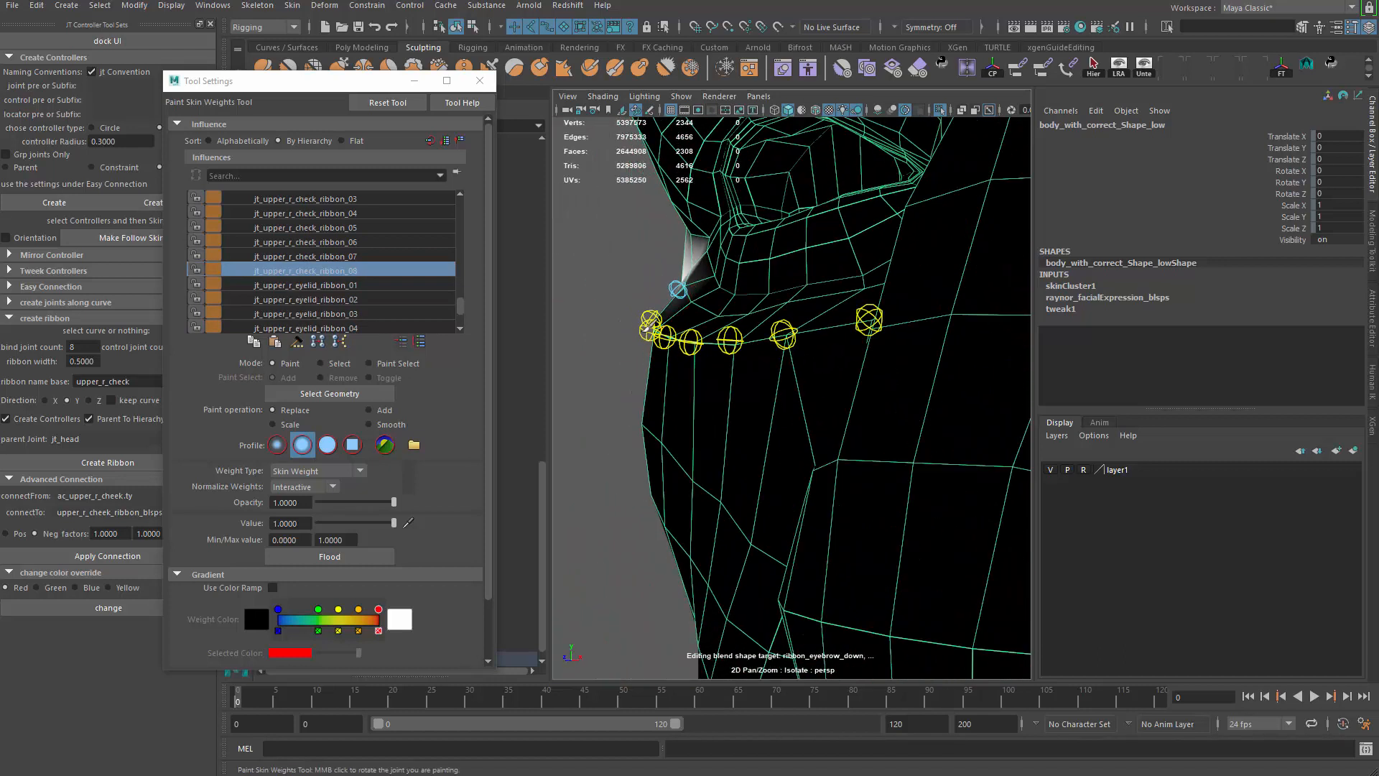
Paint ribbon_08 and ribbon_04 weights on the cheek from a side view.
left_click(305, 227)
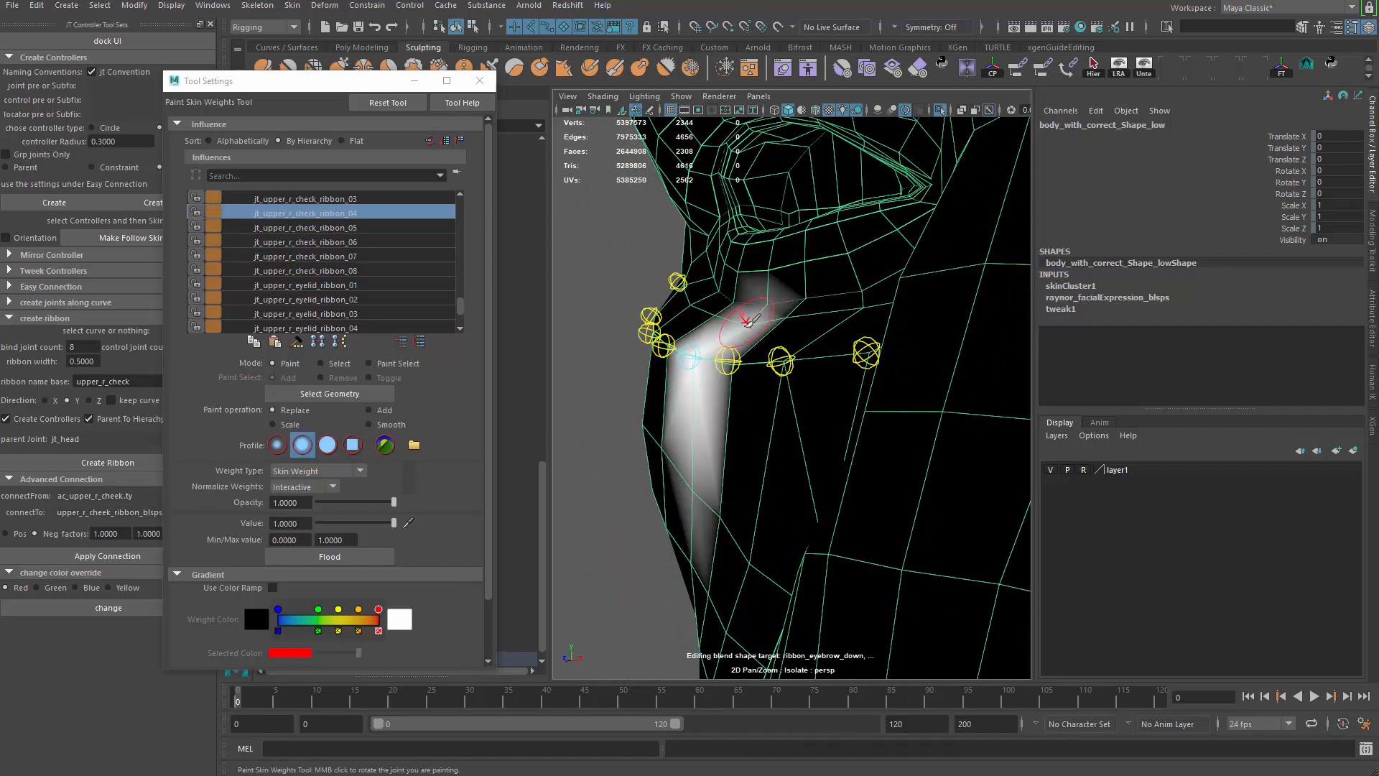
left_click(304, 197)
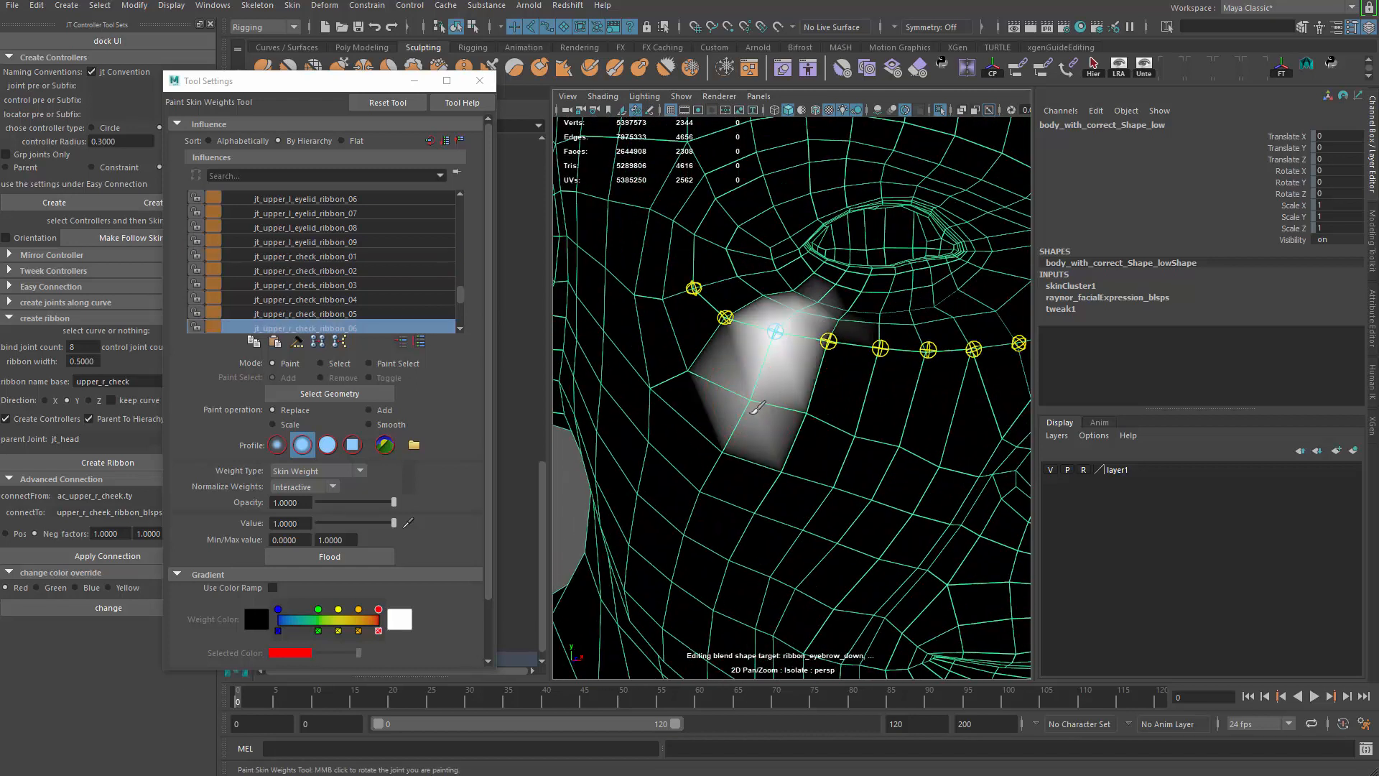
Extend the neighbouring cheek joint's weight falloff down the cheek and trim stray weights.
left_click(330, 312)
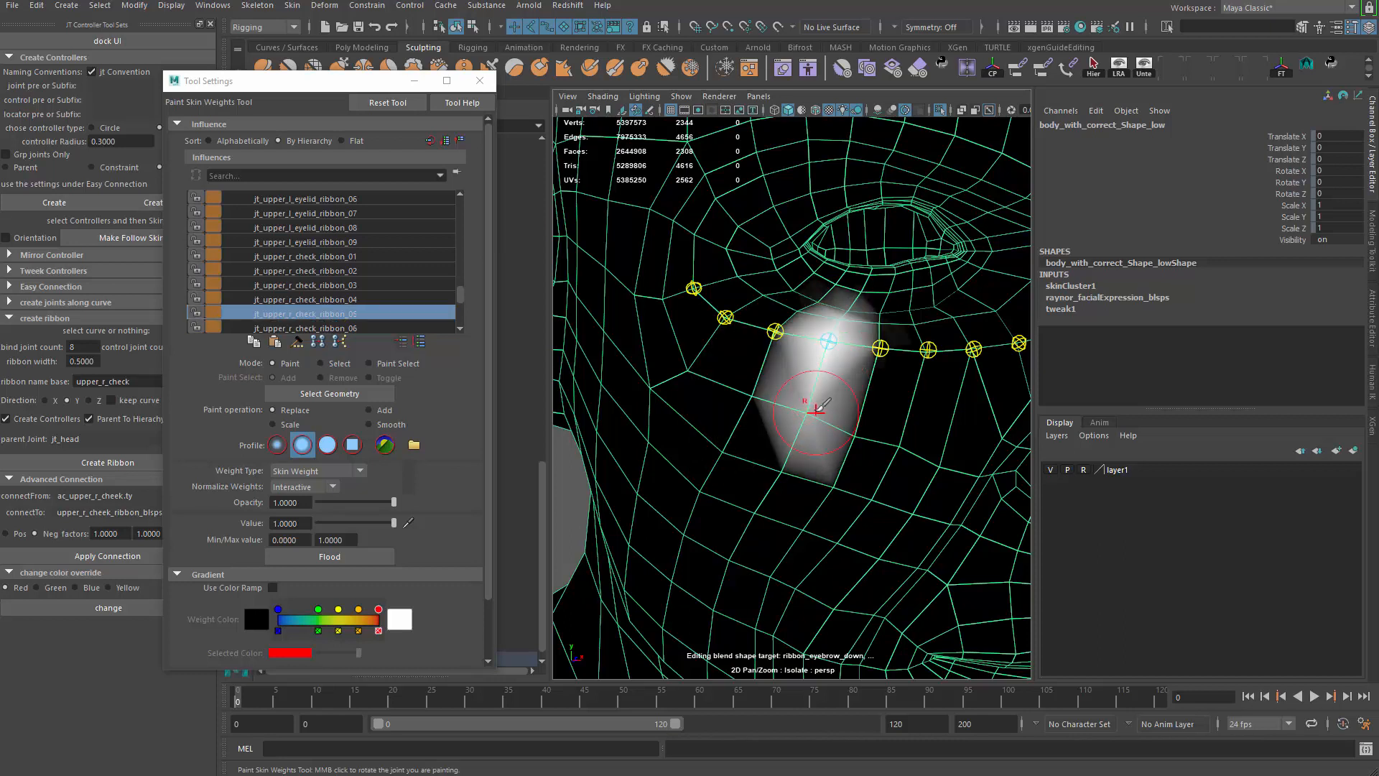
left_click(325, 299)
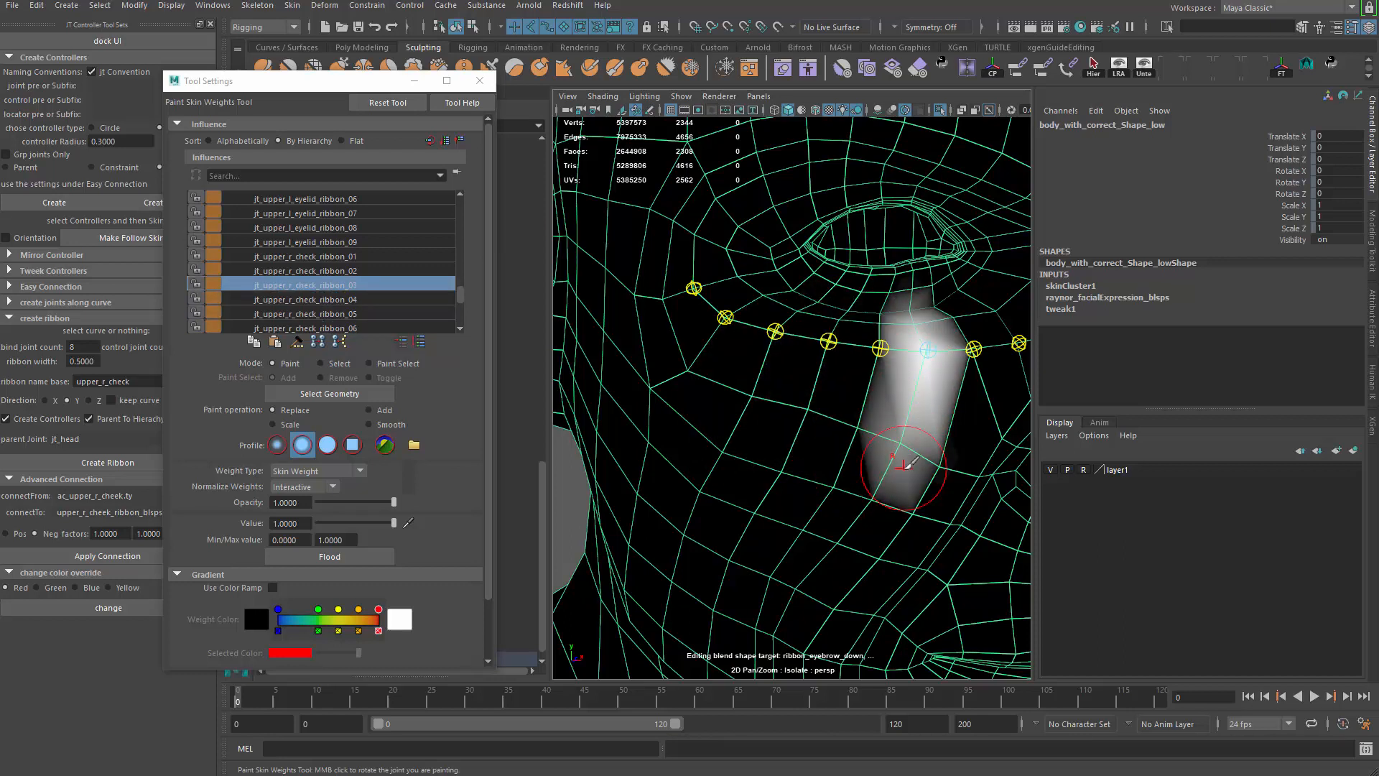
left_click(334, 298)
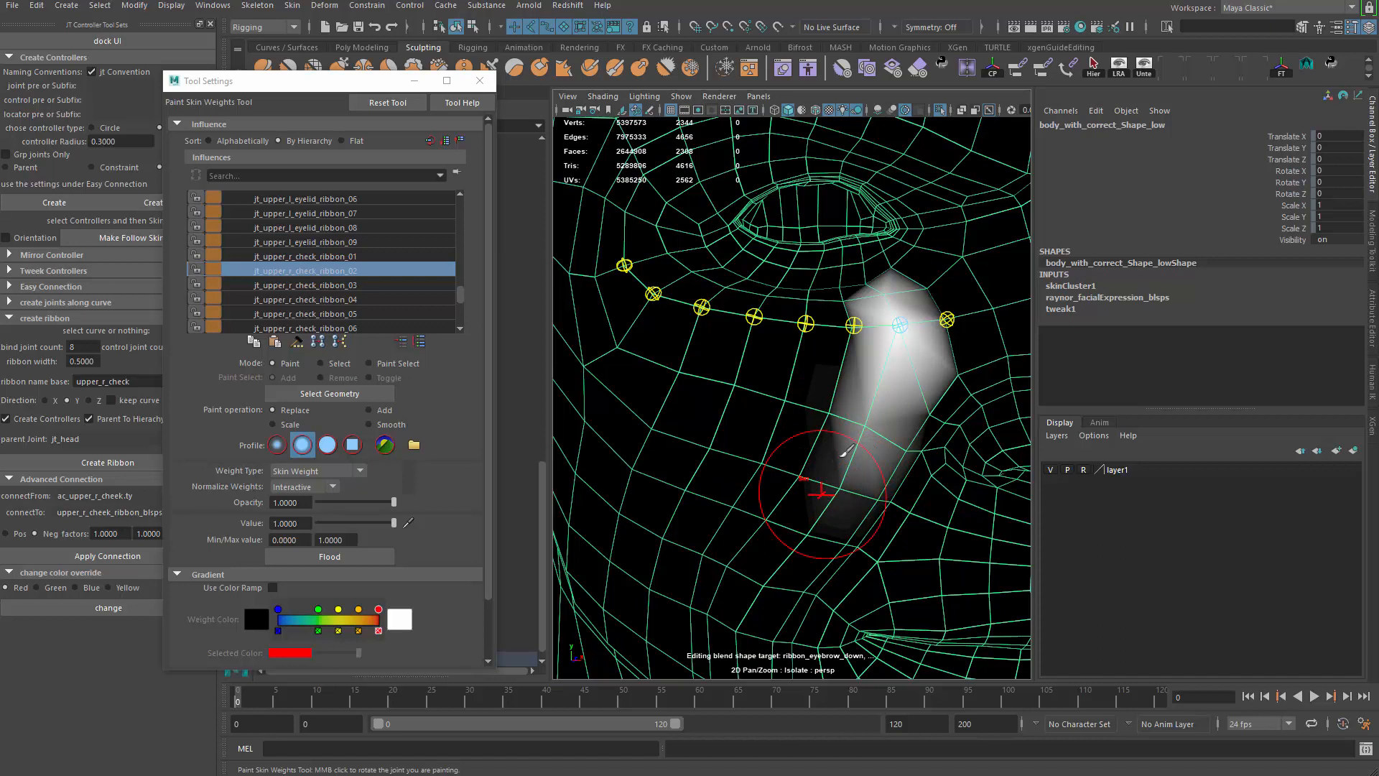
left_click(325, 284)
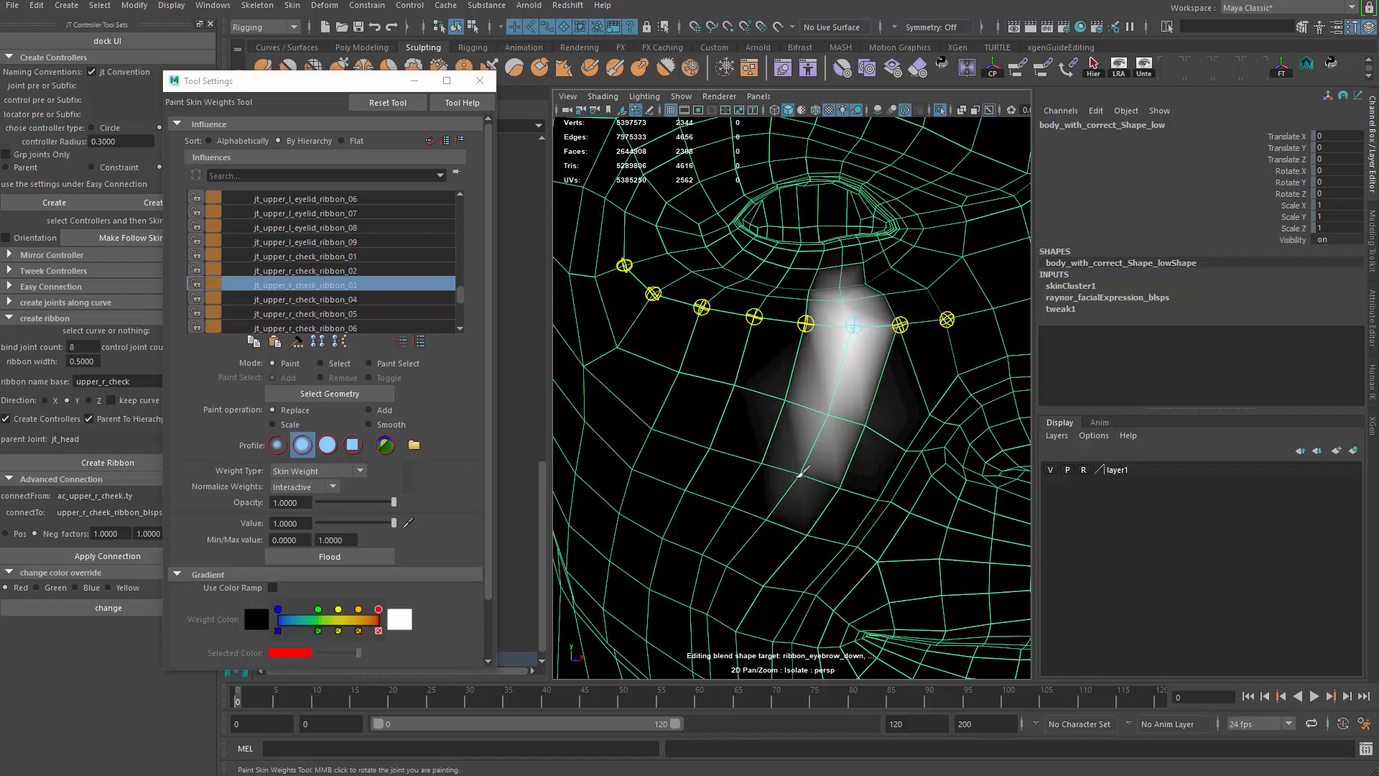
Switch through joints 04 and 05 and paint the fifth joint's own strip.
left_click(317, 299)
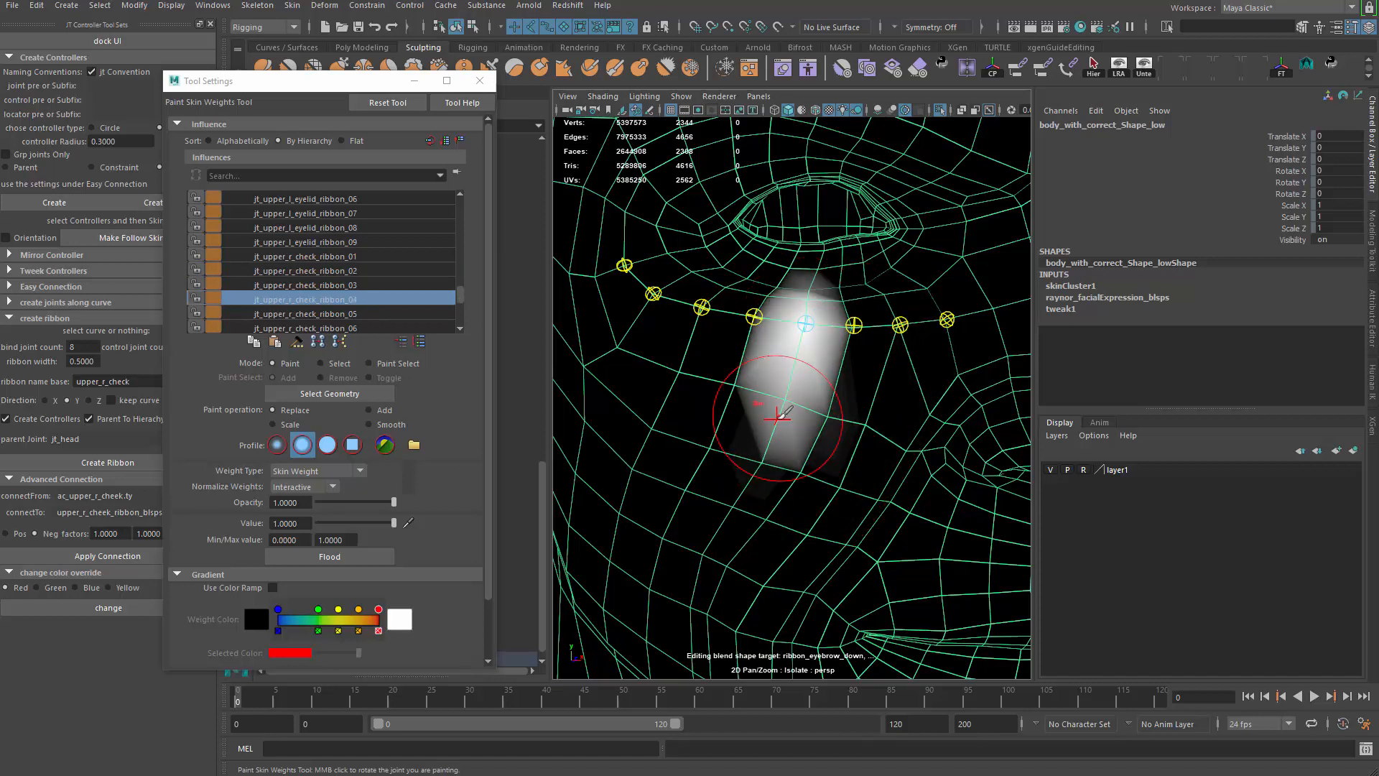
left_click(317, 313)
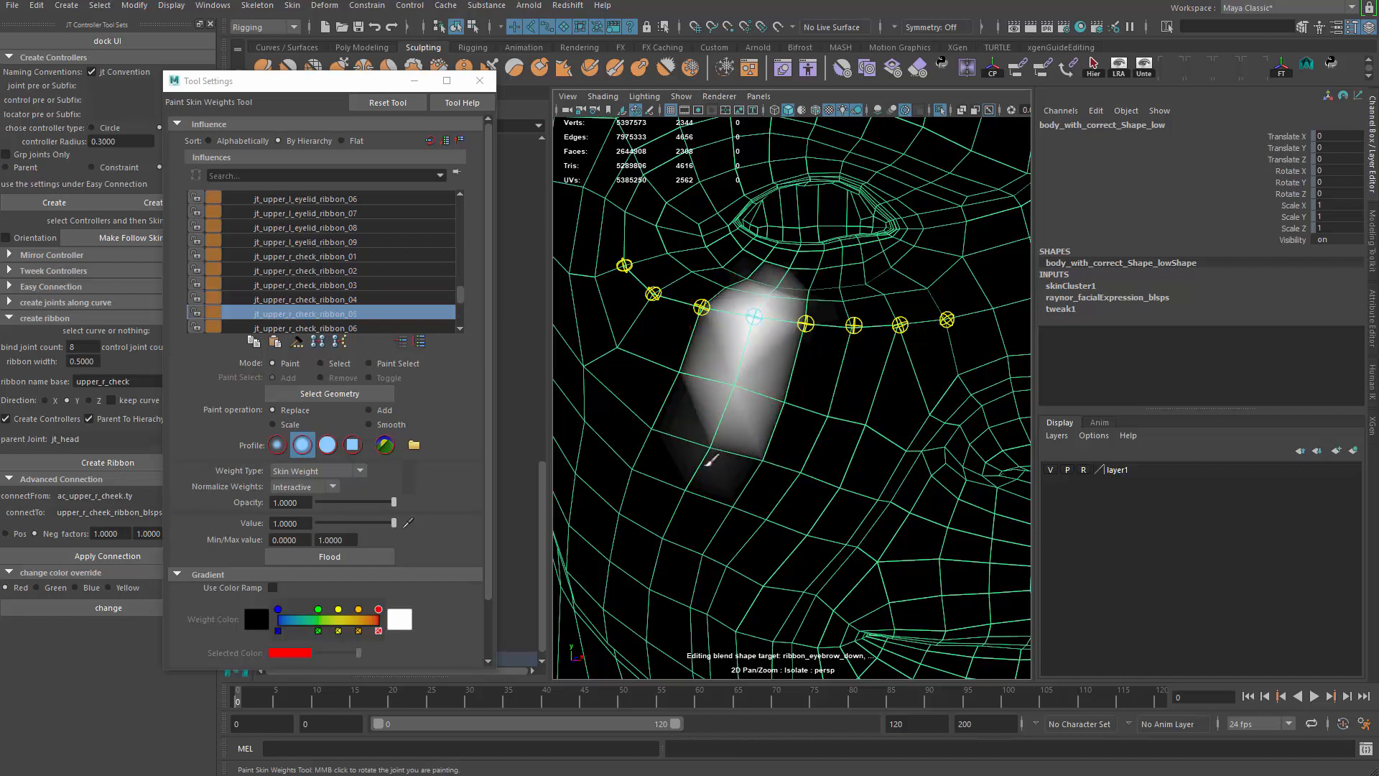
left_click(325, 327)
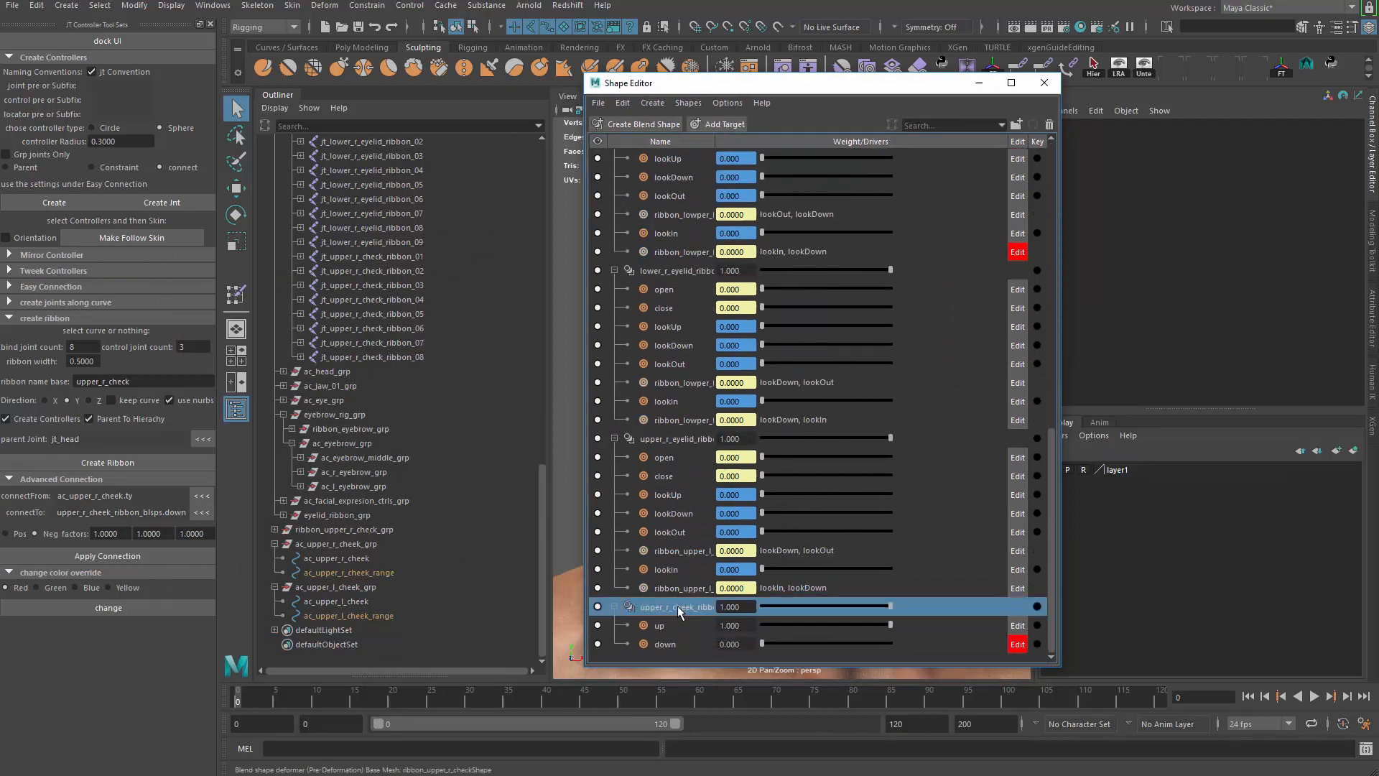
Select the upper_r_cheek blend shape node and apply the controller connection to the .down target.
right_click(677, 606)
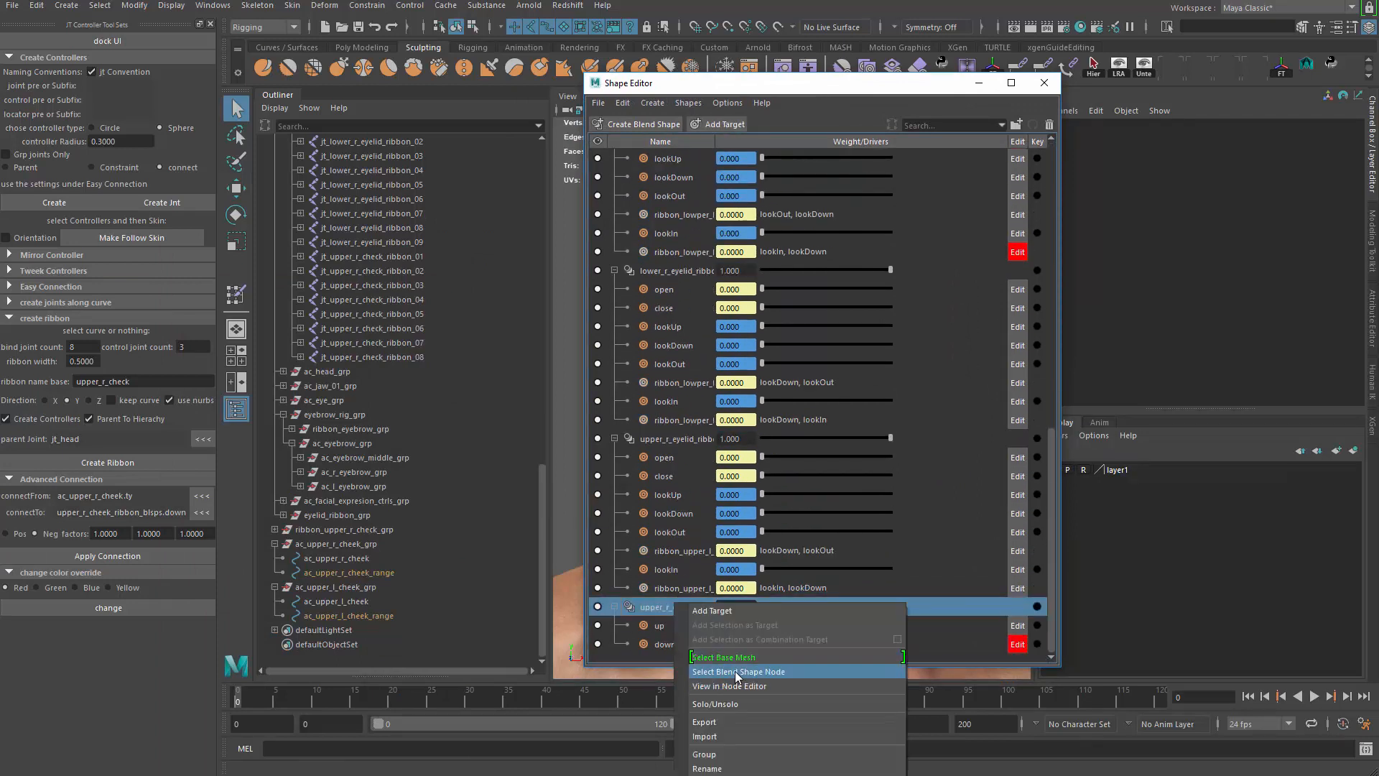
left_click(737, 671)
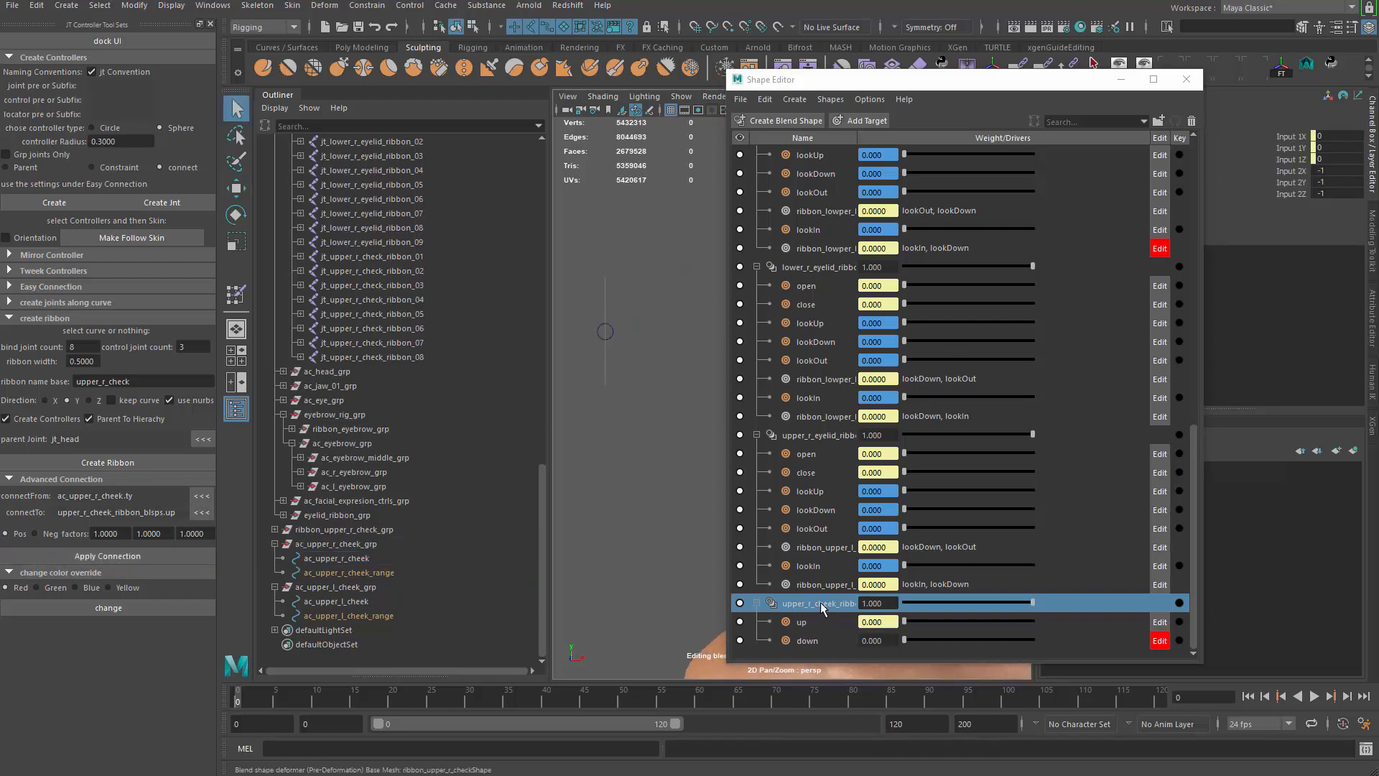
right_click(822, 603)
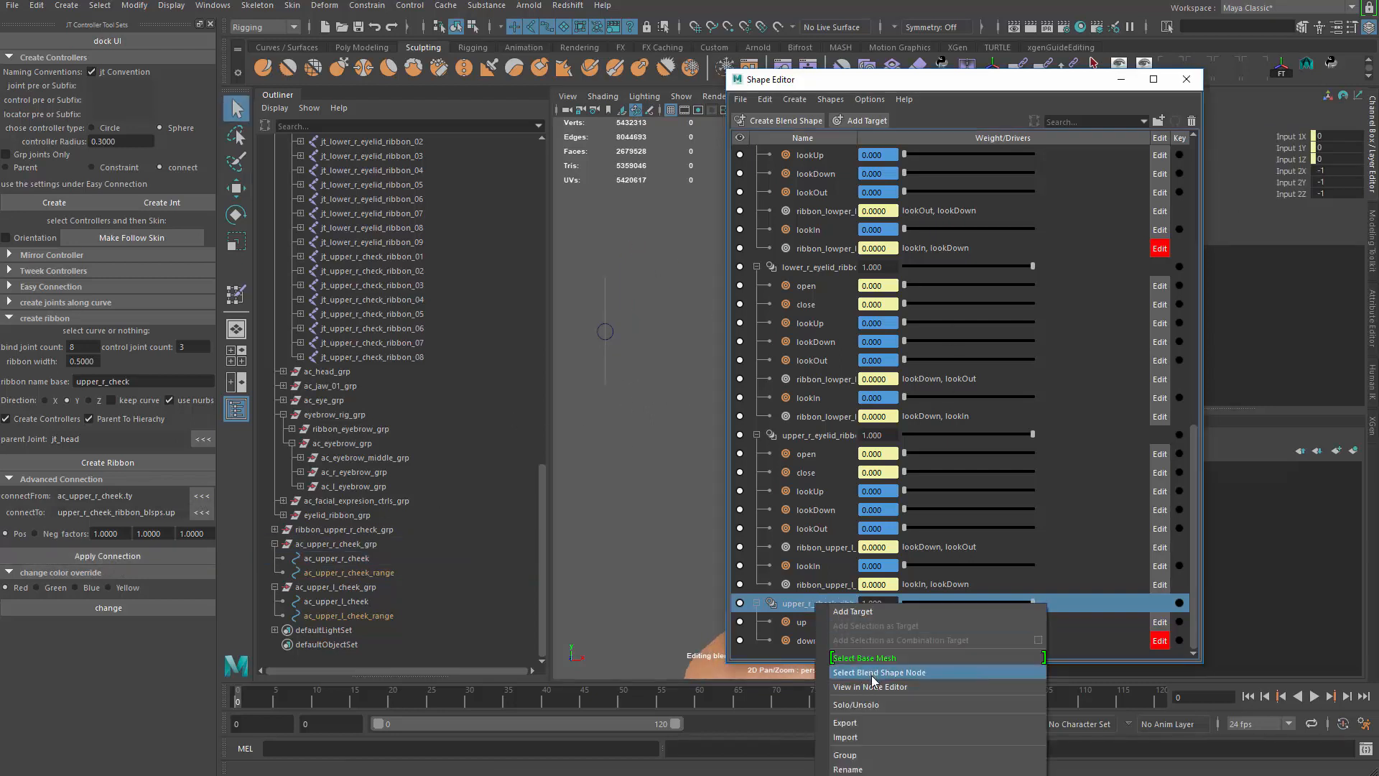
left_click(878, 672)
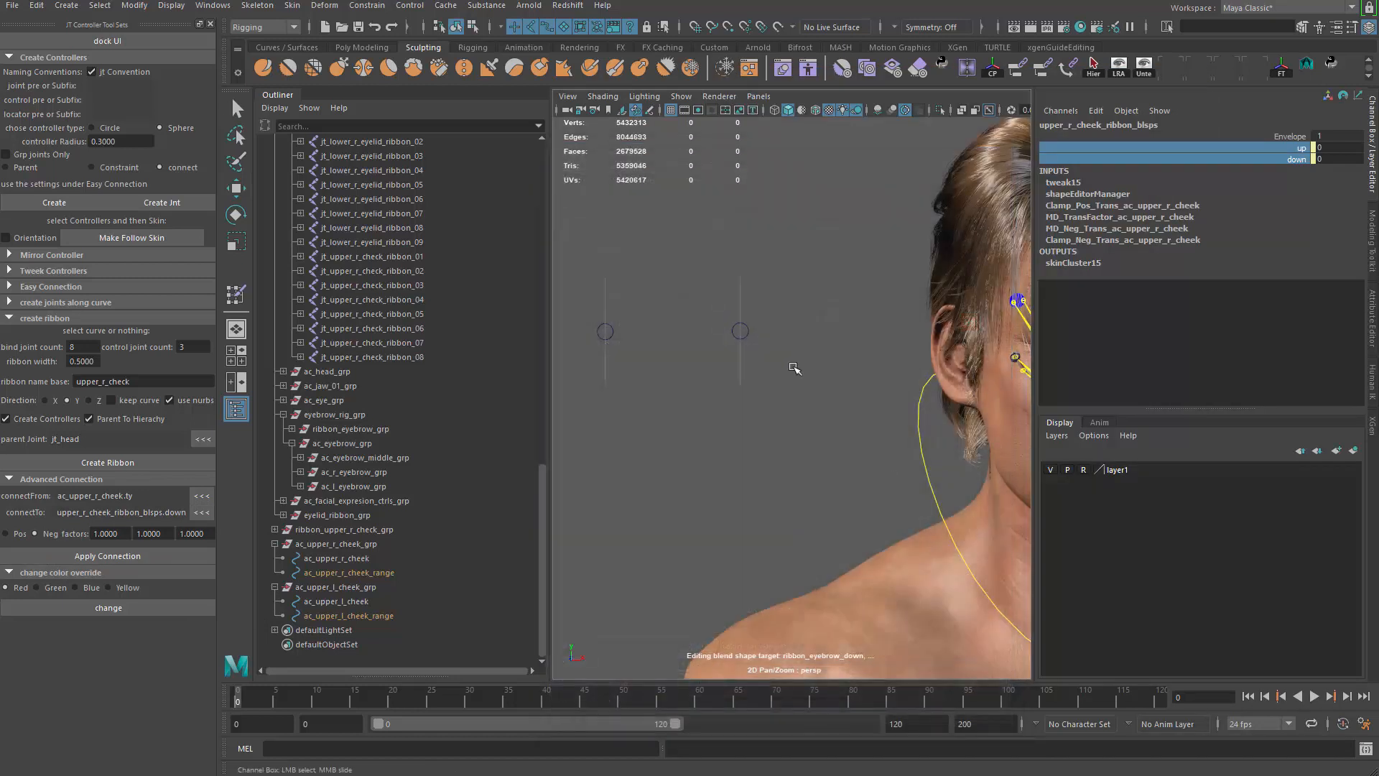
left_click(336, 557)
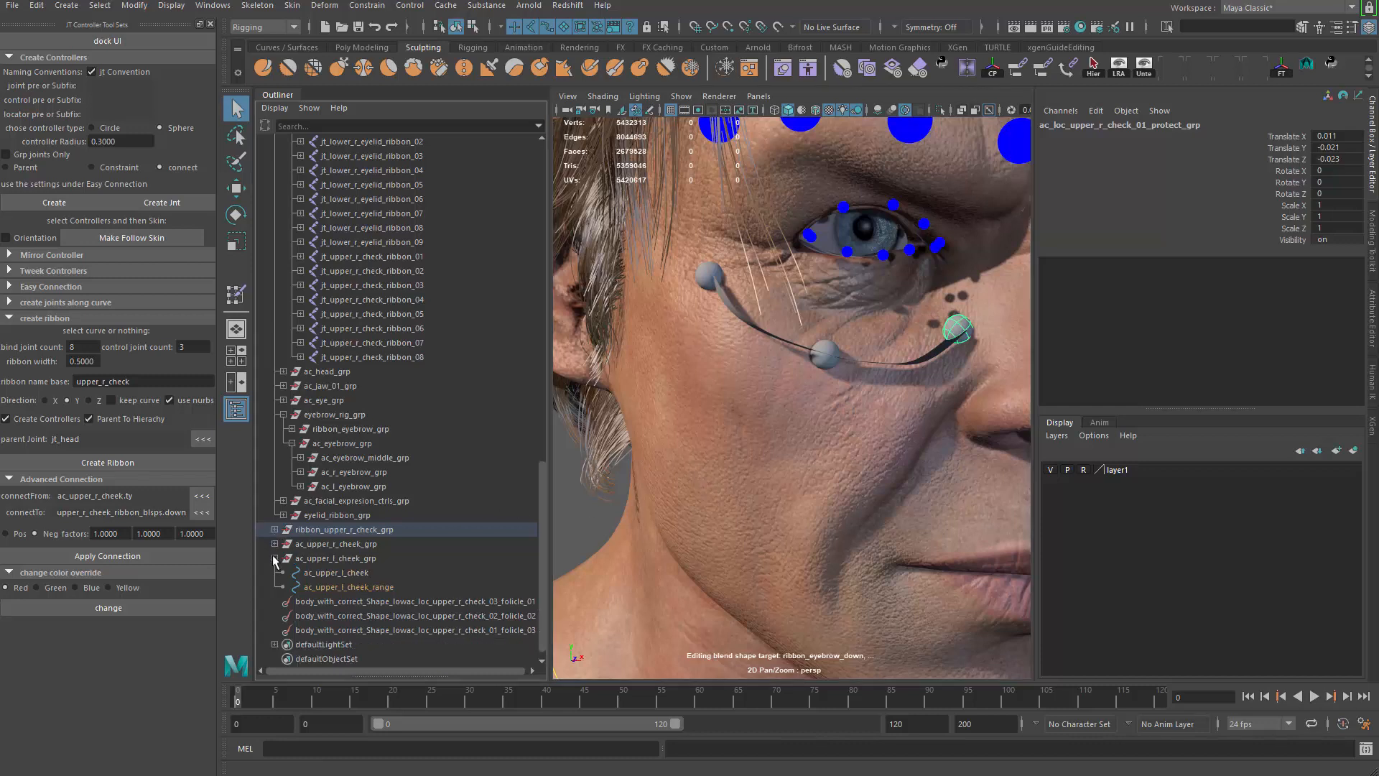
Select the three new cheek follicles loc_upper_r_check_01 to 03 in the Outliner.
left_click(413, 629)
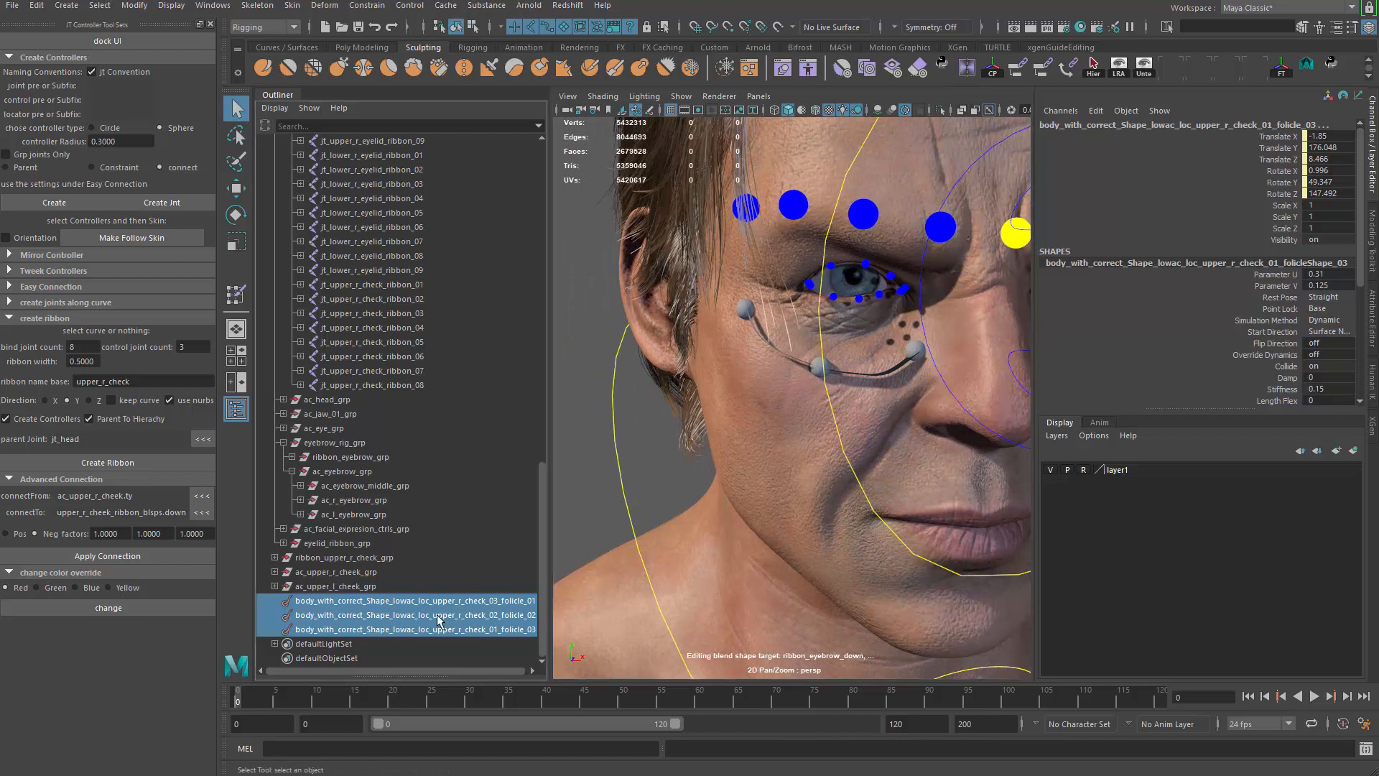
Group the follicles with Ctrl+G and rename the group follicles_upper_r_cheek_ctrl_follow_grp.
key("ctrl+g")
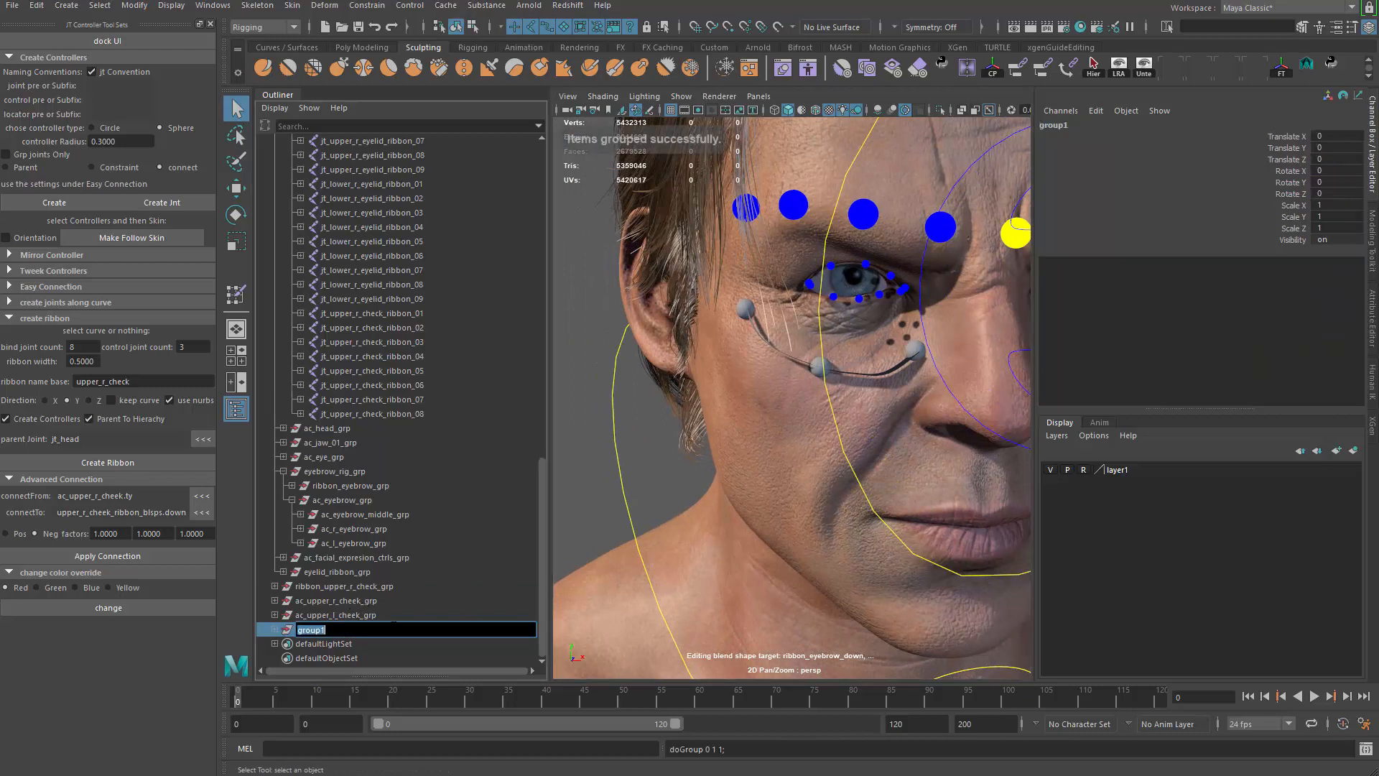
type("follicle")
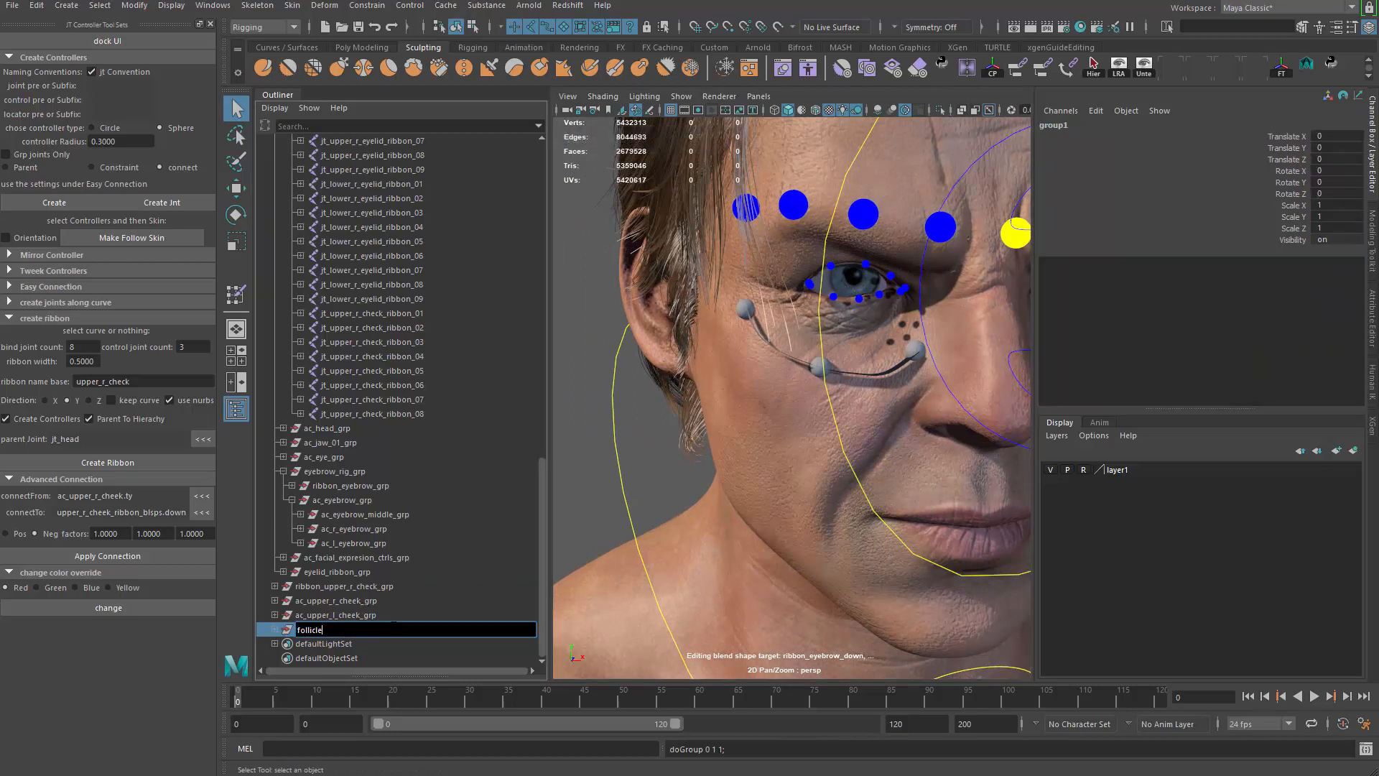
type("s_")
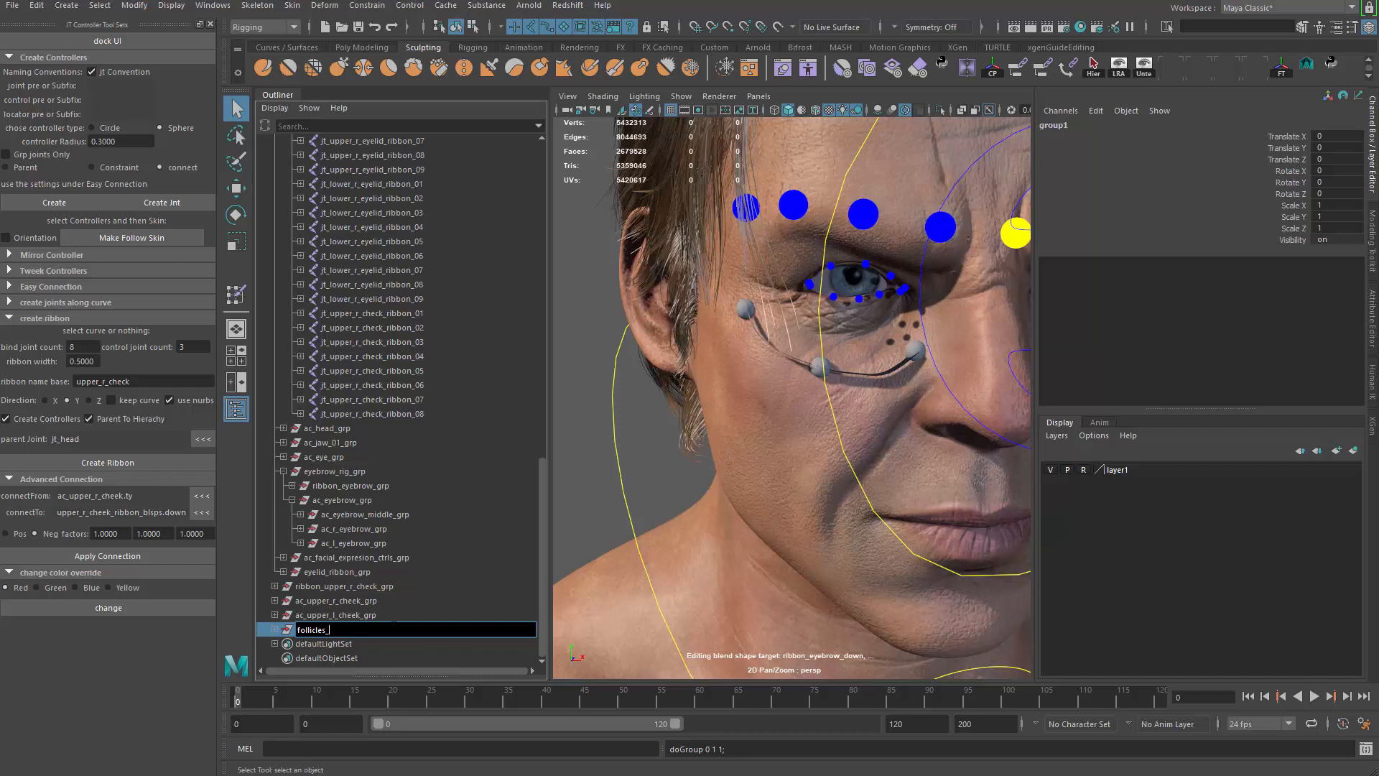
type("upper_r_cheek_ctrl_foll")
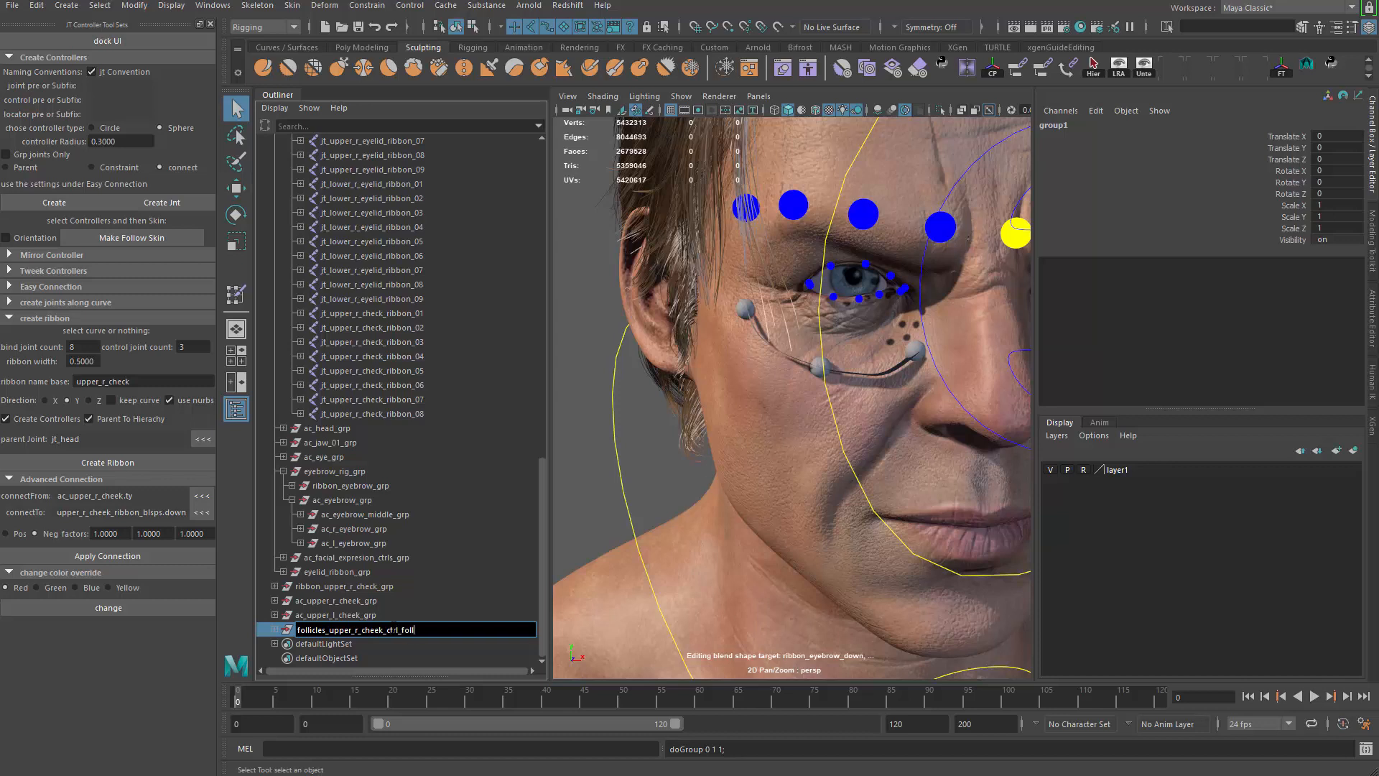
key("Return")
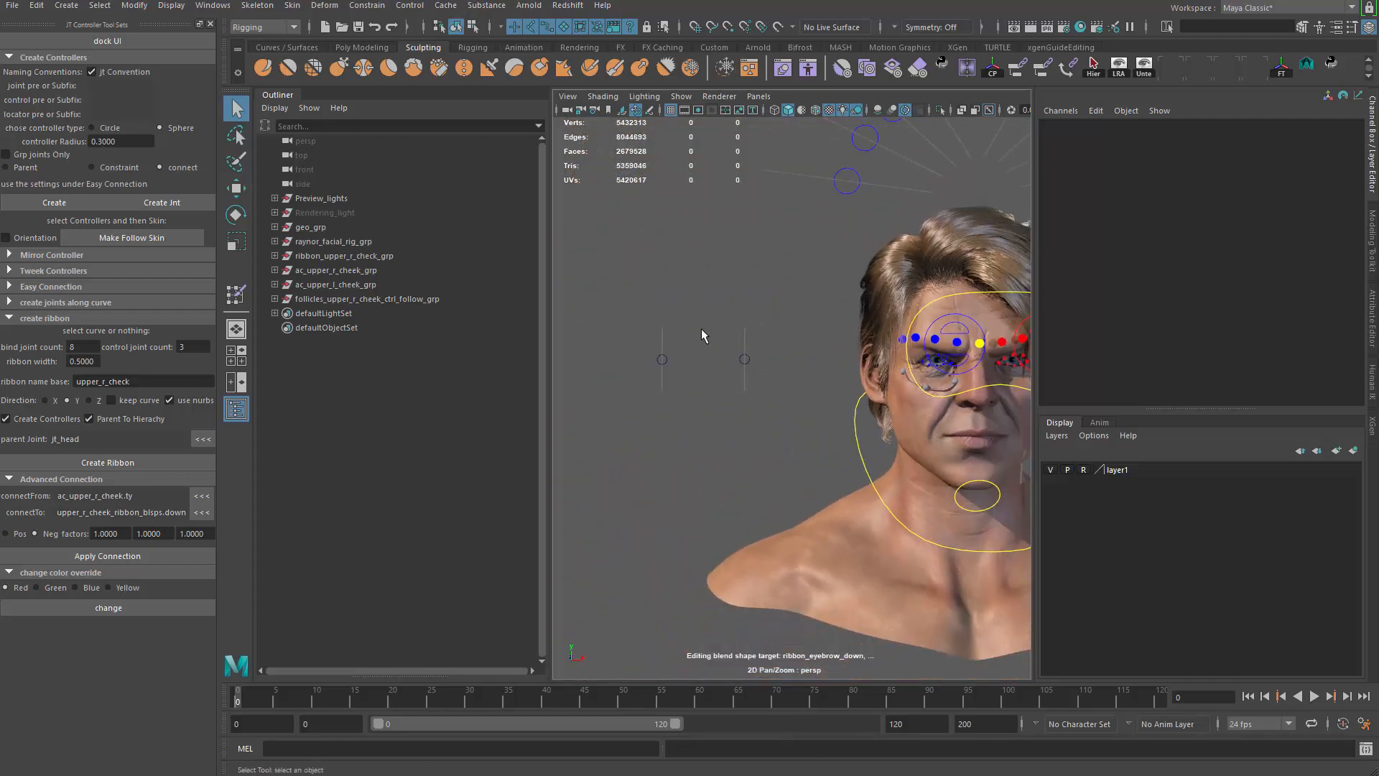
Select the ac_upper_r_cheek controller to show its driven outputs in the Channel Box.
left_click(337, 270)
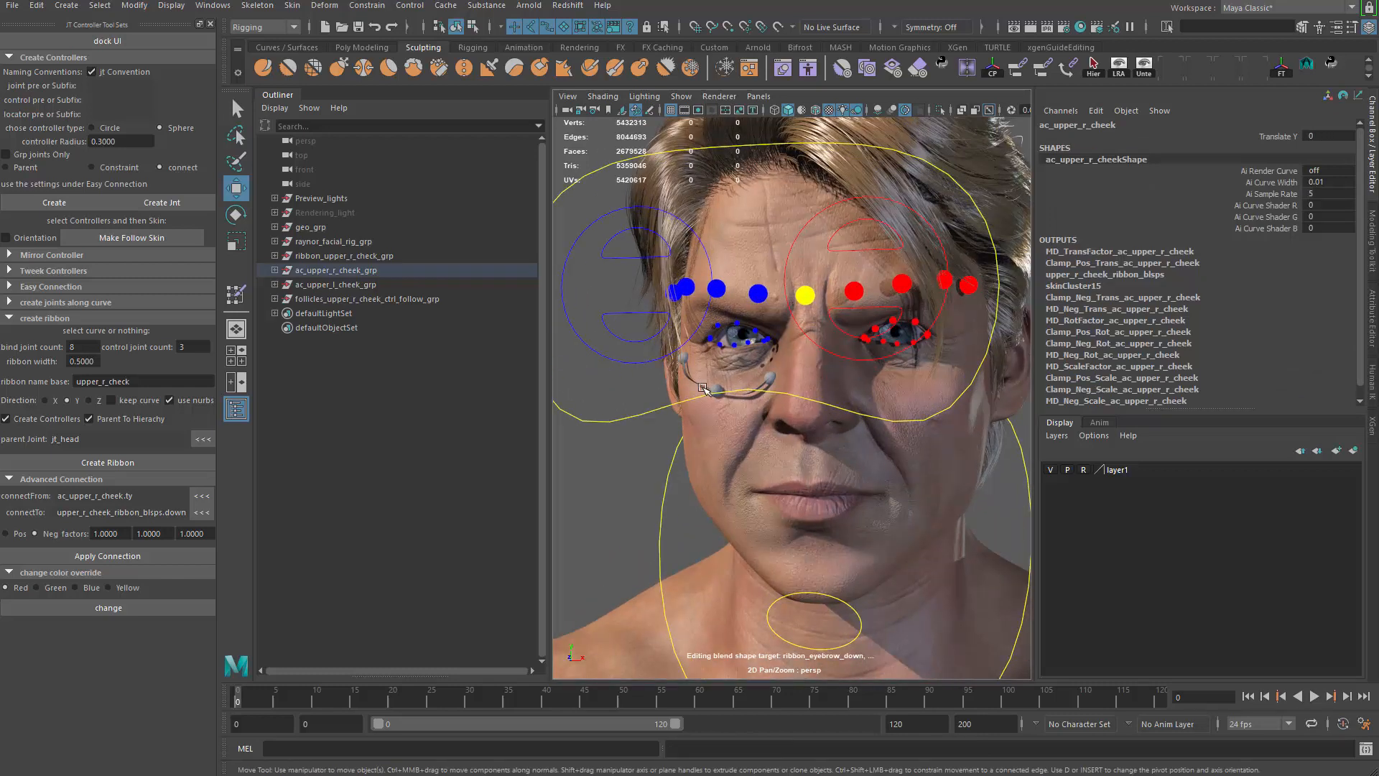
mouse_move(936, 367)
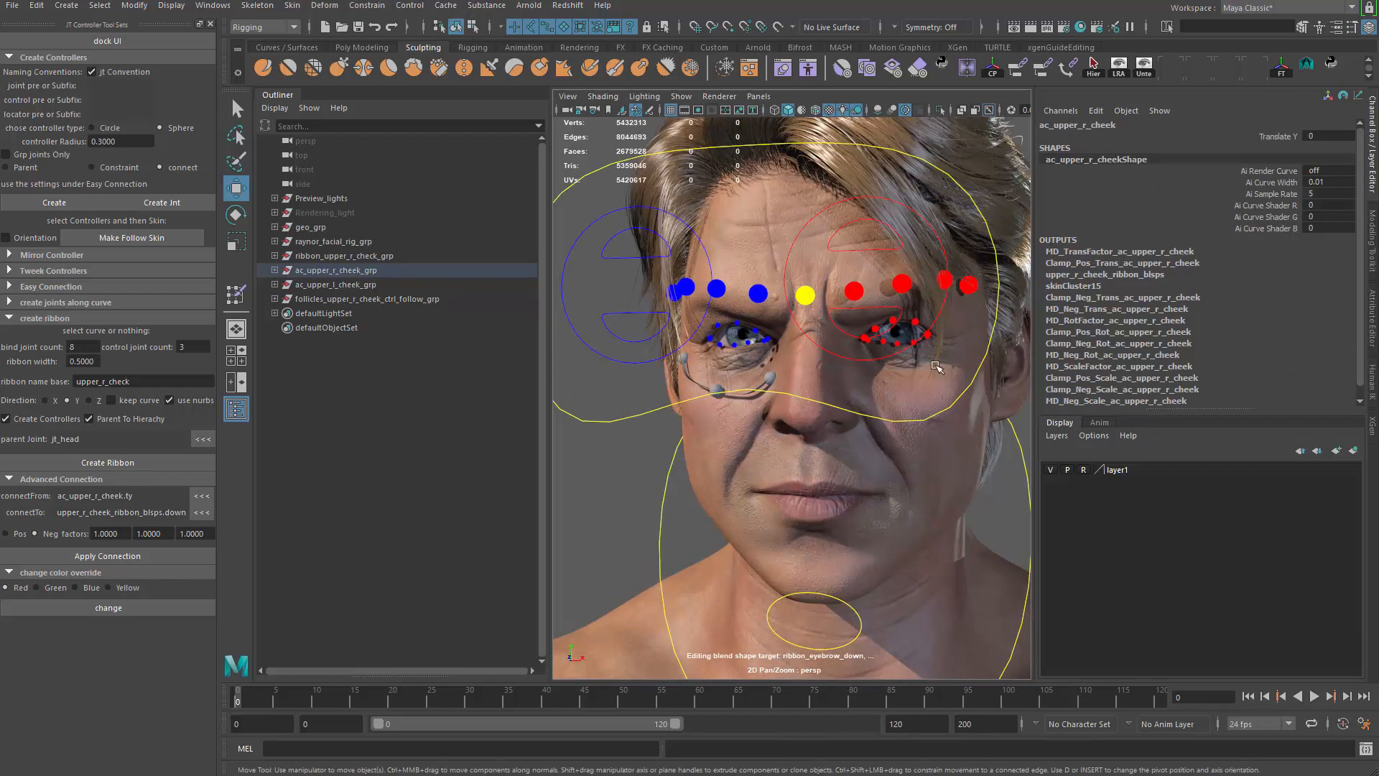